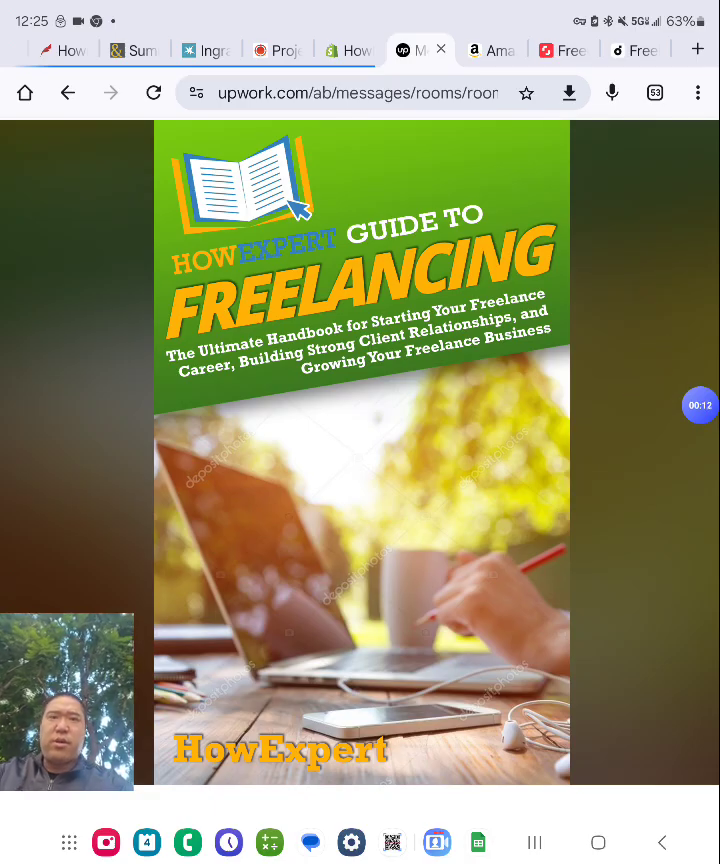
Step: Switch to the Shutterstock freelance tab and browse the results down to the related searches
left_click(564, 50)
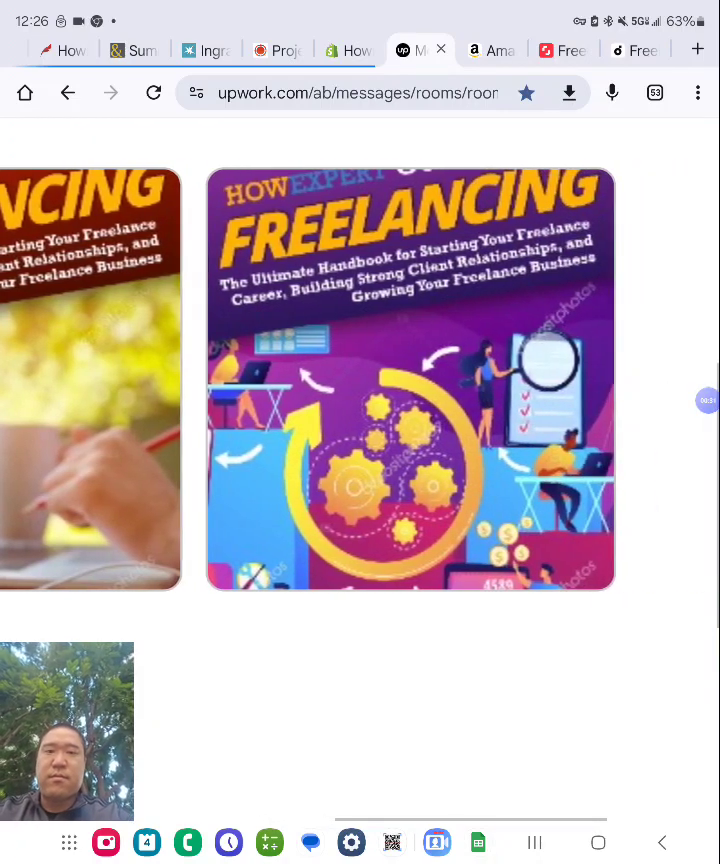
scroll("down", 3)
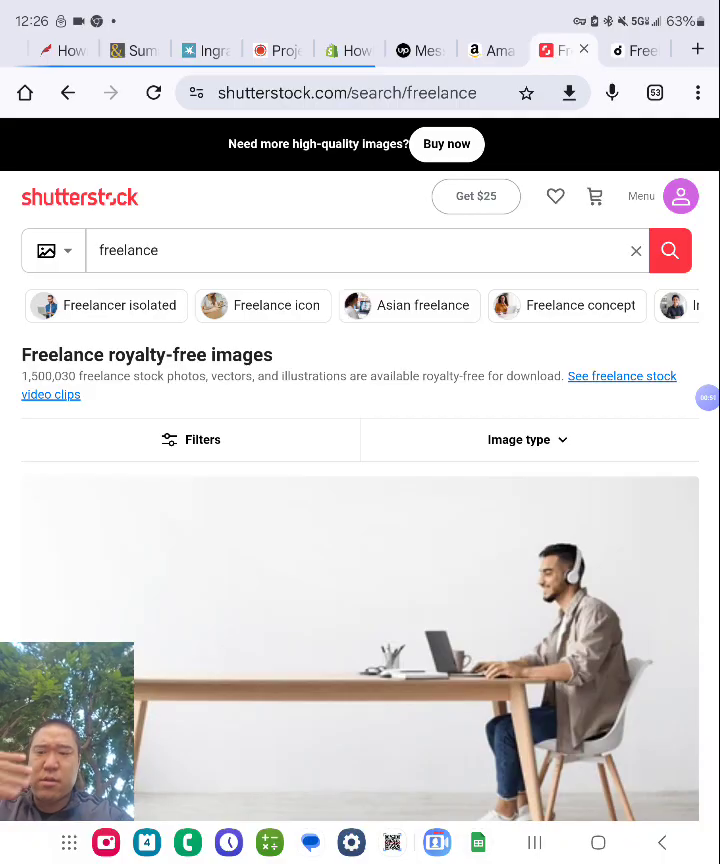
scroll("down", 3)
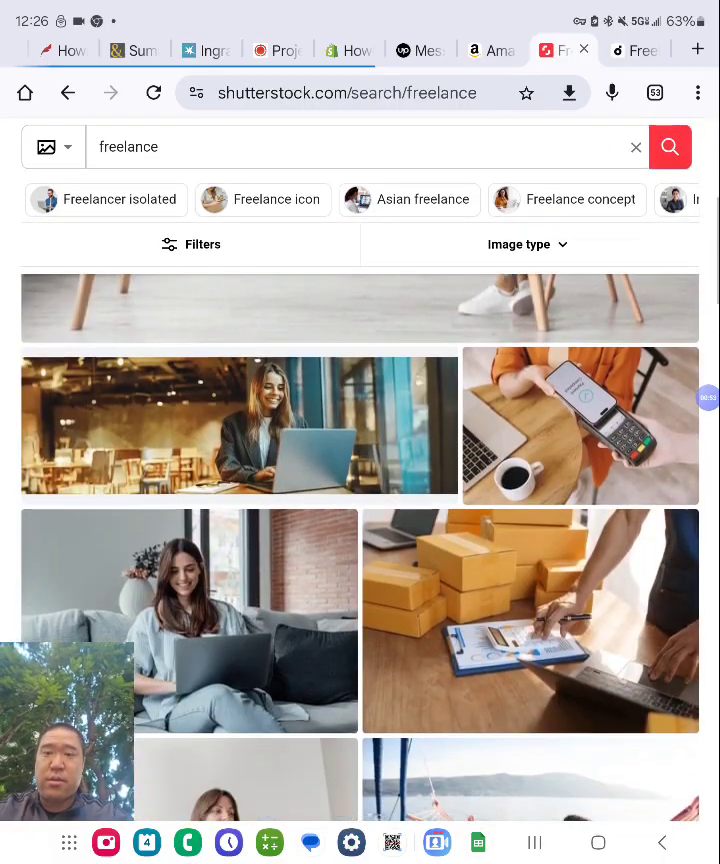
scroll("down", 3)
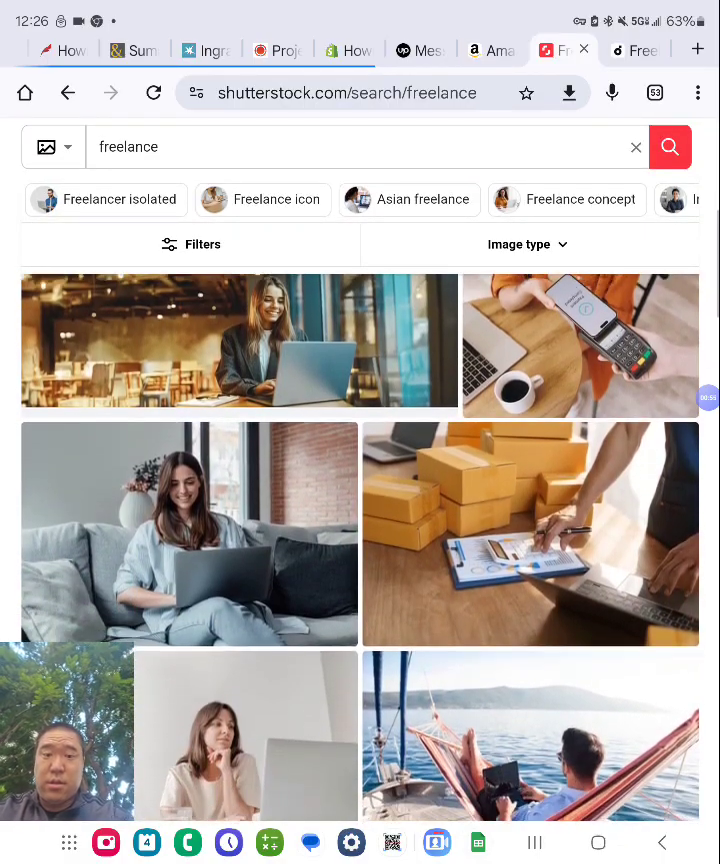
scroll("down", 3)
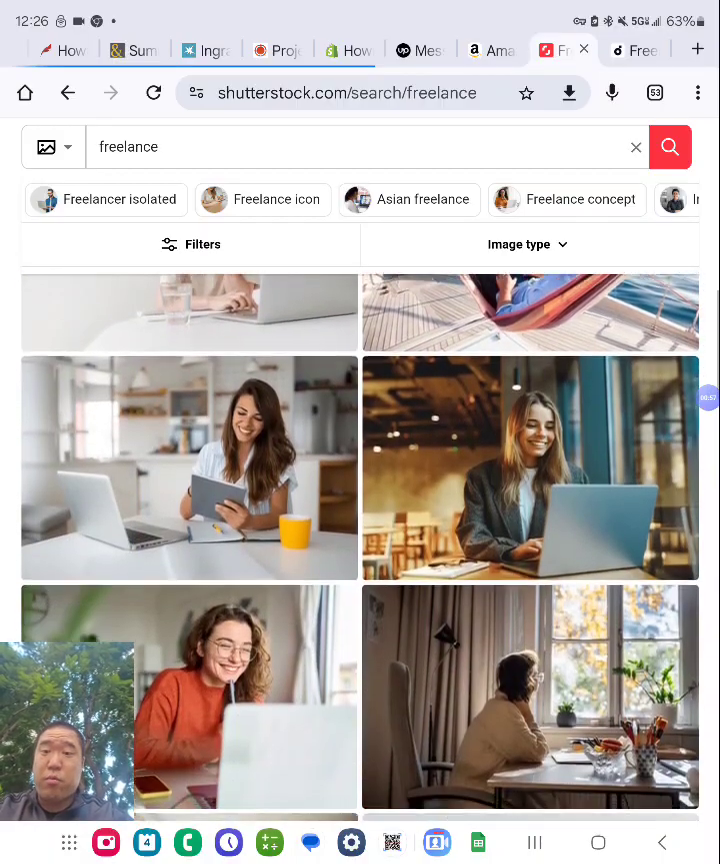
scroll("down", 3)
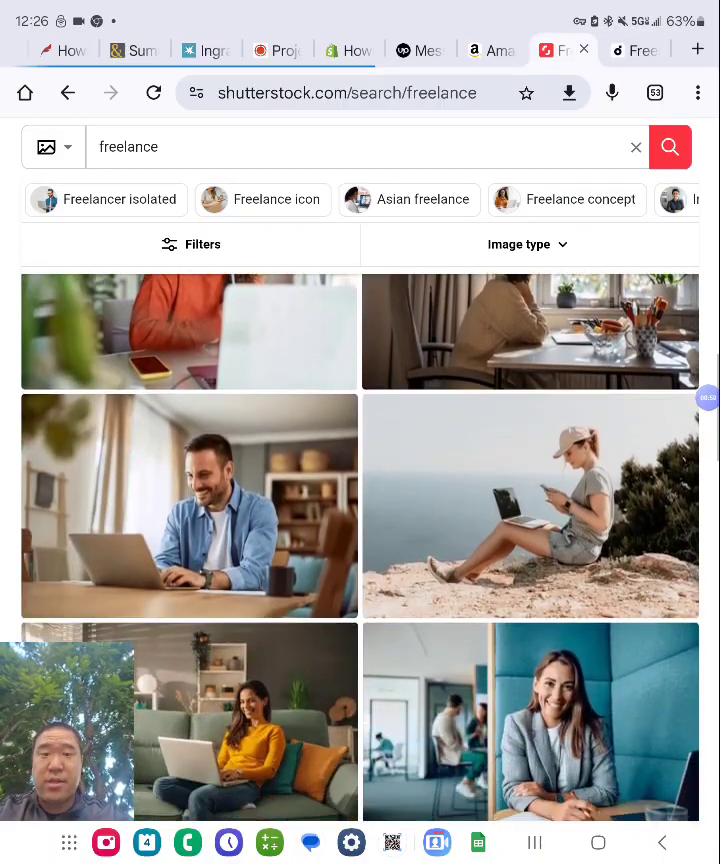
scroll("down", 3)
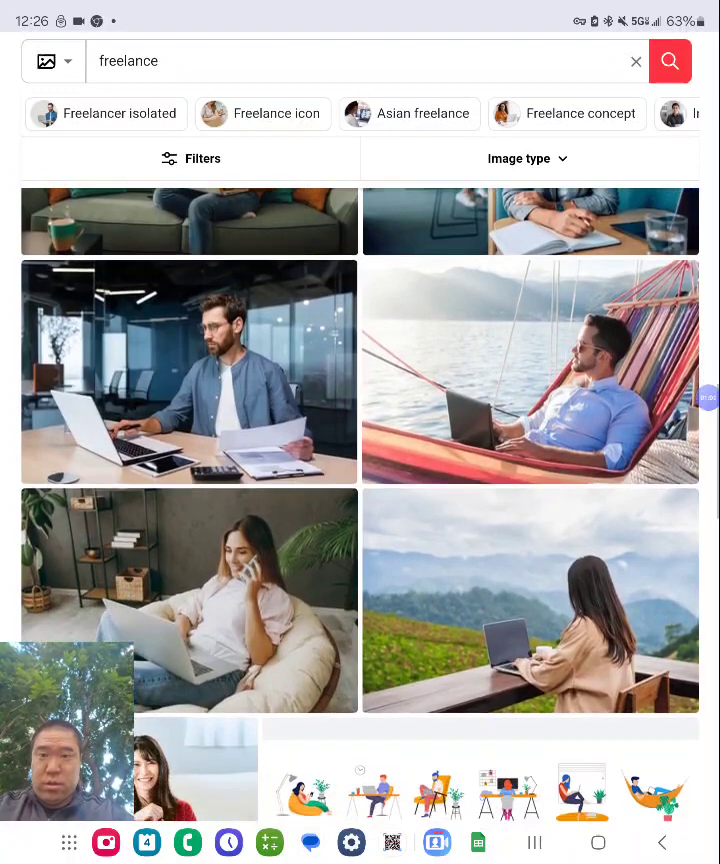
scroll("down", 3)
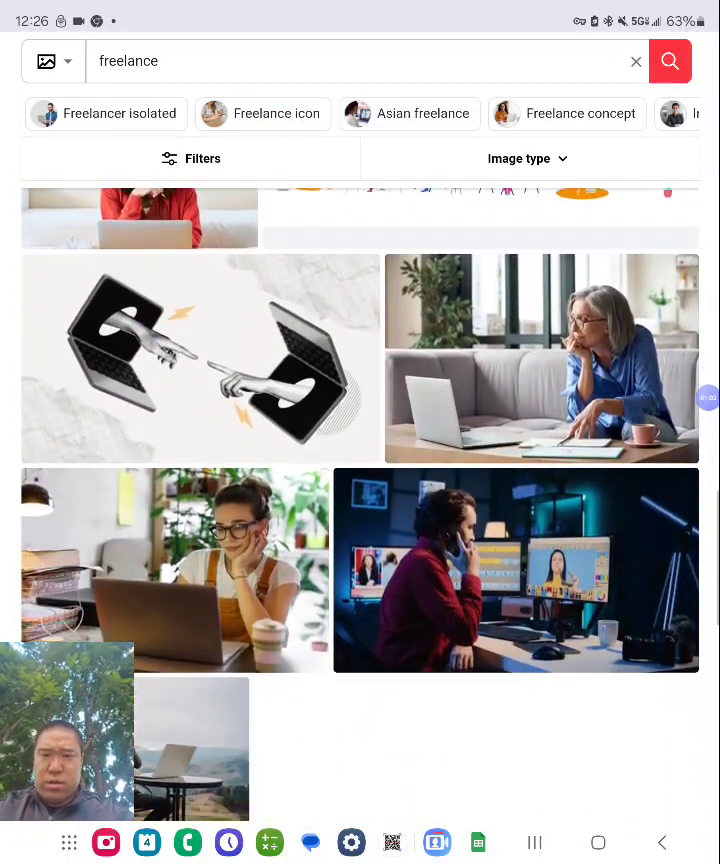
scroll("down", 3)
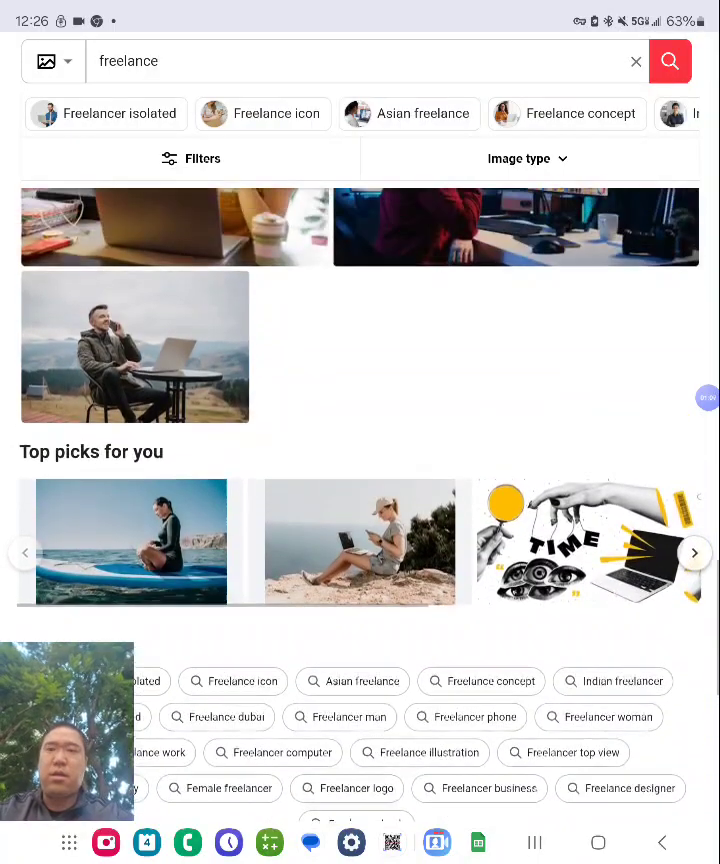
Step: Search Shutterstock for 'freelancer' via the suggestion and browse its results
left_click(350, 60)
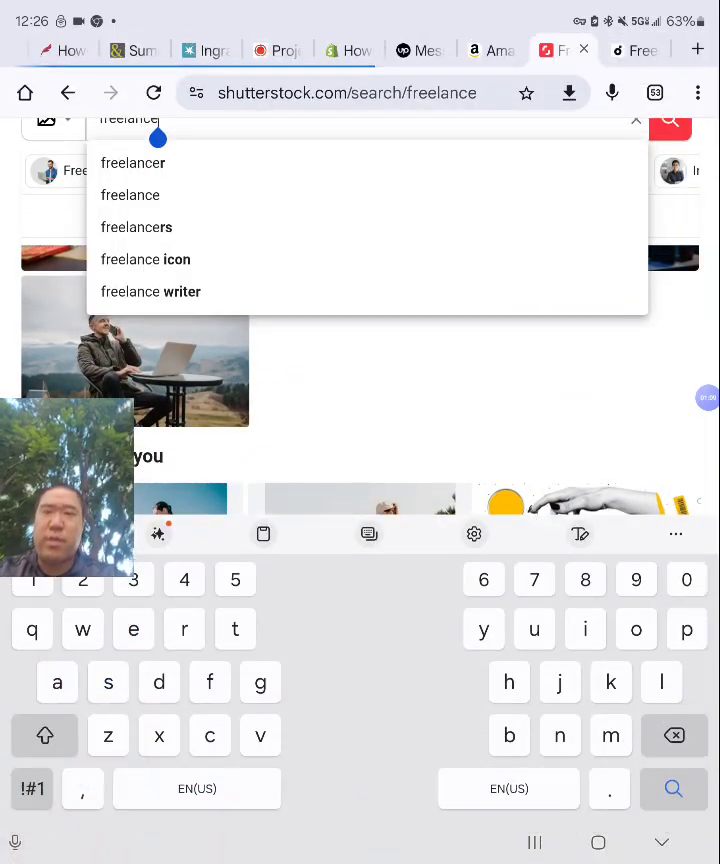
left_click(132, 162)
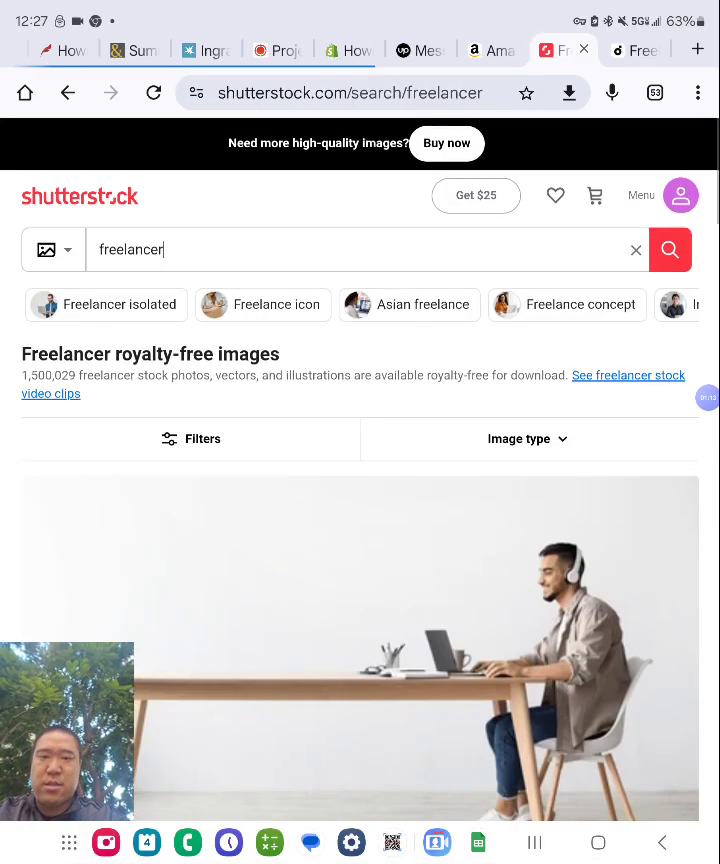
scroll("down", 3)
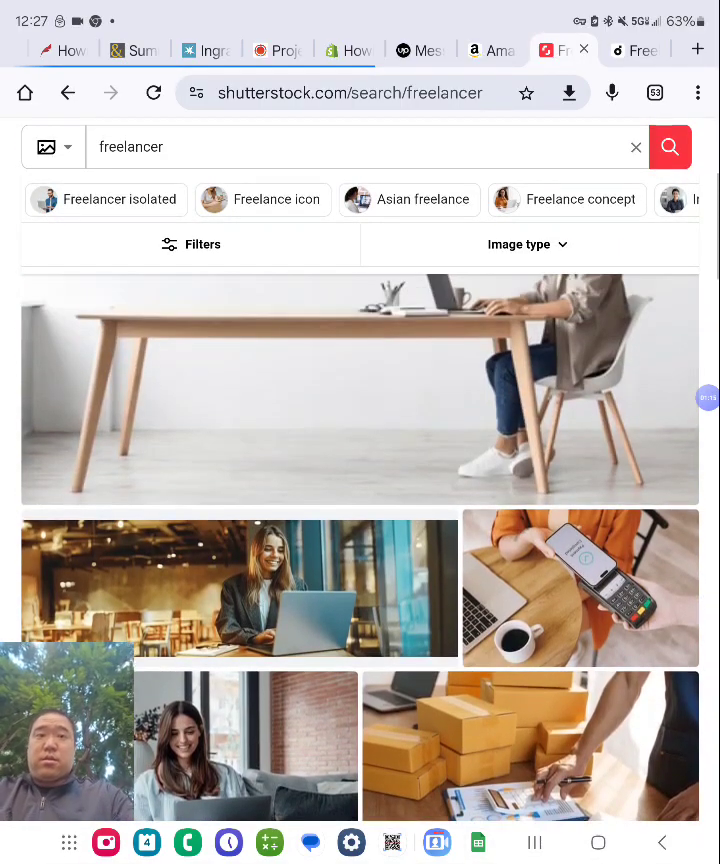
scroll("down", 3)
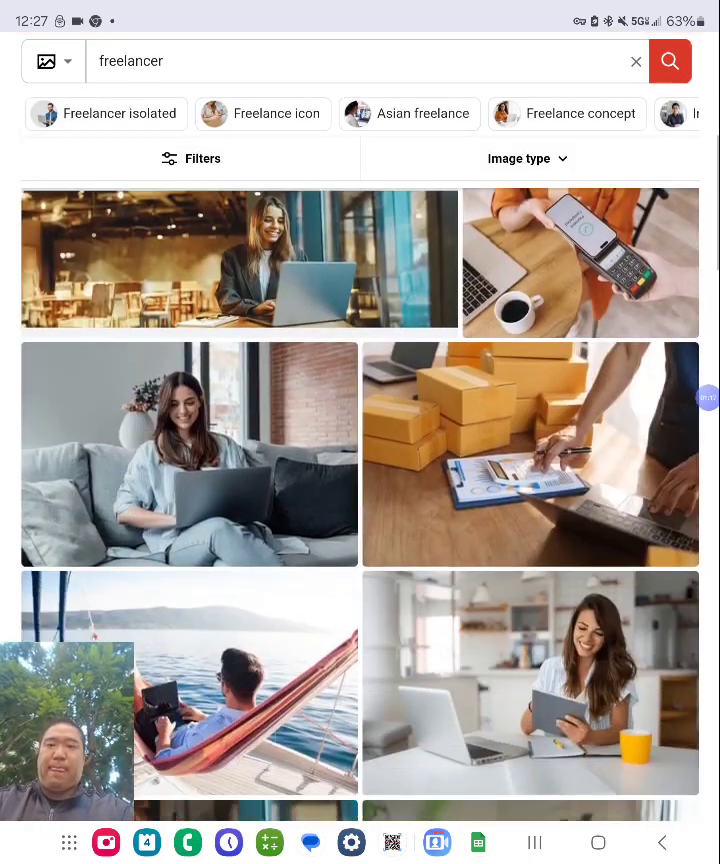
scroll("down", 3)
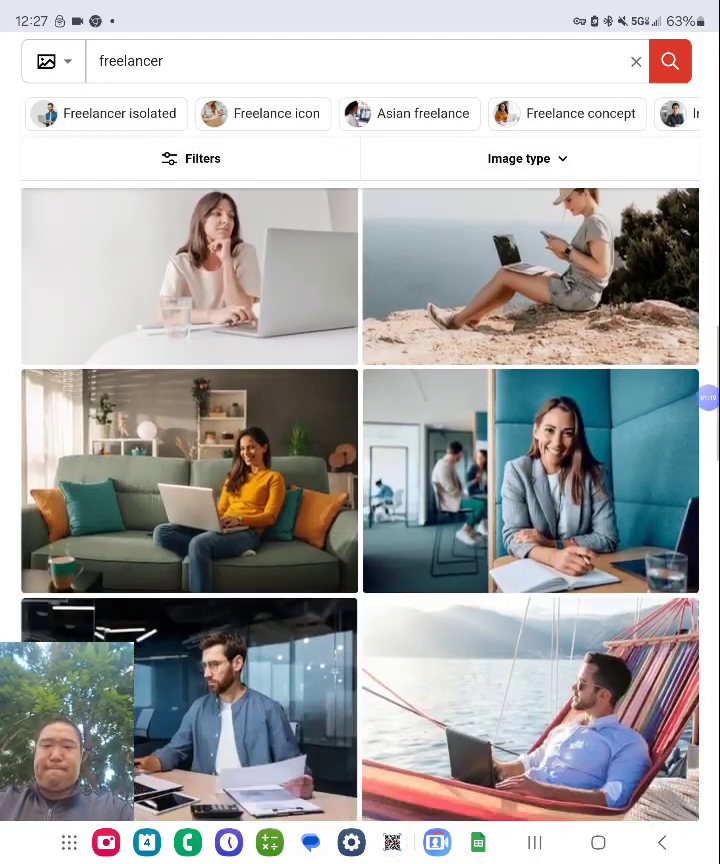
scroll("down", 3)
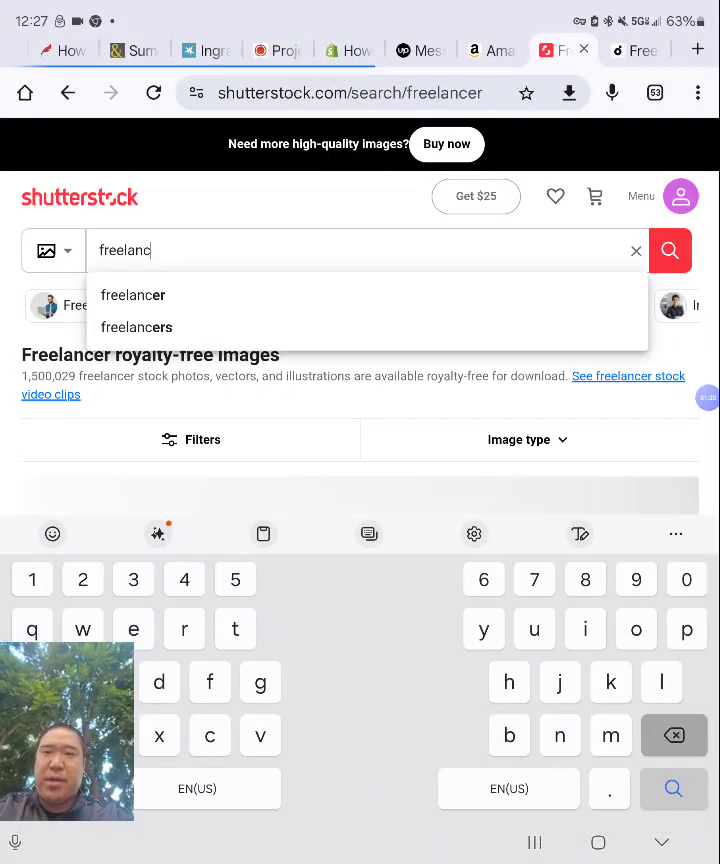
Step: Extend the search term to 'freelancing' and run it
type("ing")
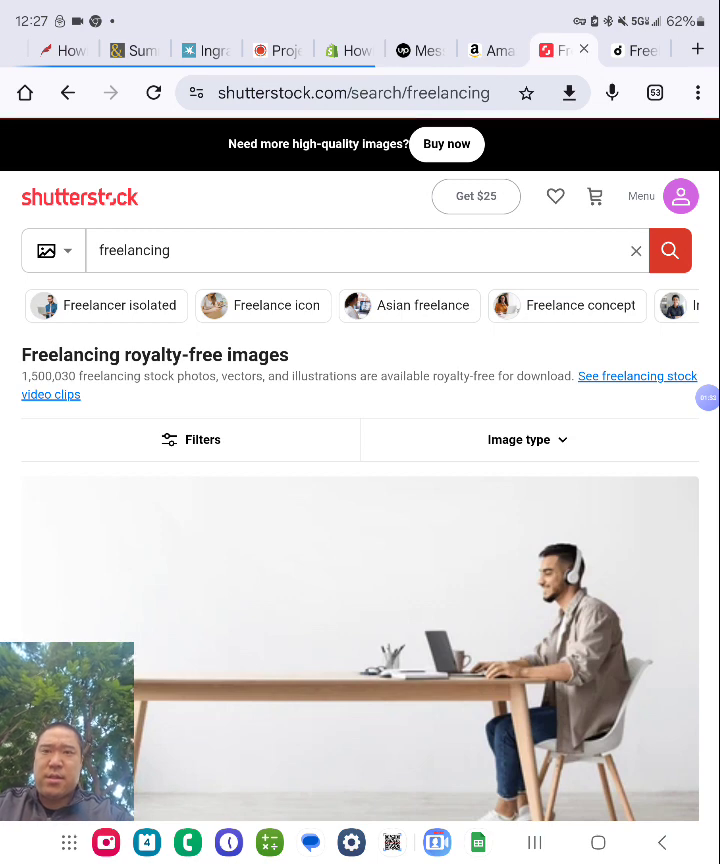
scroll("down", 3)
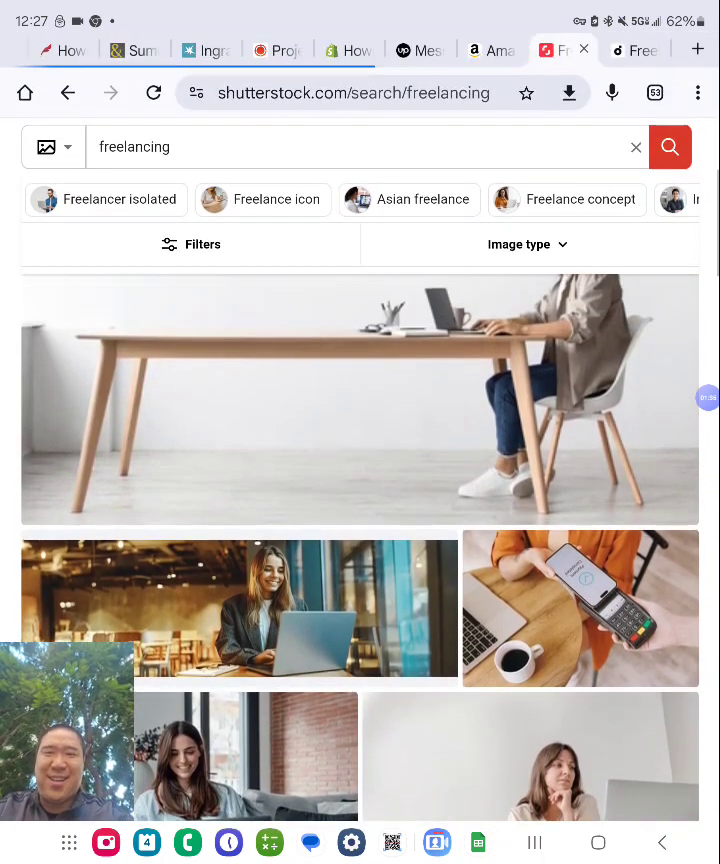
scroll("down", 3)
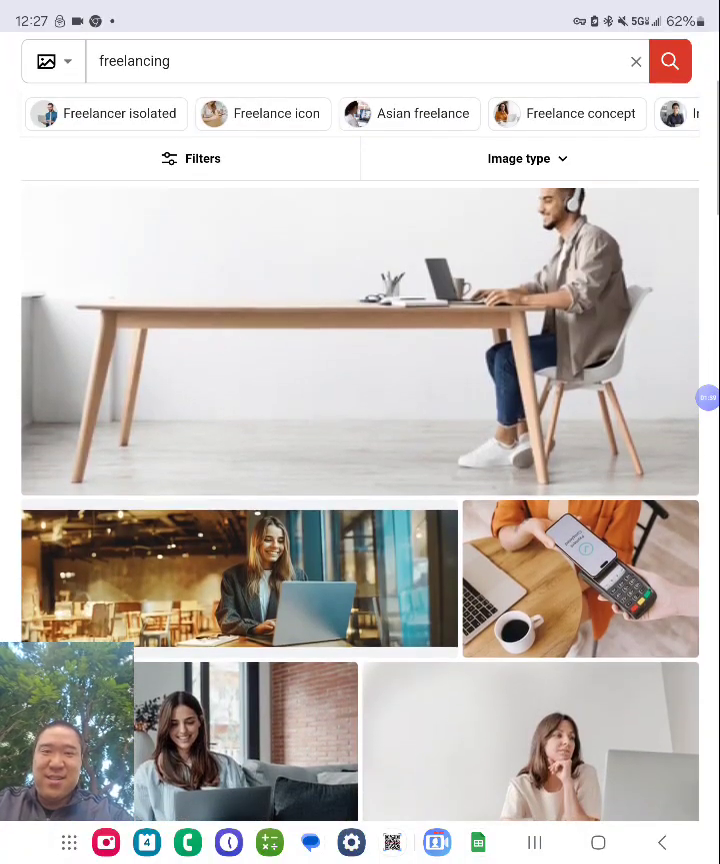
scroll("down", 3)
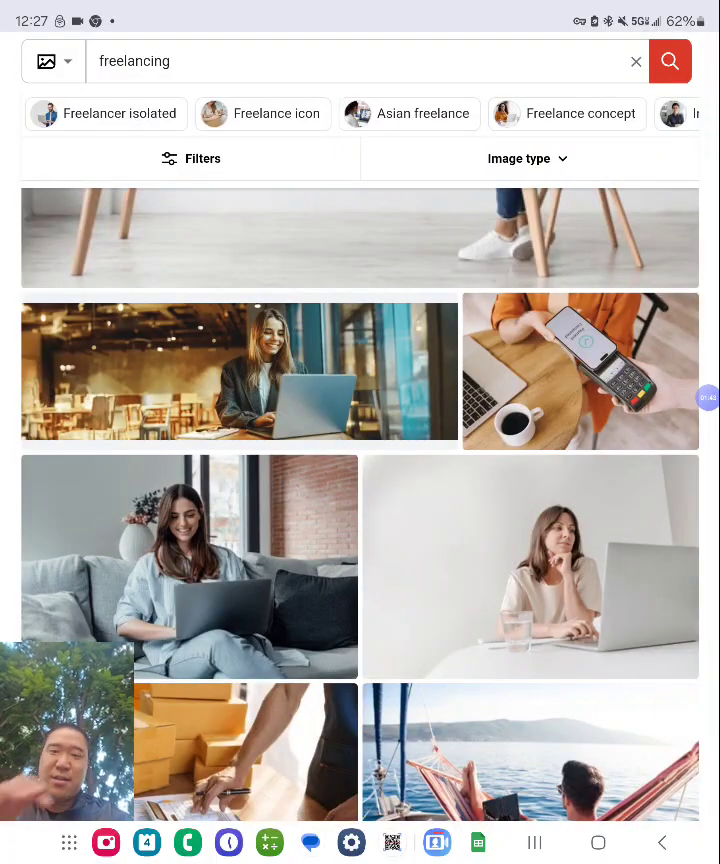
scroll("down", 3)
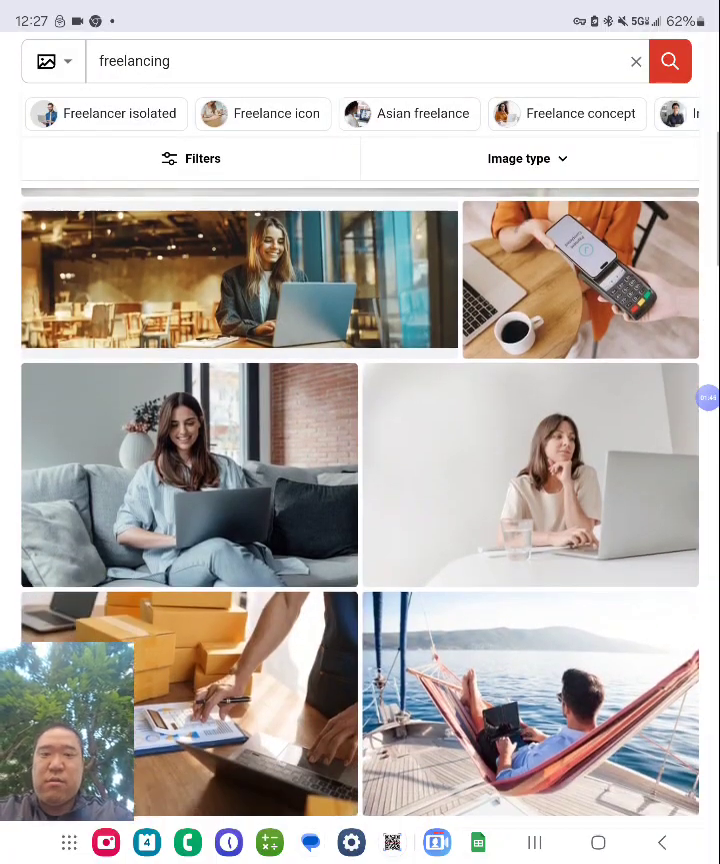
scroll("down", 3)
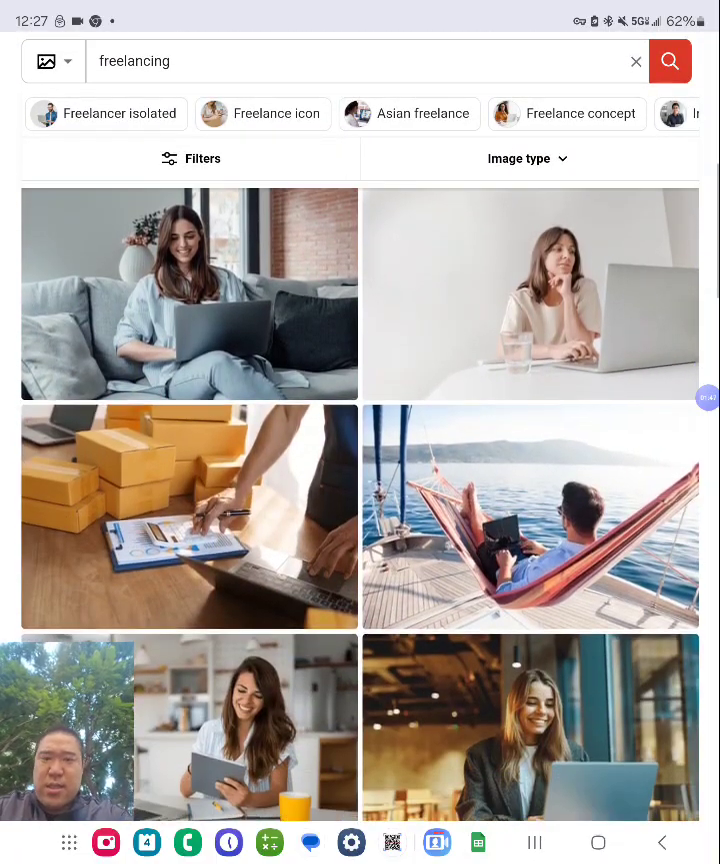
scroll("down", 3)
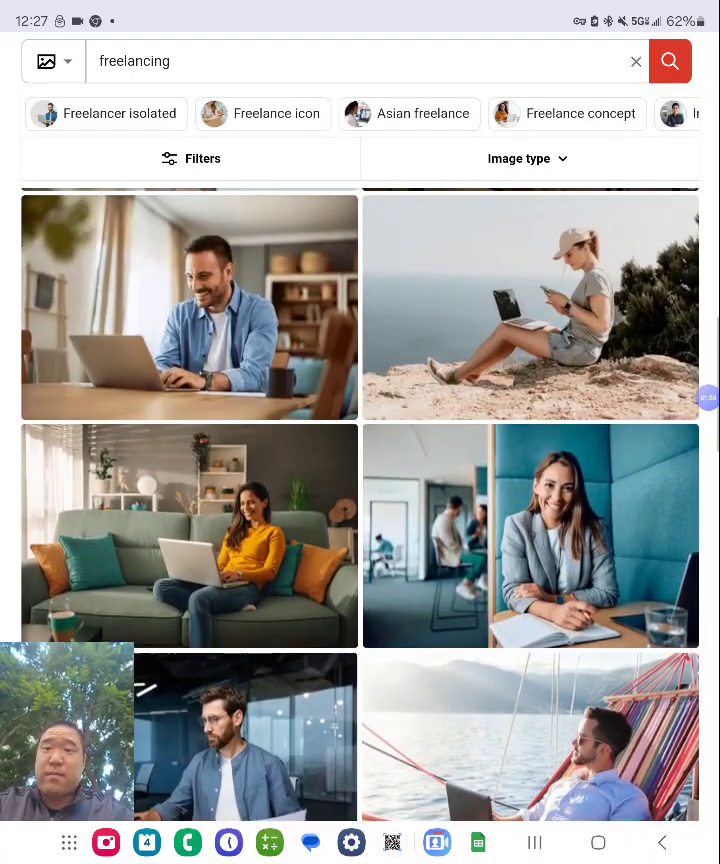
scroll("down", 3)
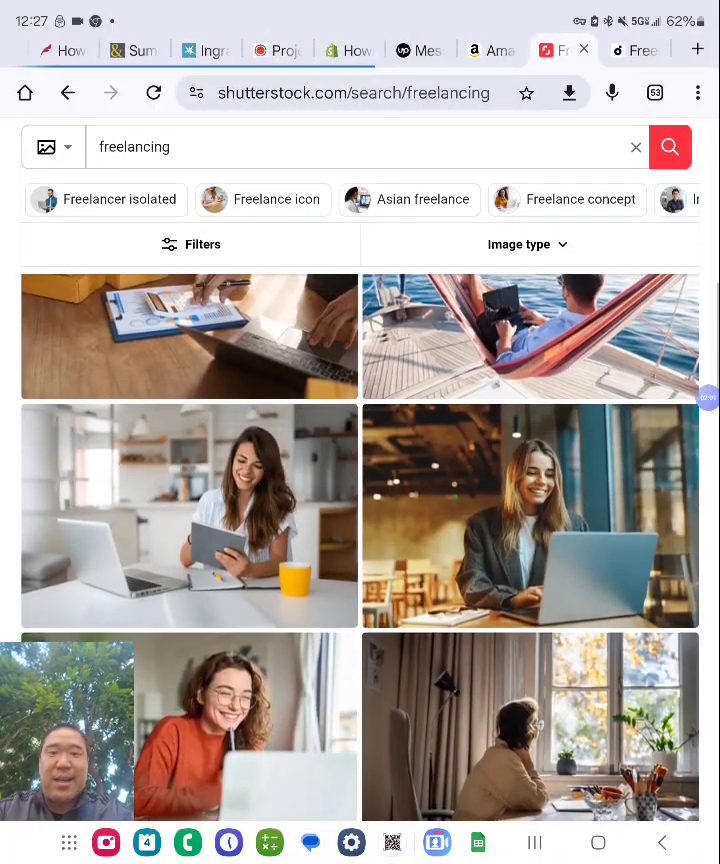
scroll("down", 3)
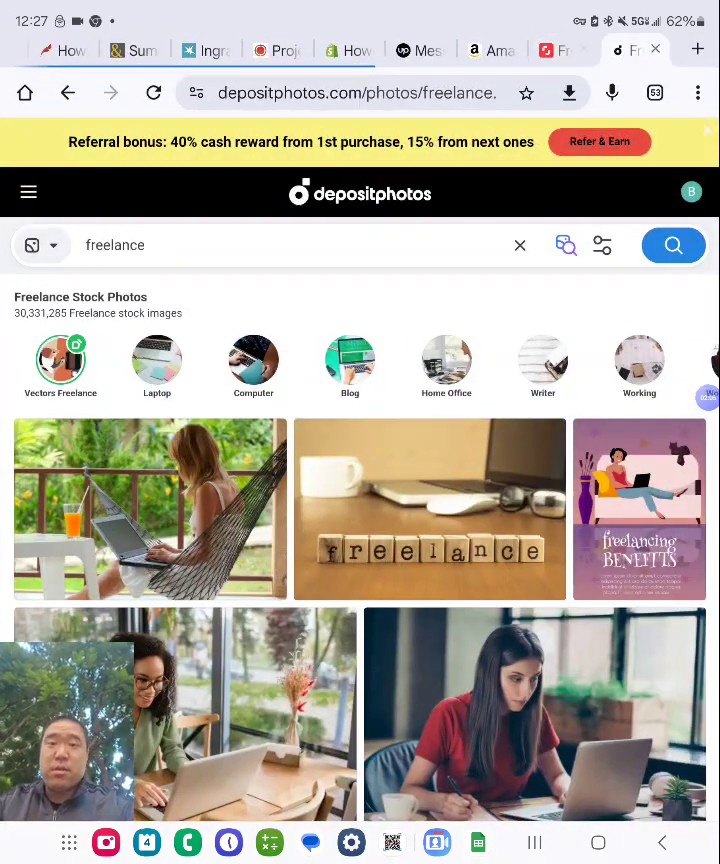
Step: Browse several screens of Depositphotos freelance stock photo results
scroll("down", 3)
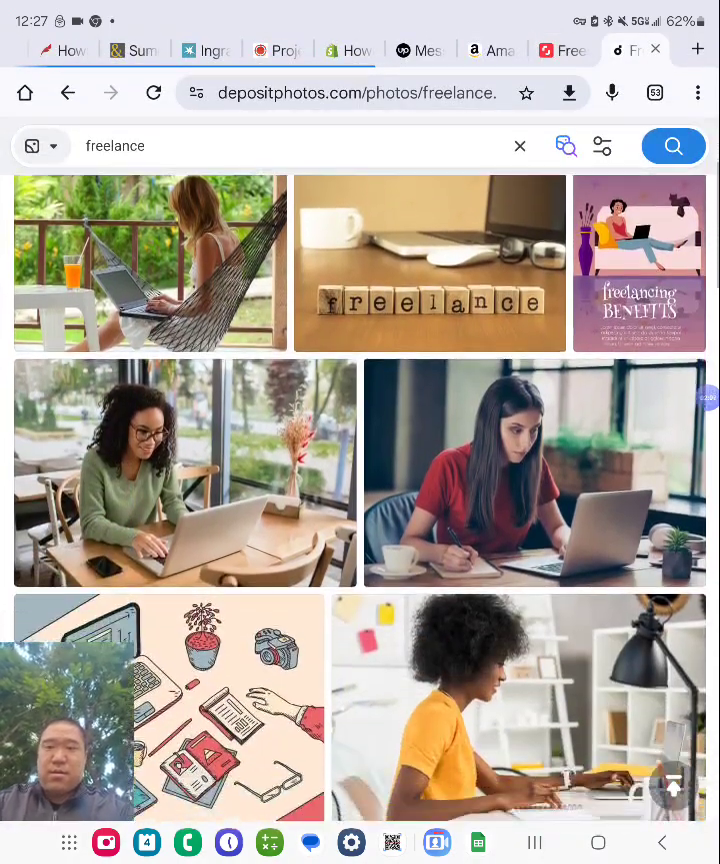
scroll("down", 3)
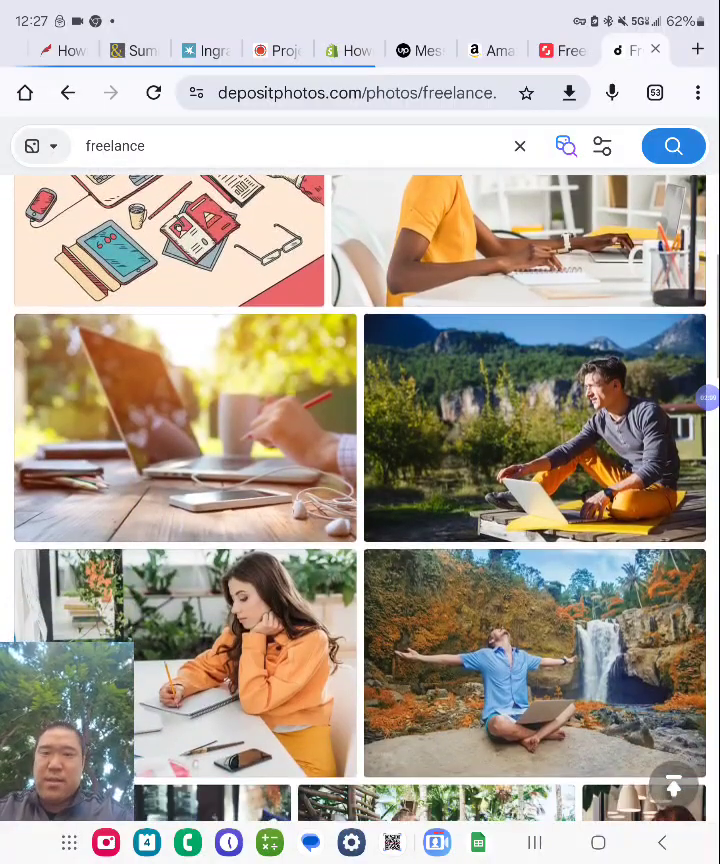
scroll("down", 3)
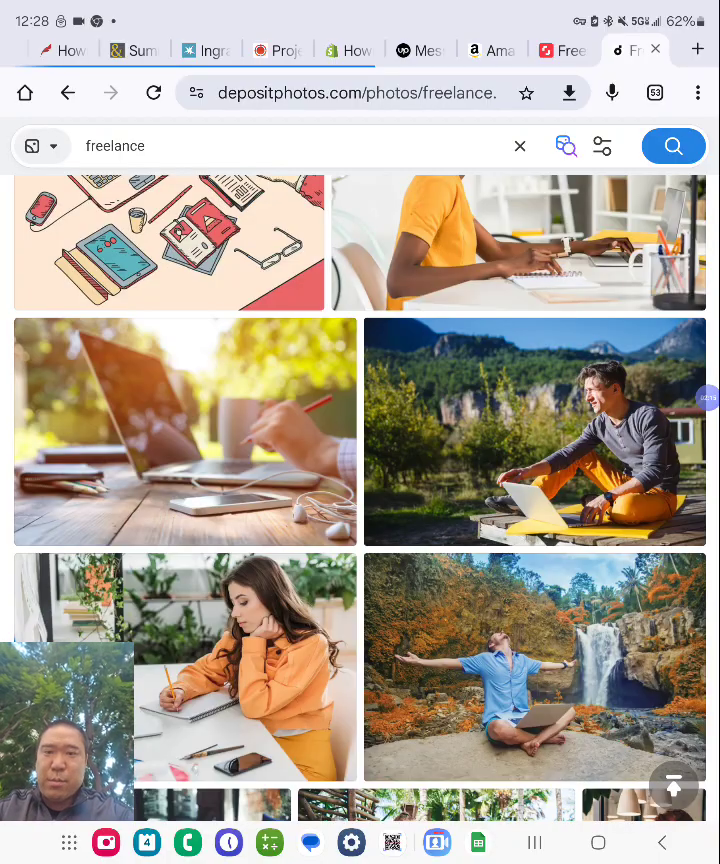
scroll("down", 3)
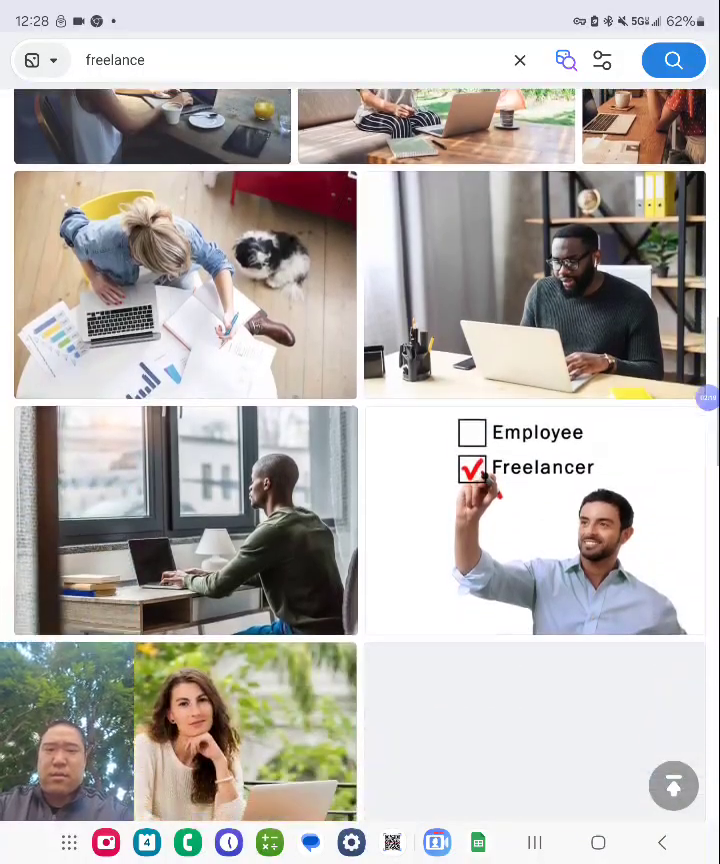
scroll("down", 3)
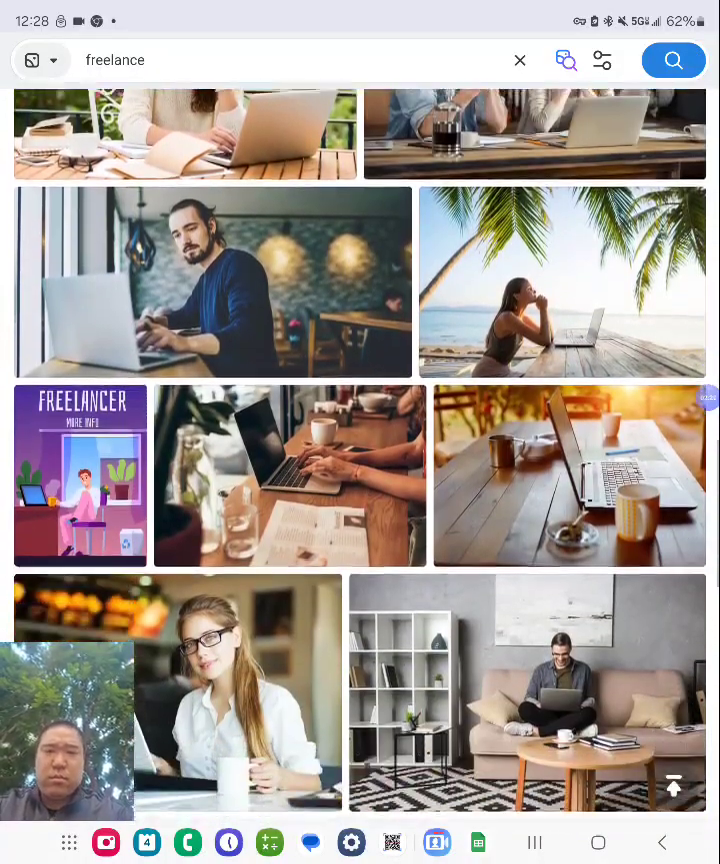
scroll("down", 3)
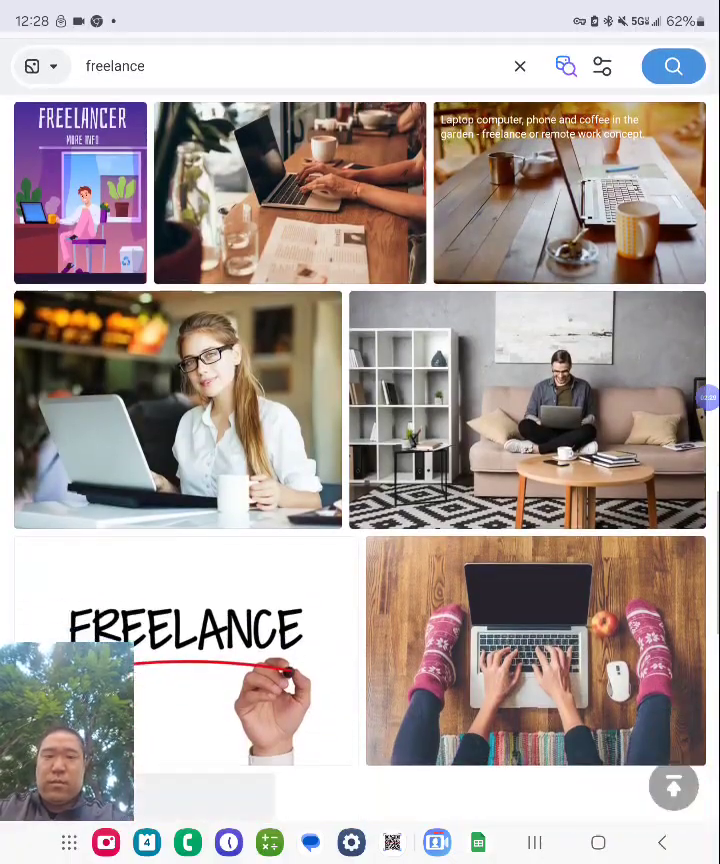
scroll("down", 3)
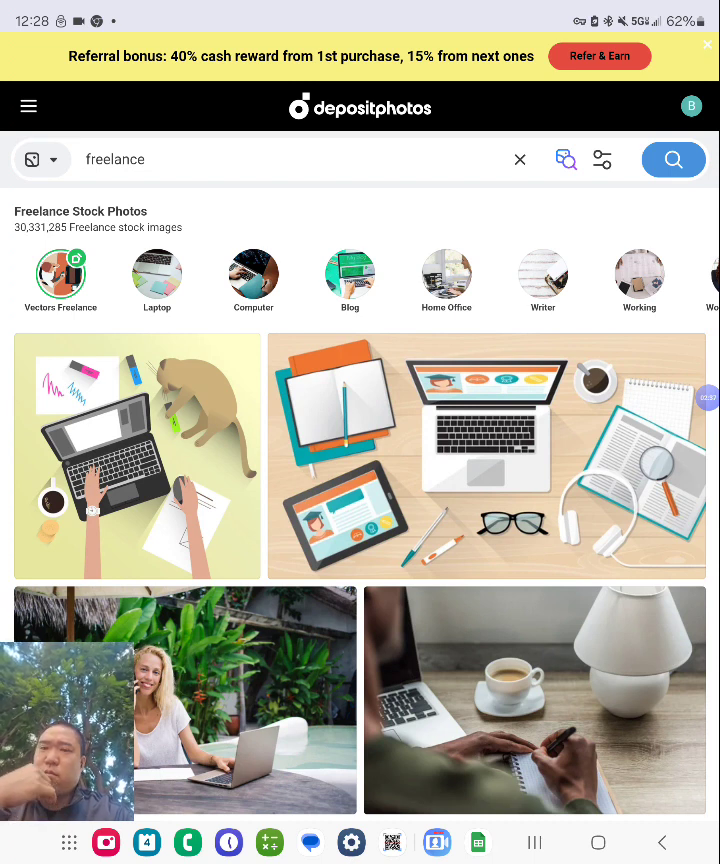
scroll("down", 3)
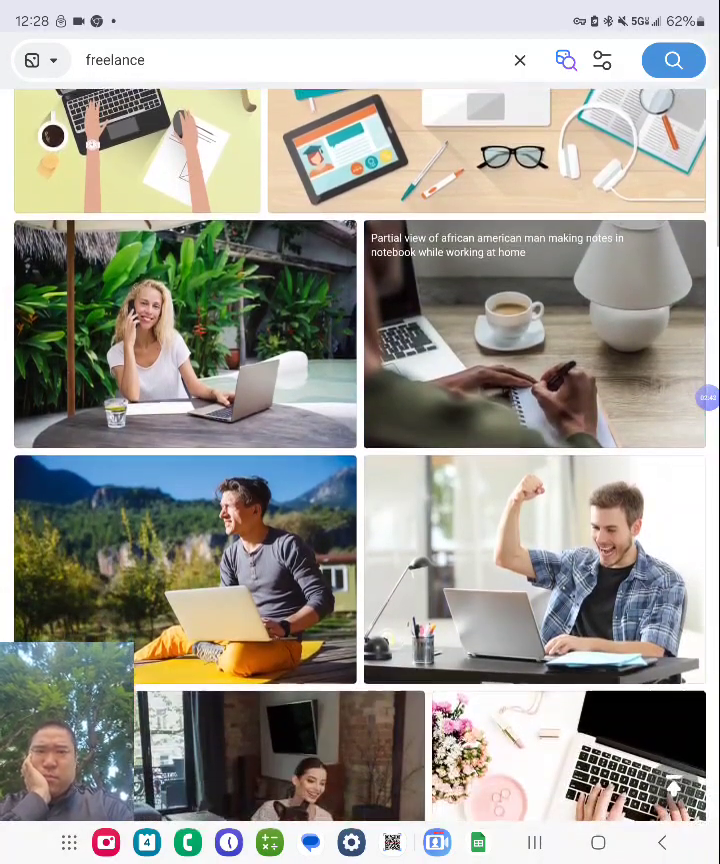
scroll("down", 3)
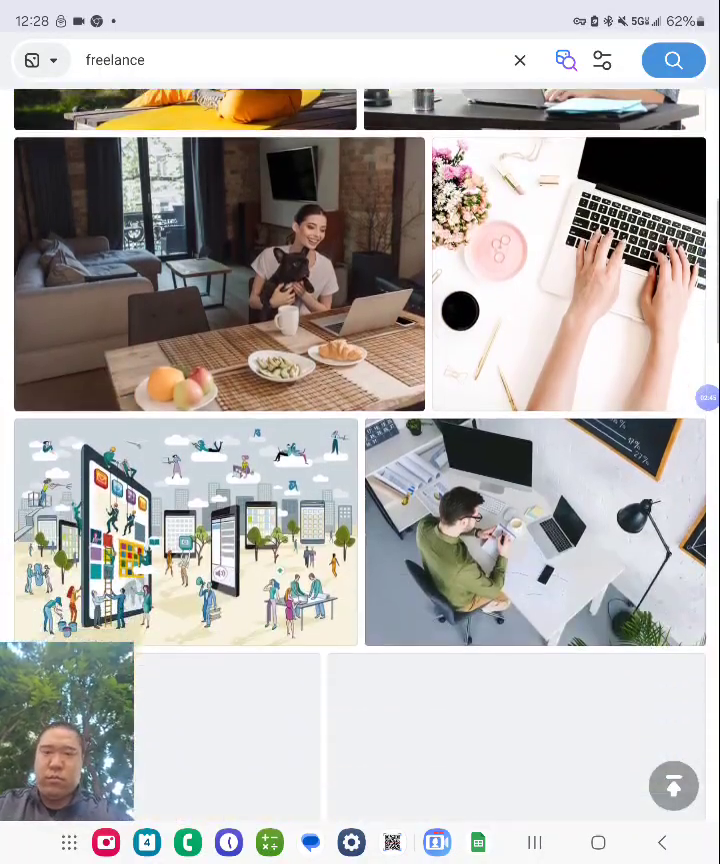
scroll("down", 3)
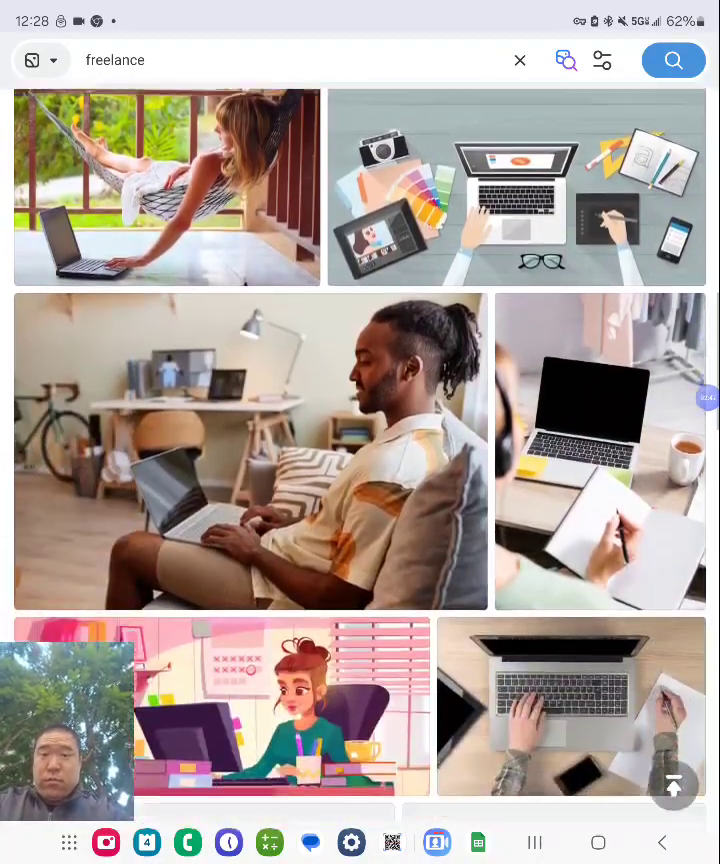
scroll("down", 3)
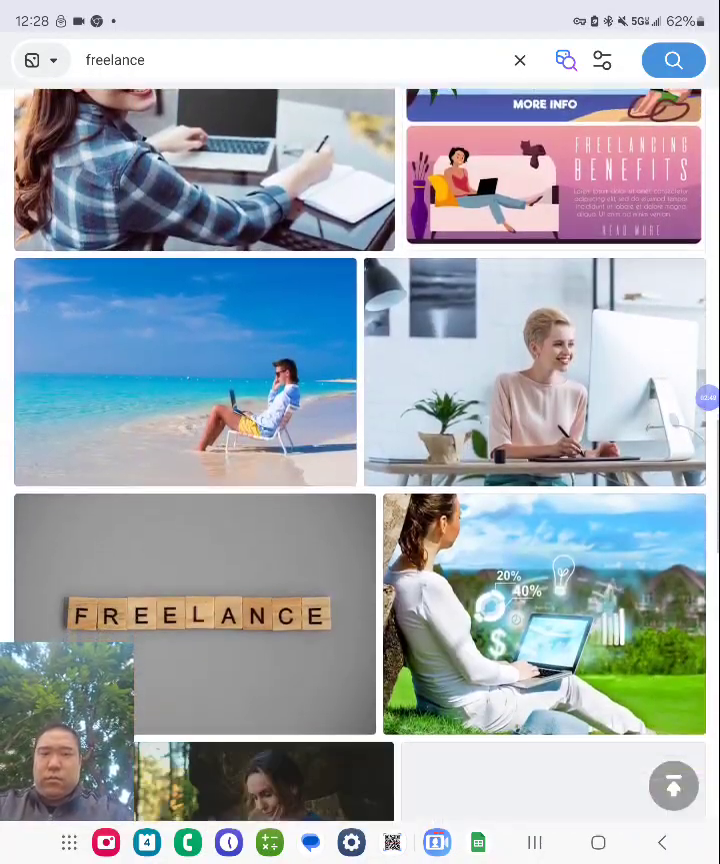
scroll("down", 3)
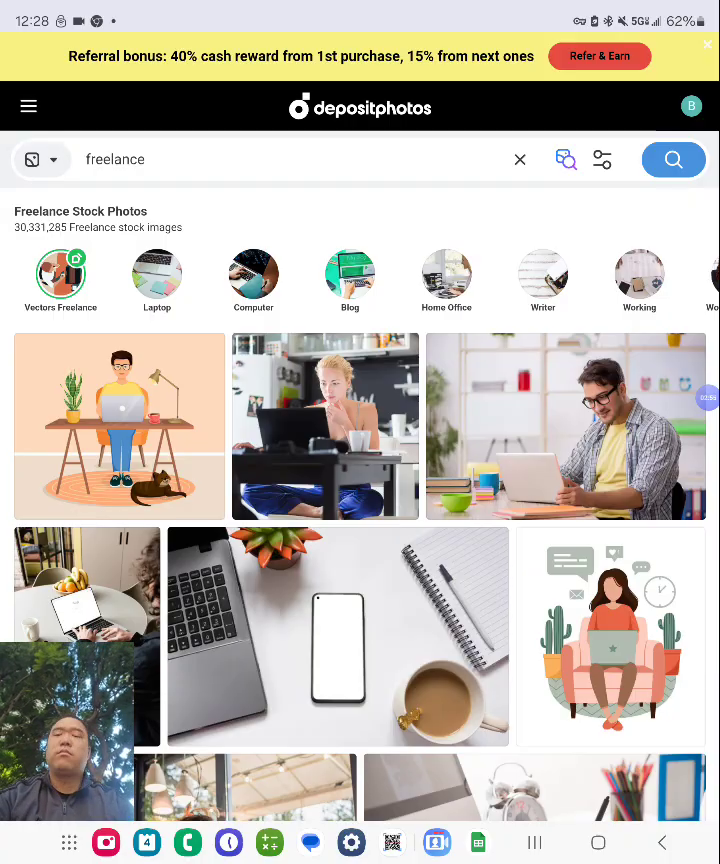
Step: Switch to the next Depositphotos freelance results tab and browse down its page
left_click(708, 44)
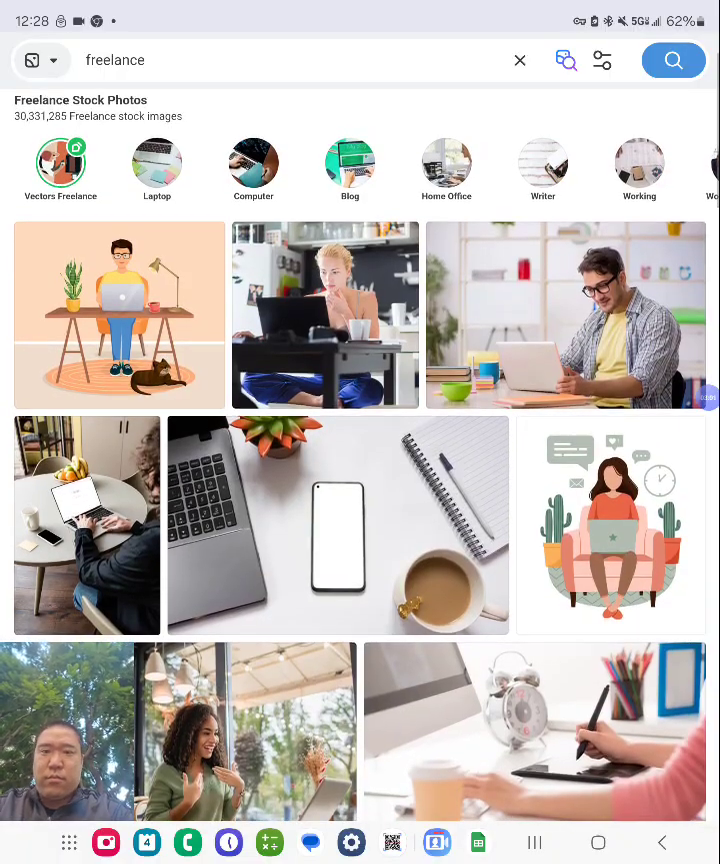
scroll("down", 3)
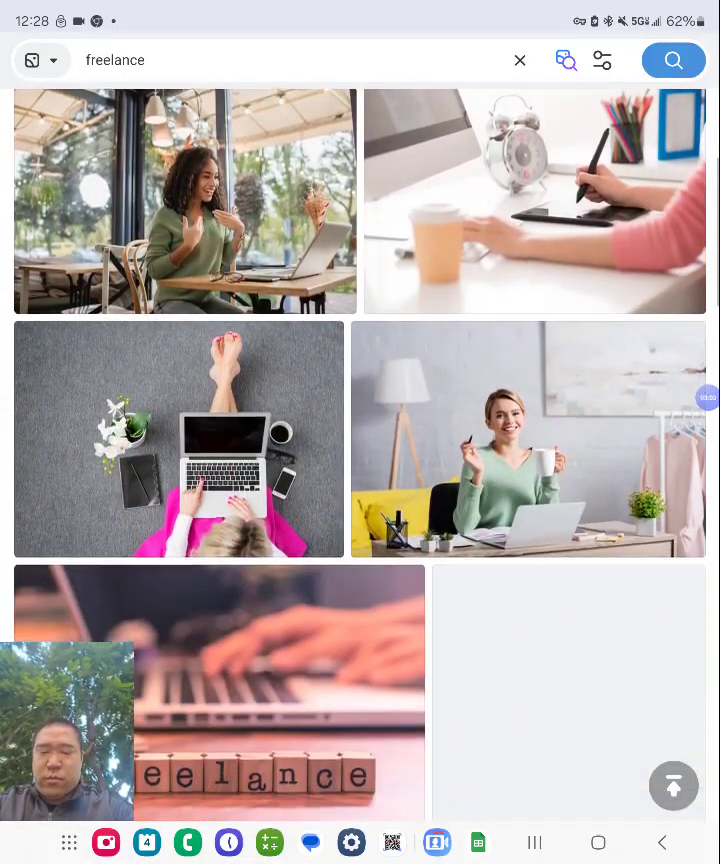
scroll("down", 3)
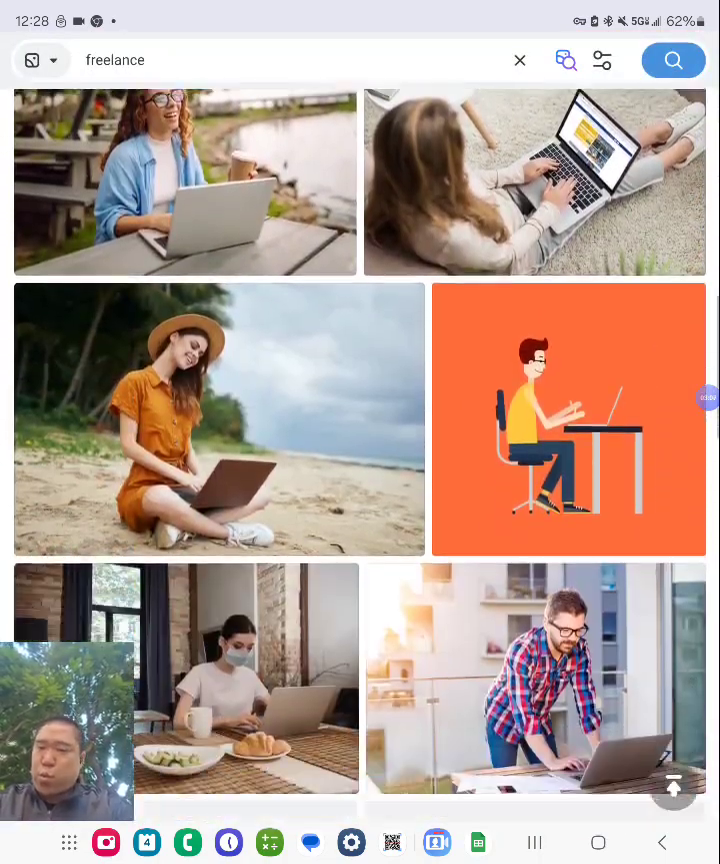
scroll("down", 3)
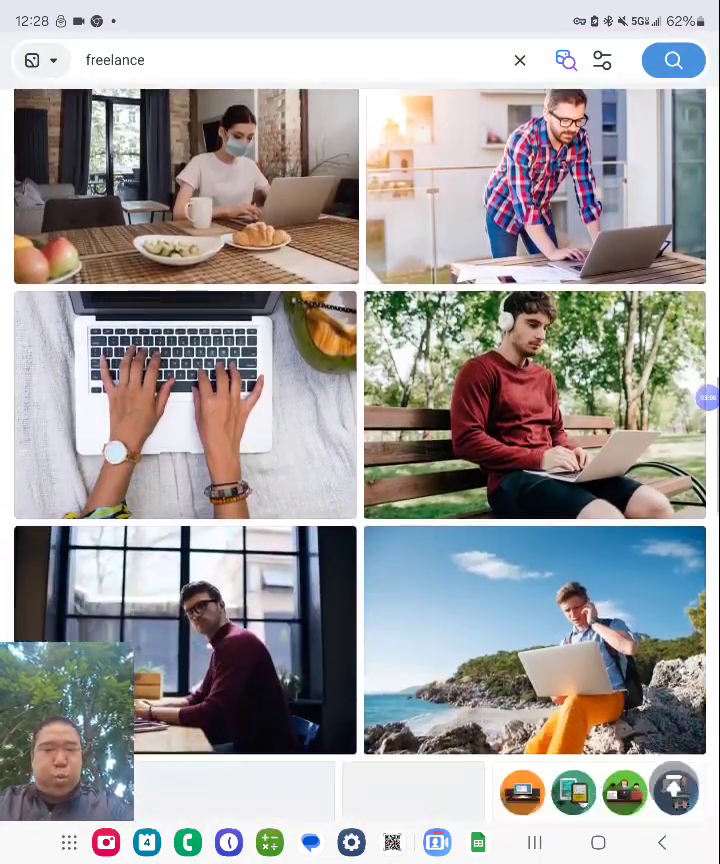
scroll("down", 3)
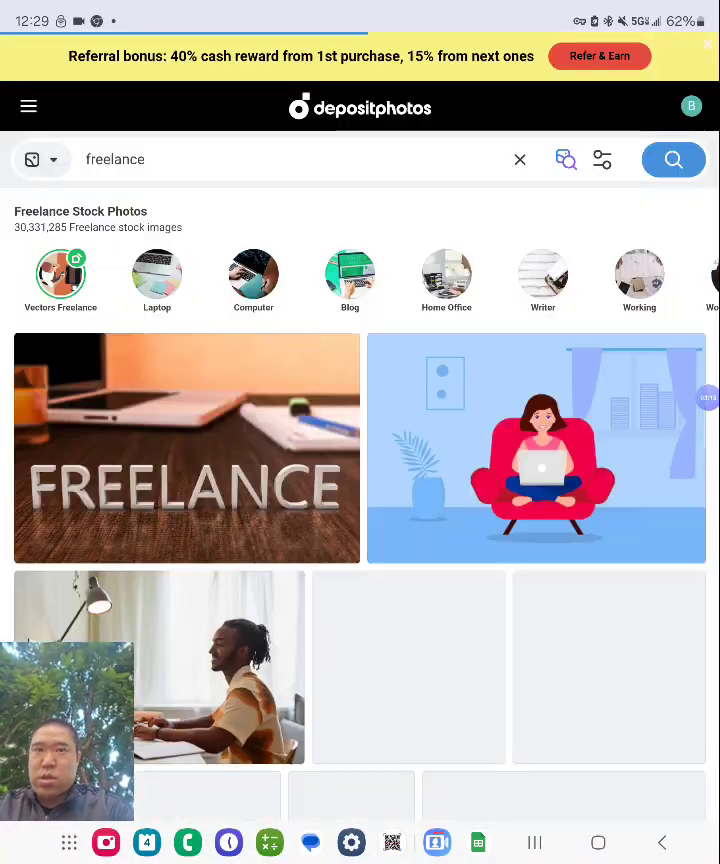
scroll("down", 3)
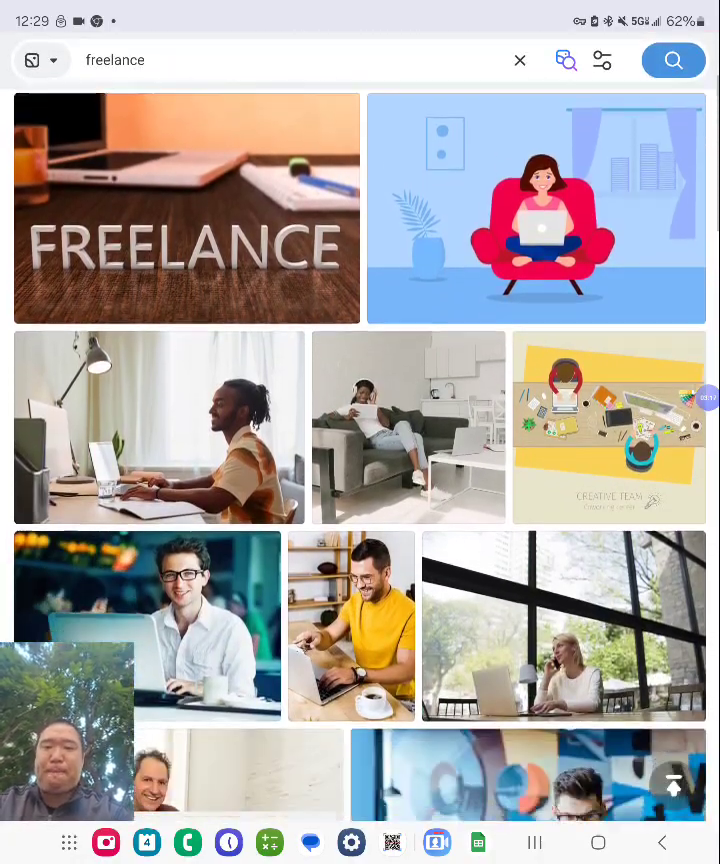
scroll("down", 3)
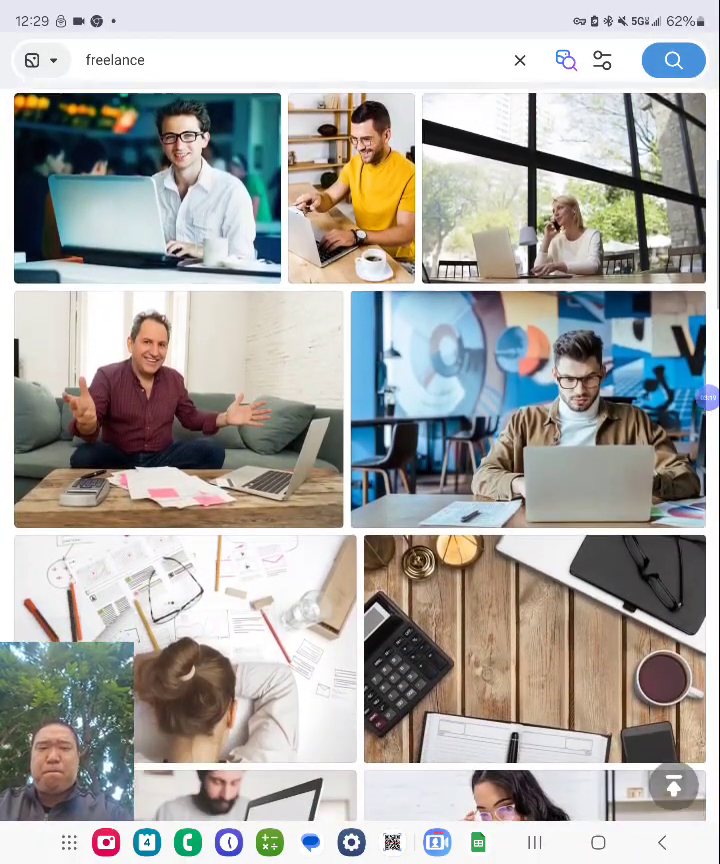
scroll("down", 3)
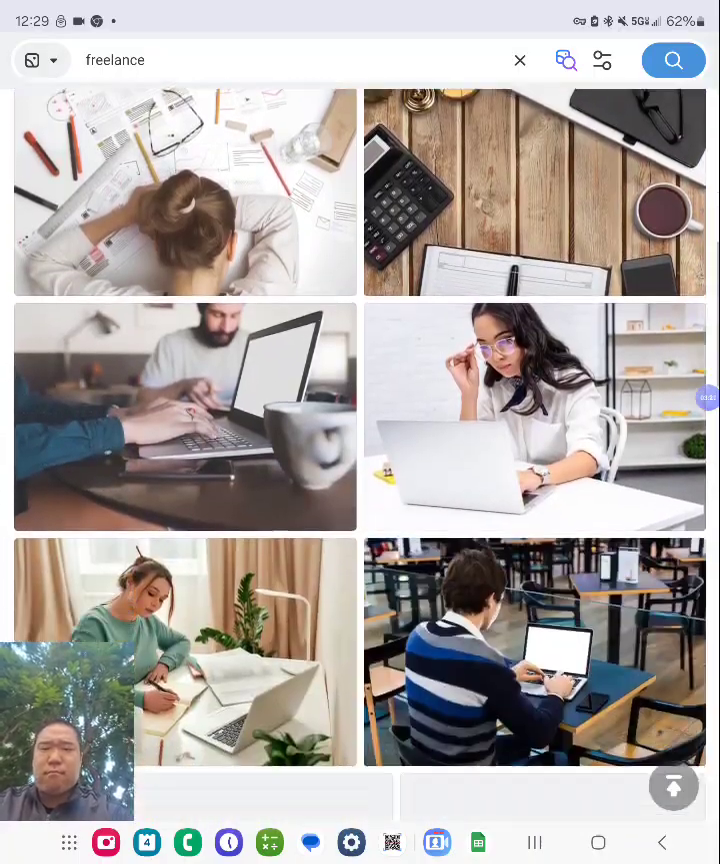
scroll("down", 3)
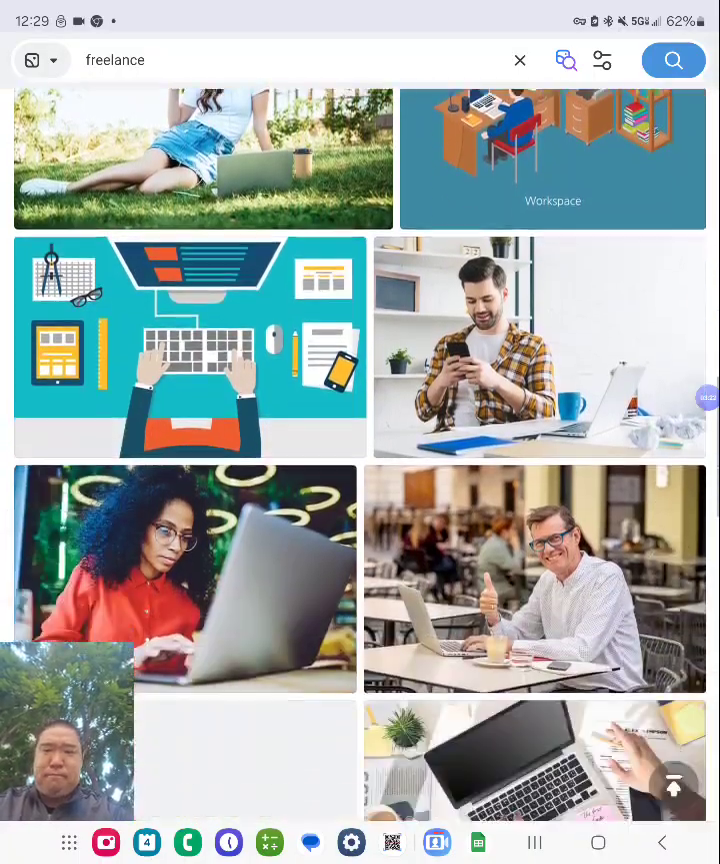
scroll("down", 3)
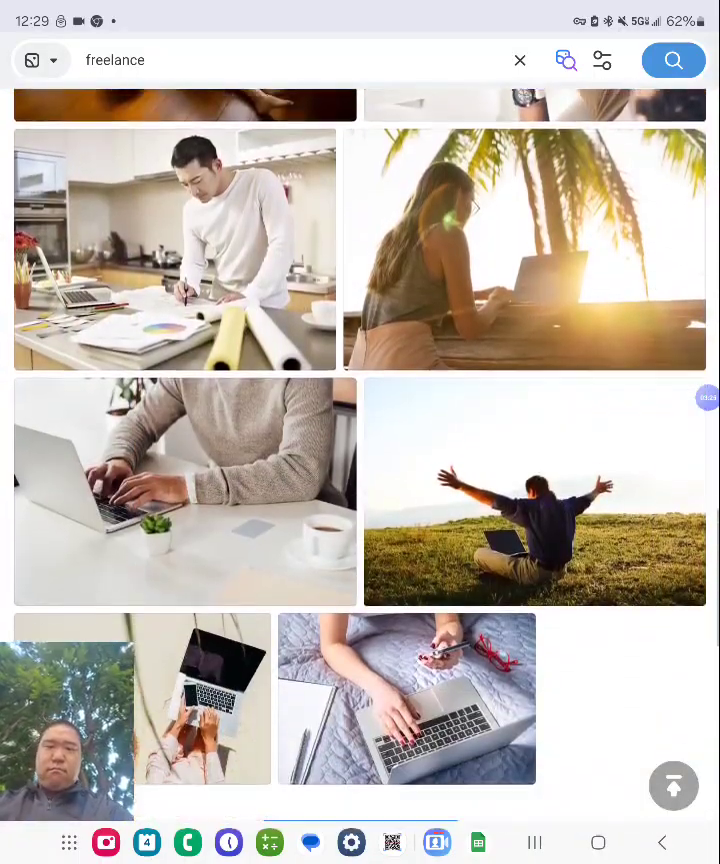
Step: Continue through the laptop and freelancer results to the 'Laptop computer and coffee in the garden' photo page
scroll("down", 3)
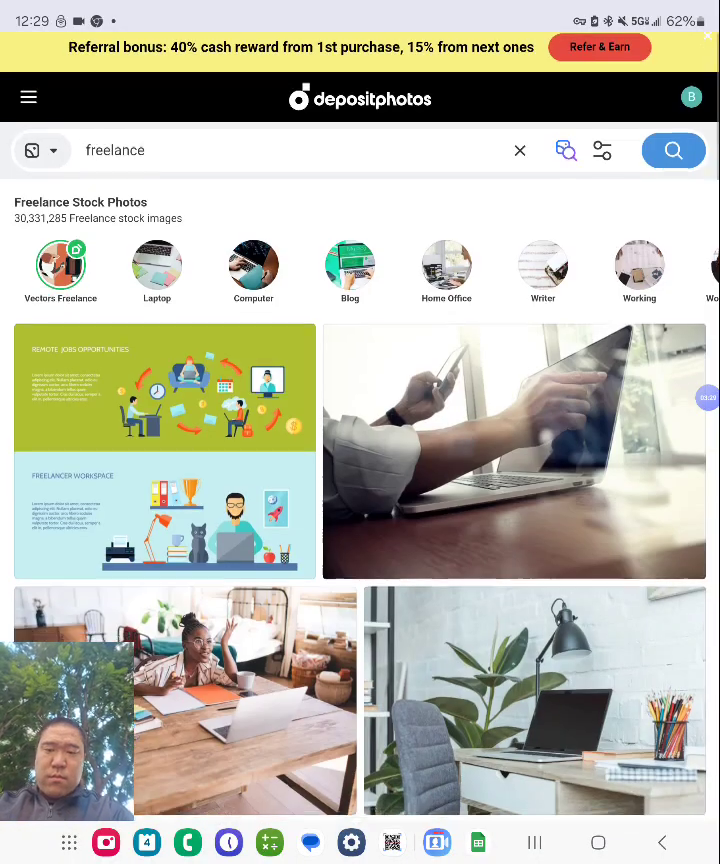
scroll("down", 3)
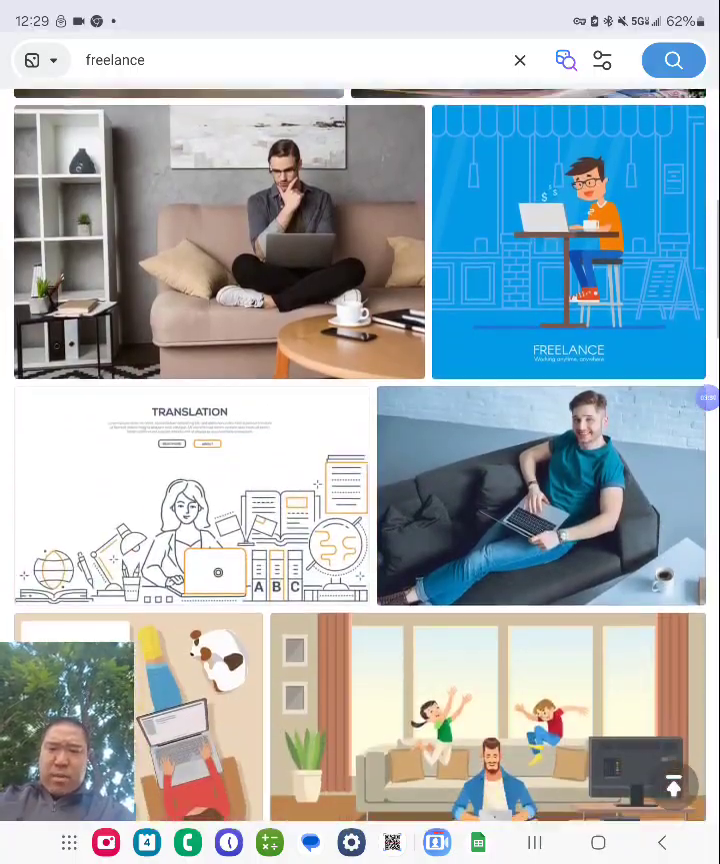
scroll("down", 3)
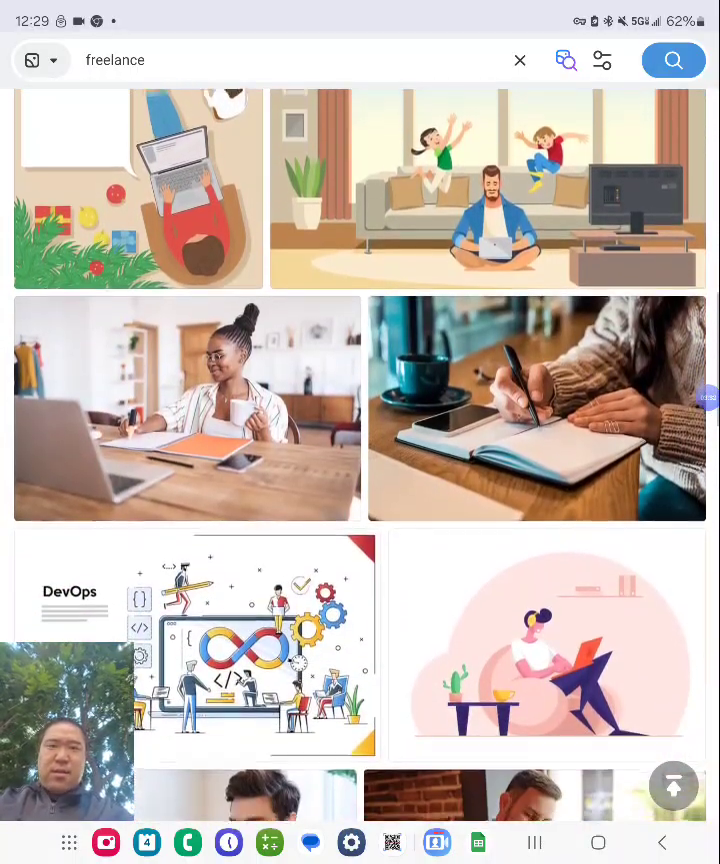
scroll("down", 3)
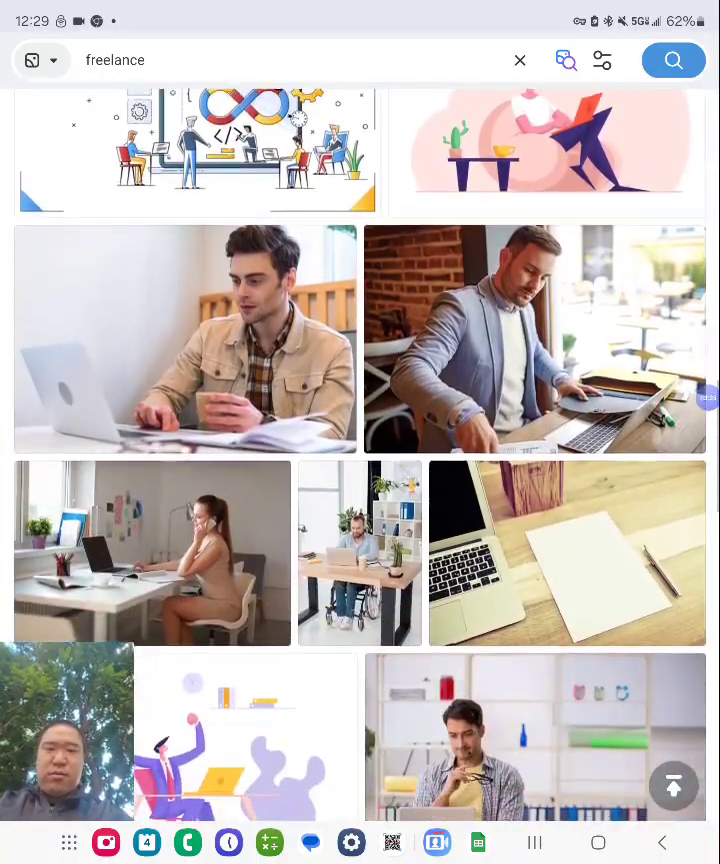
scroll("down", 3)
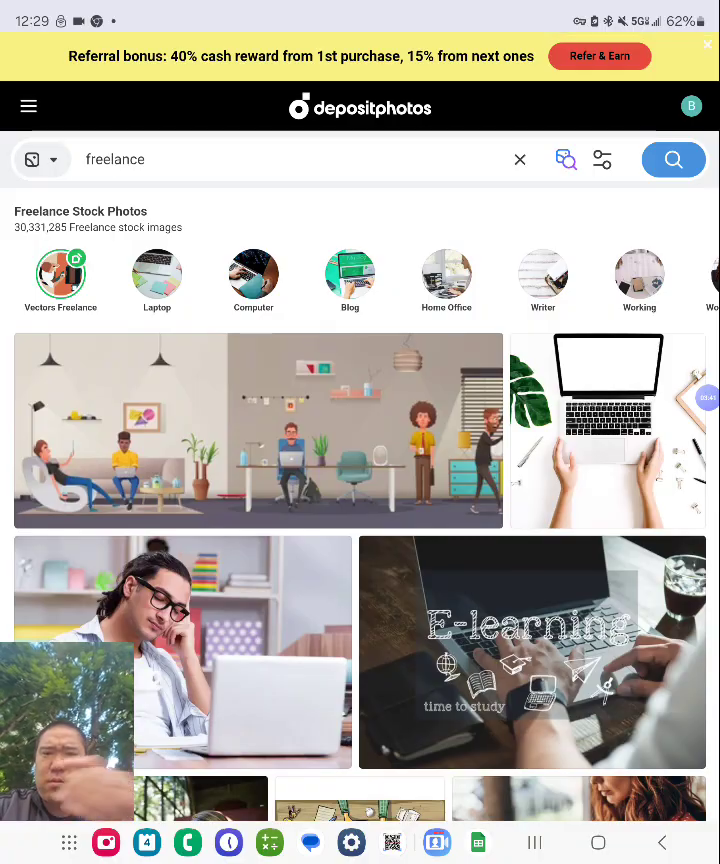
scroll("down", 3)
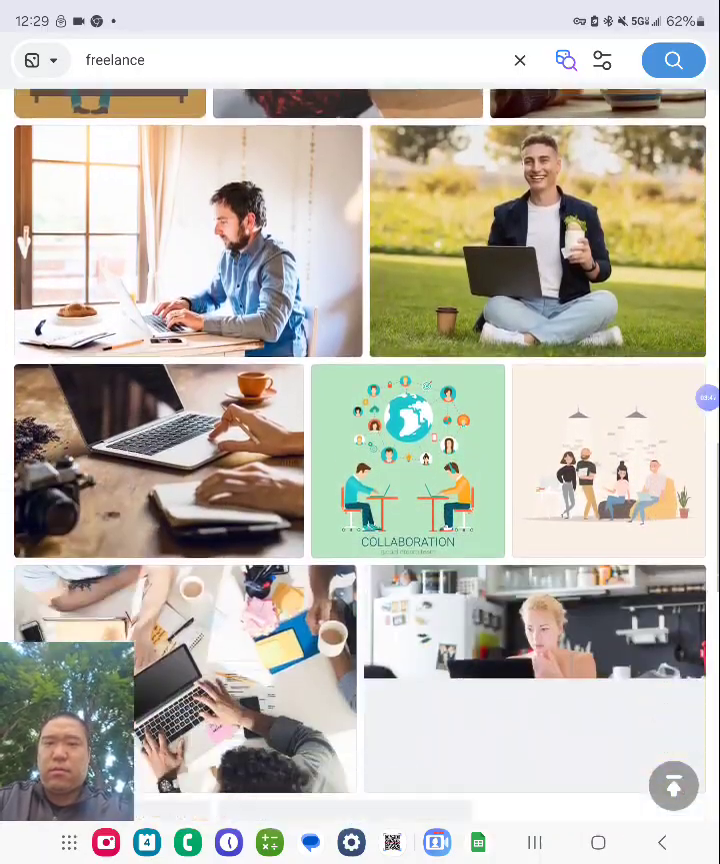
scroll("down", 3)
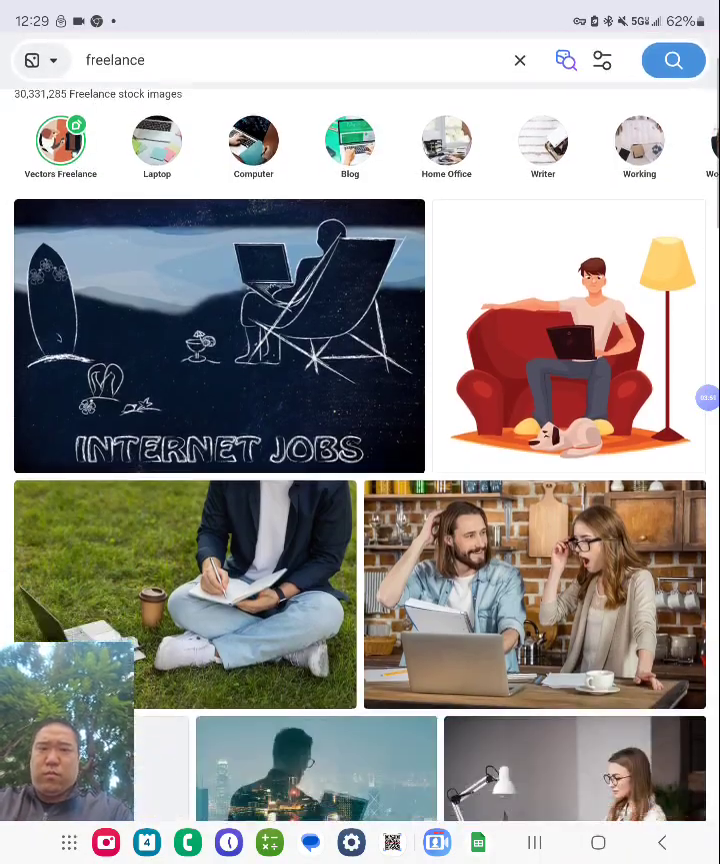
scroll("down", 3)
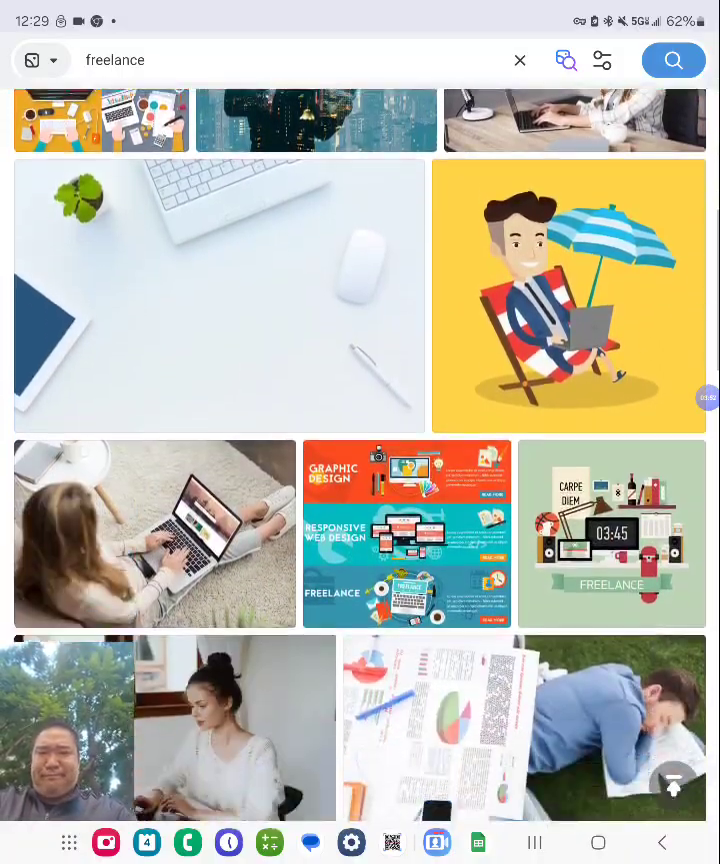
scroll("down", 3)
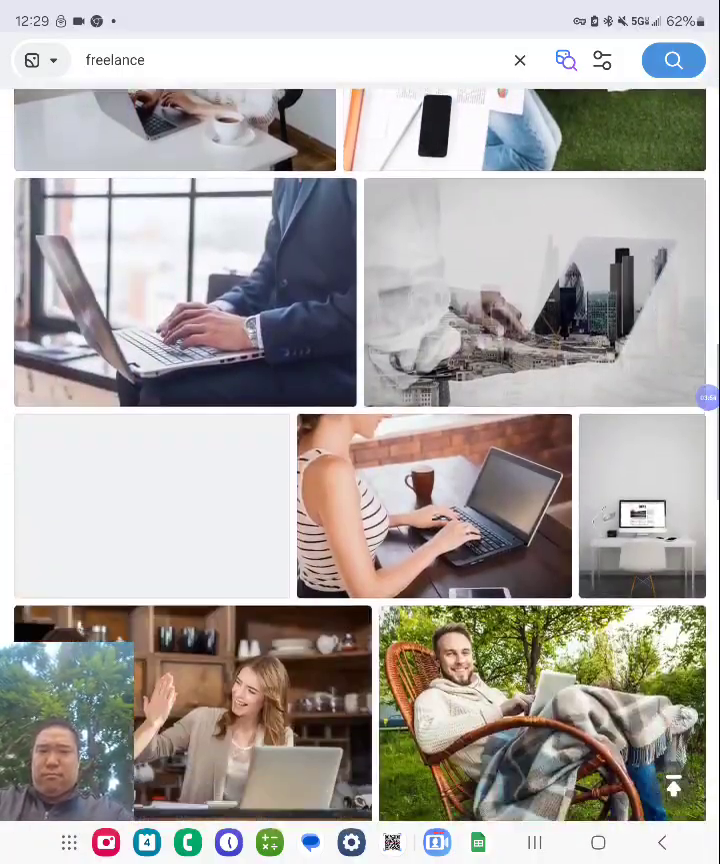
scroll("down", 3)
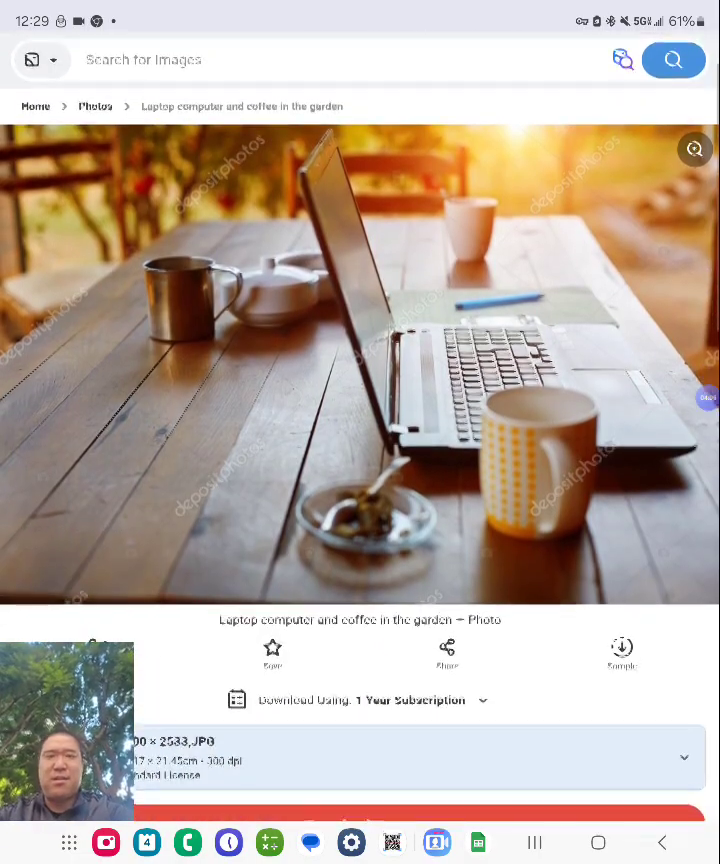
Step: Scroll past the download options to the Similar Royalty-free Images for the laptop-and-coffee photo
scroll("down", 3)
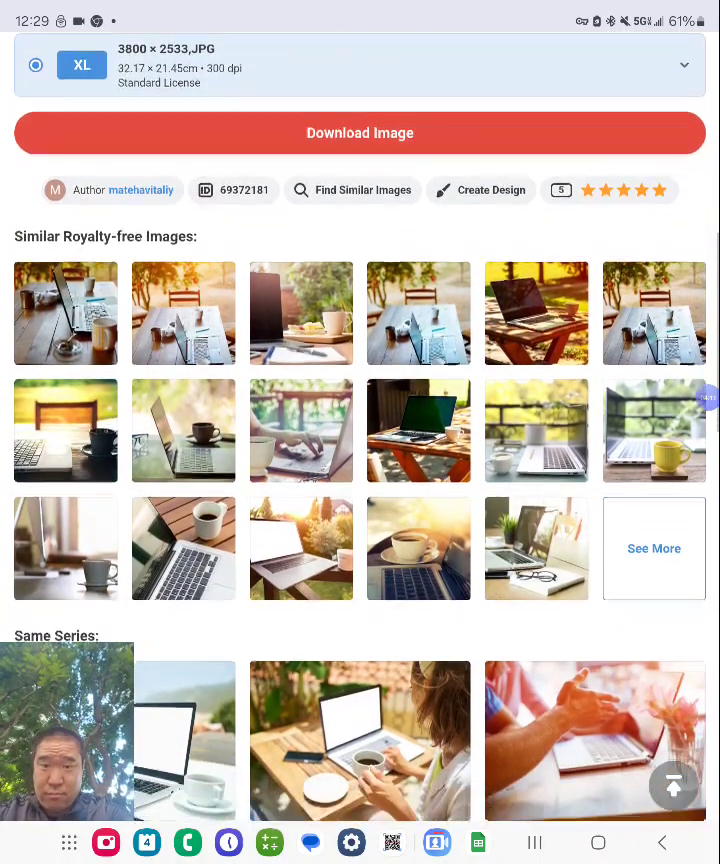
scroll("down", 3)
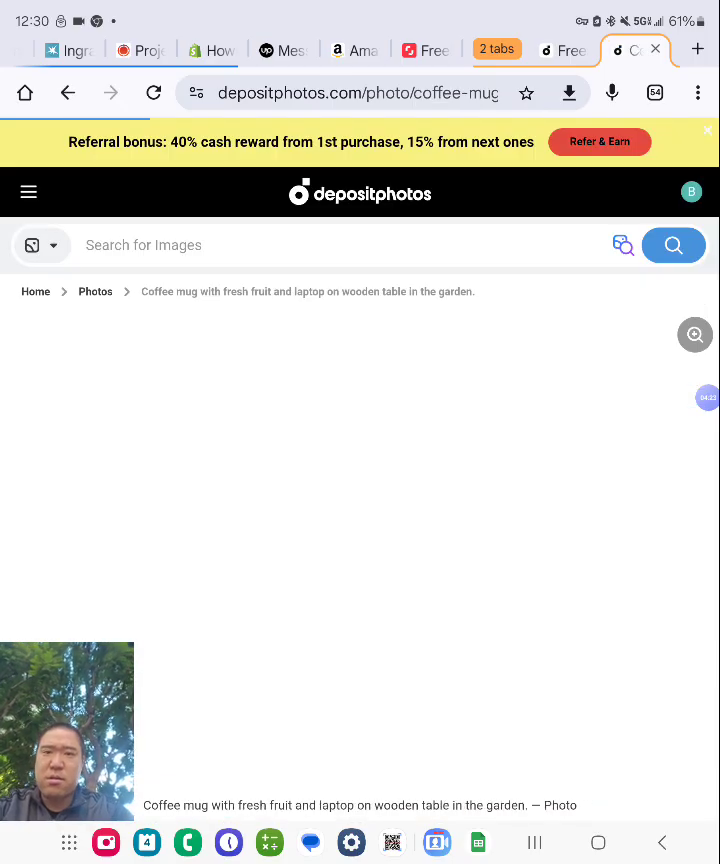
scroll("down", 3)
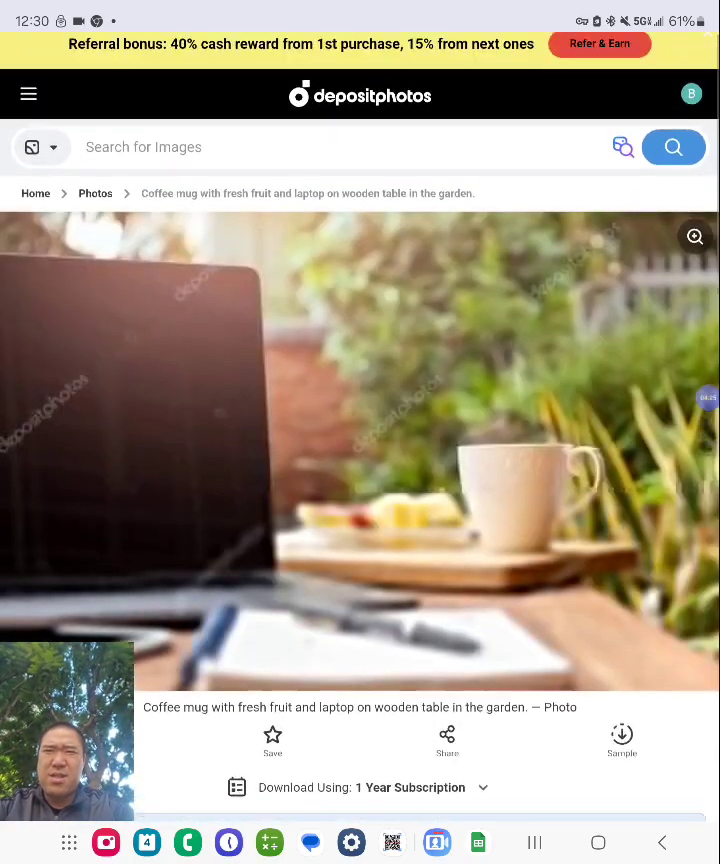
scroll("down", 3)
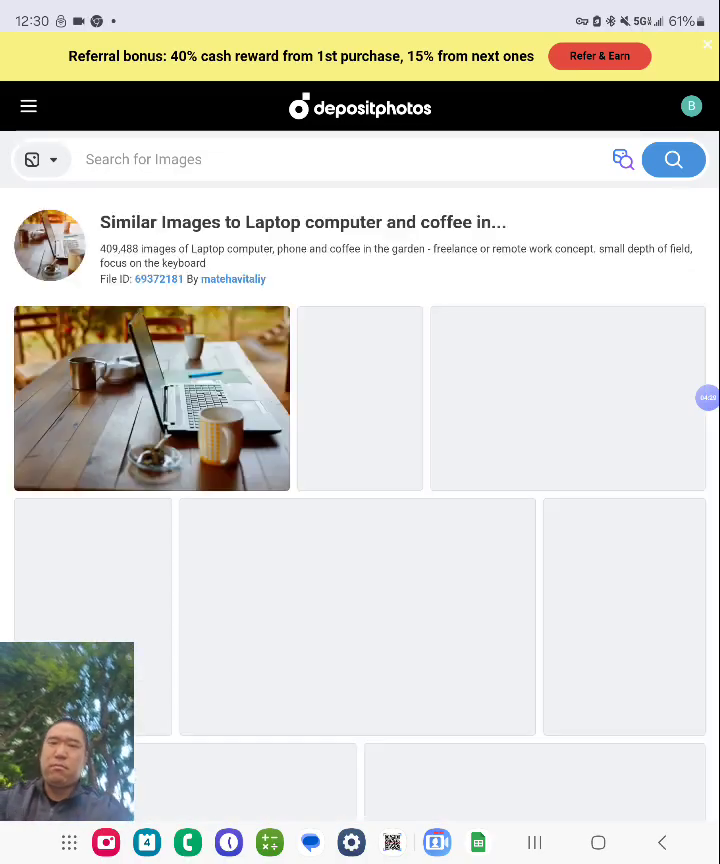
Step: Browse the gallery of images similar to the laptop-and-coffee garden photo
scroll("down", 3)
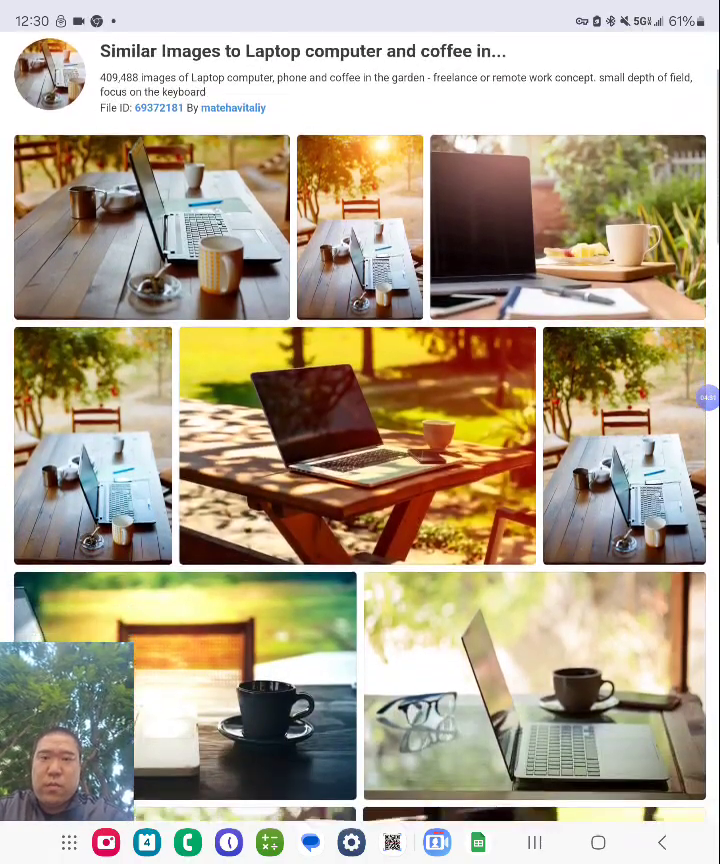
scroll("down", 3)
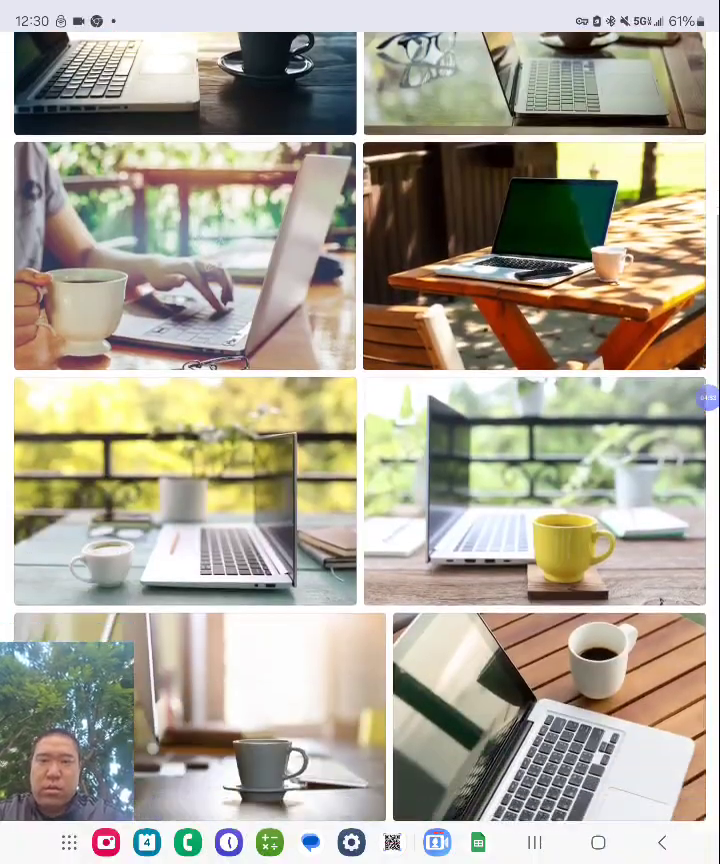
scroll("down", 3)
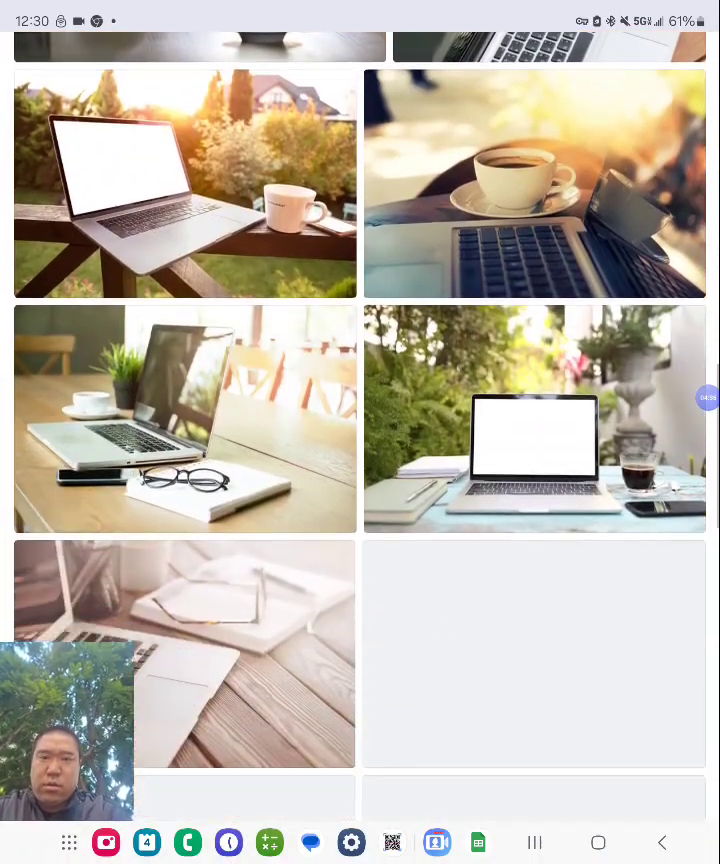
scroll("down", 3)
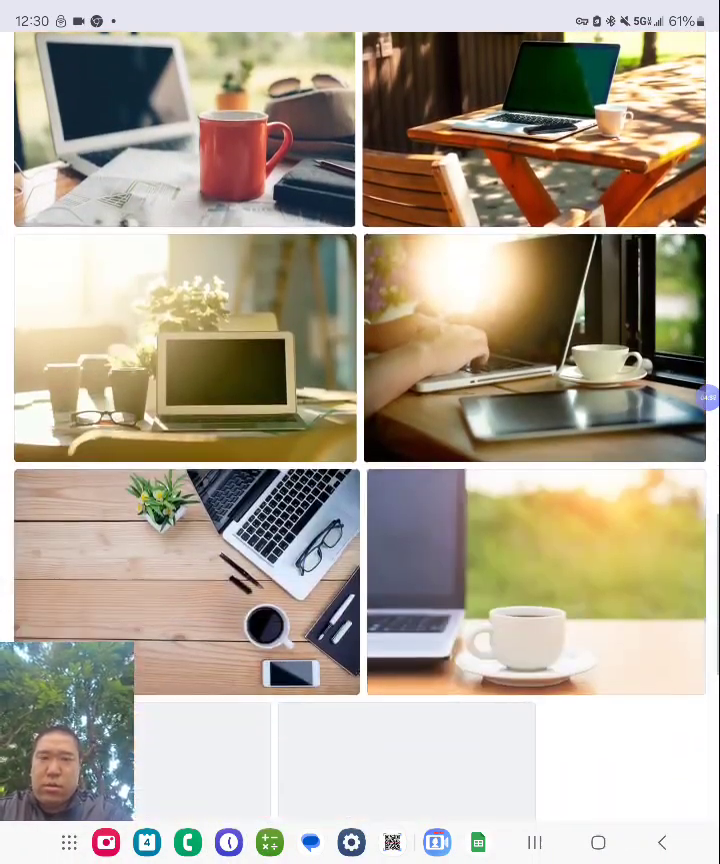
scroll("down", 3)
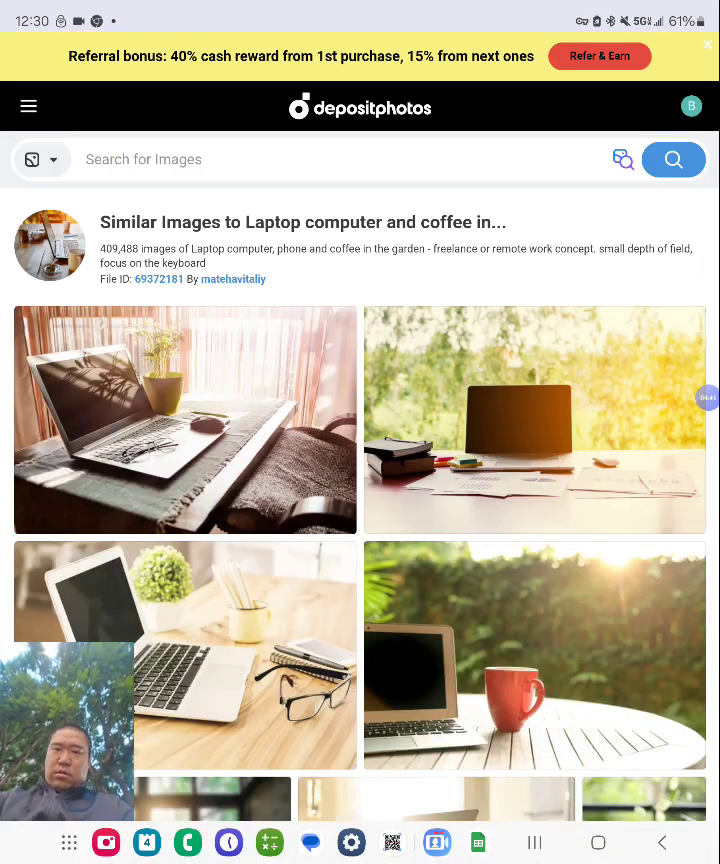
scroll("down", 3)
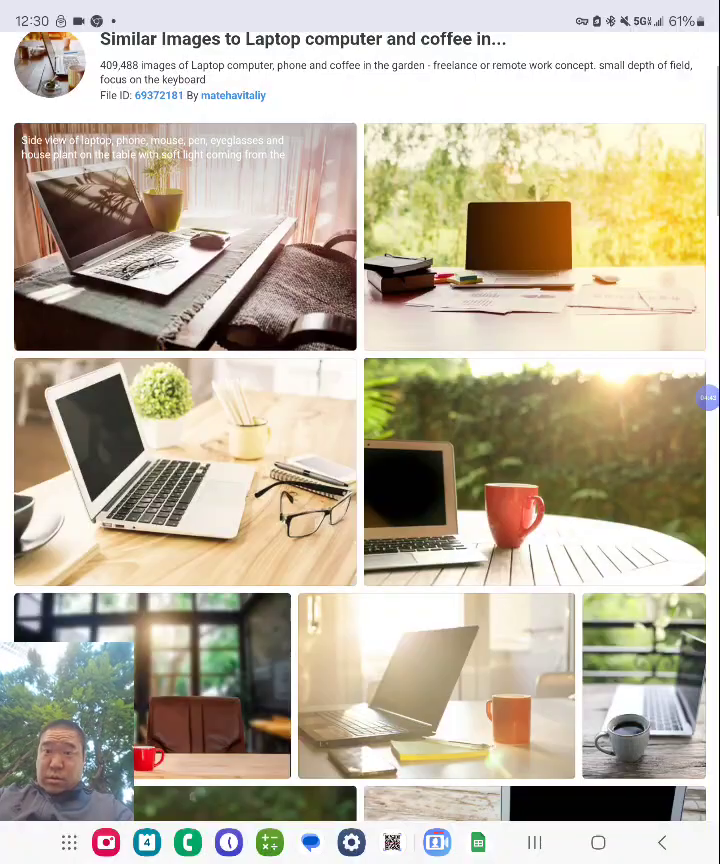
scroll("down", 3)
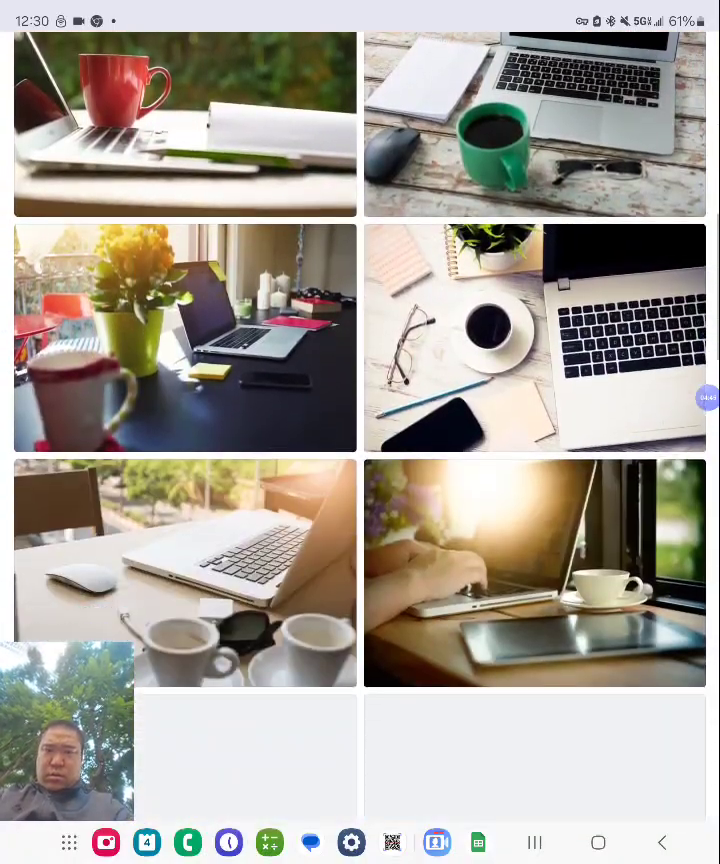
scroll("down", 3)
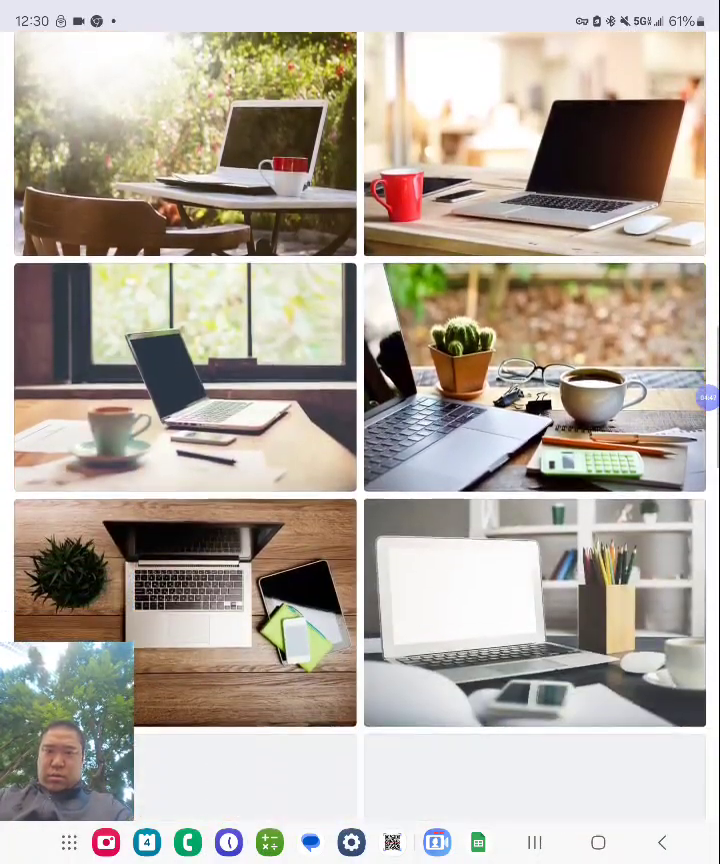
scroll("down", 3)
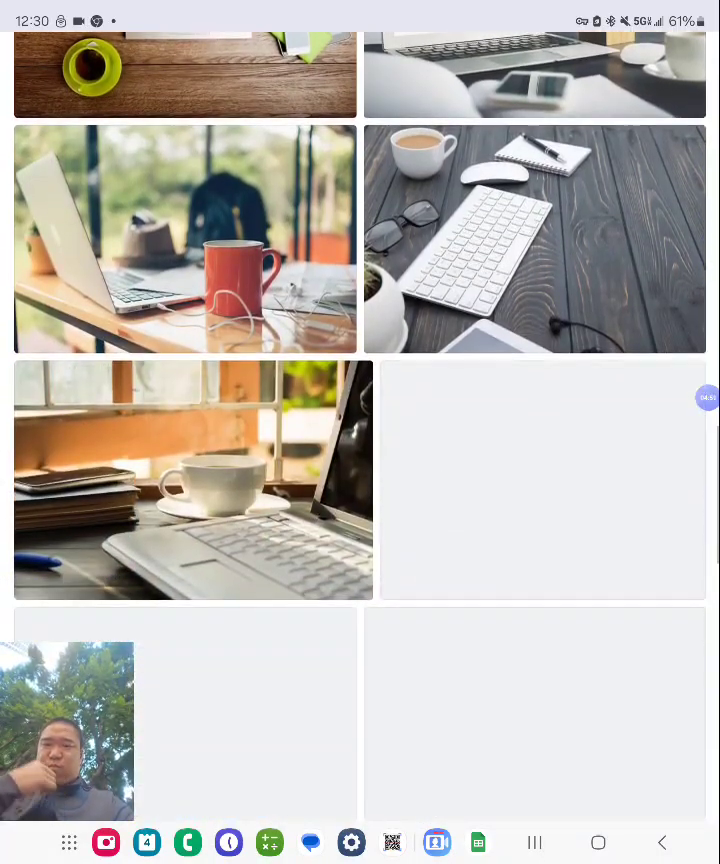
scroll("down", 3)
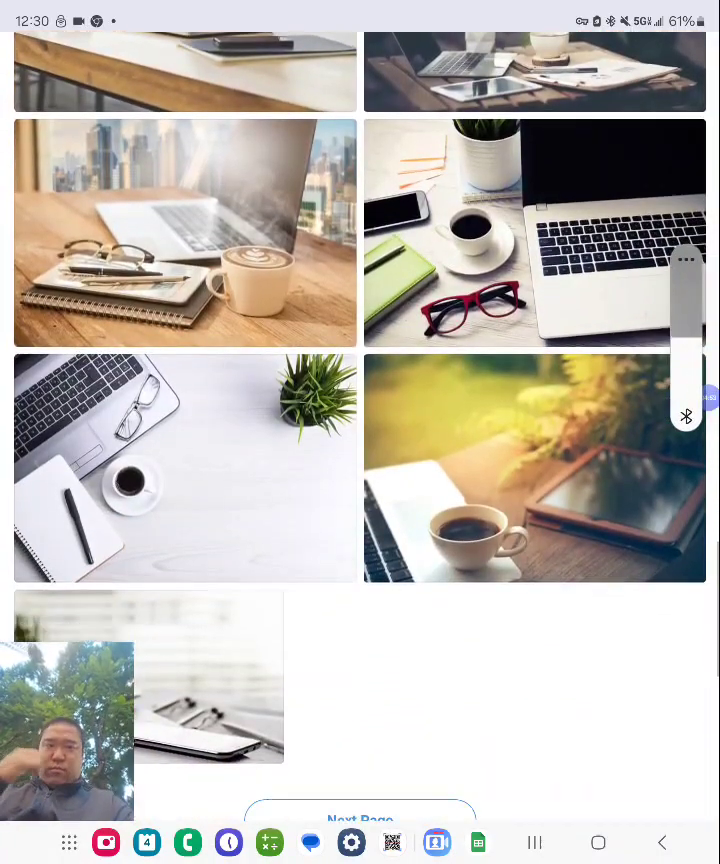
scroll("down", 3)
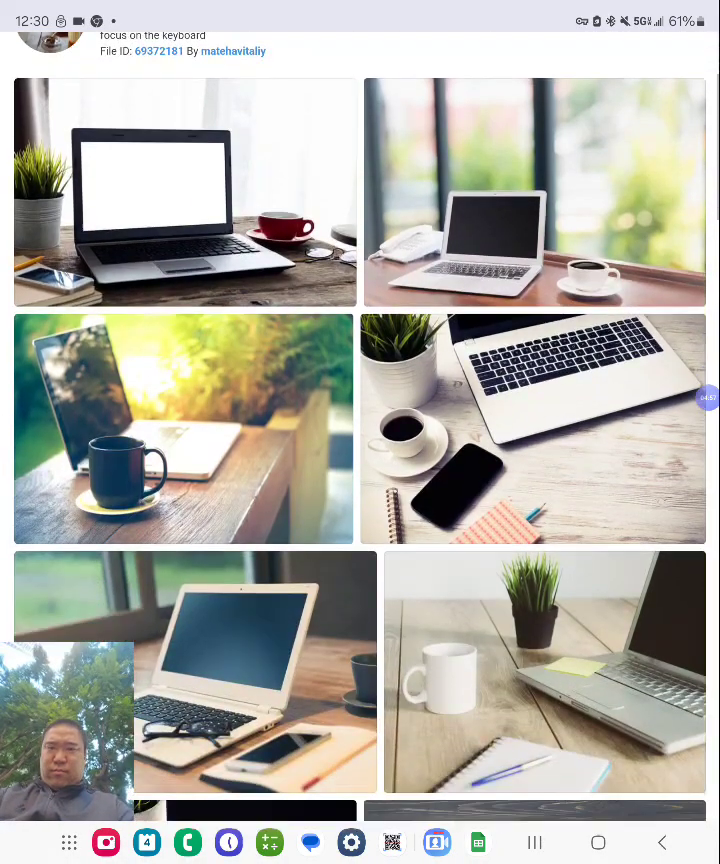
scroll("down", 3)
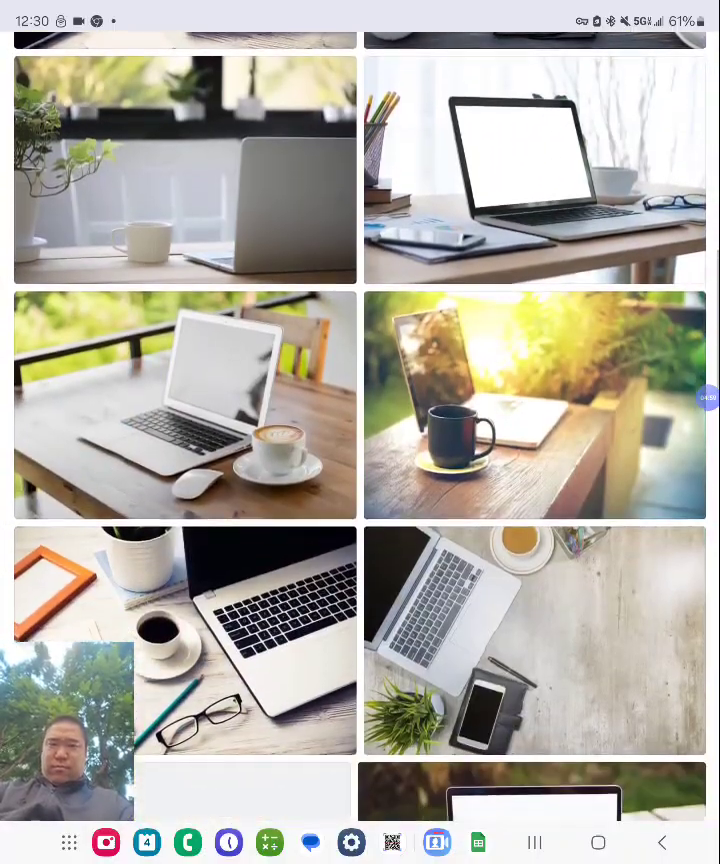
scroll("down", 3)
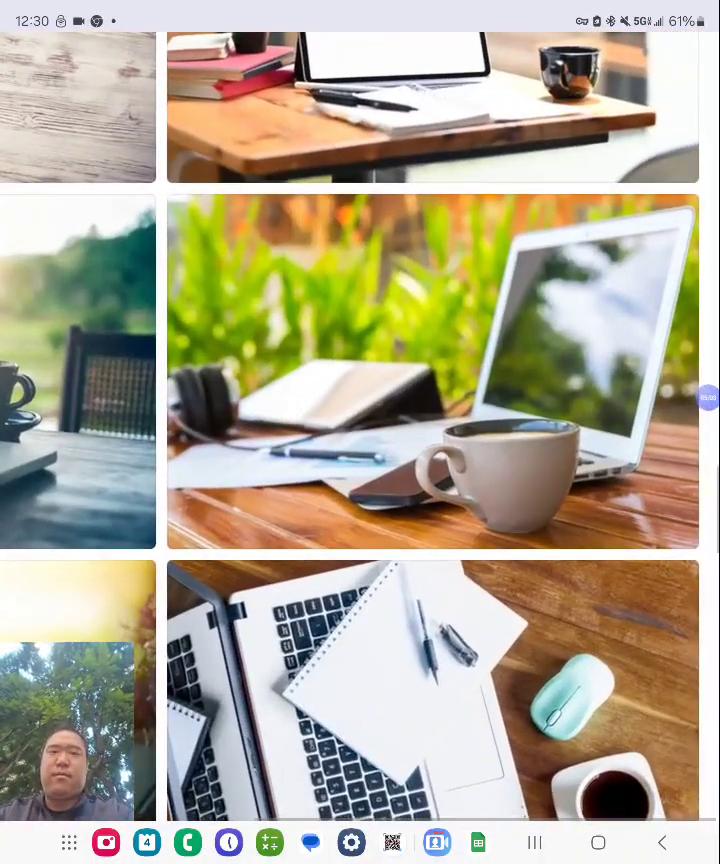
scroll("down", 3)
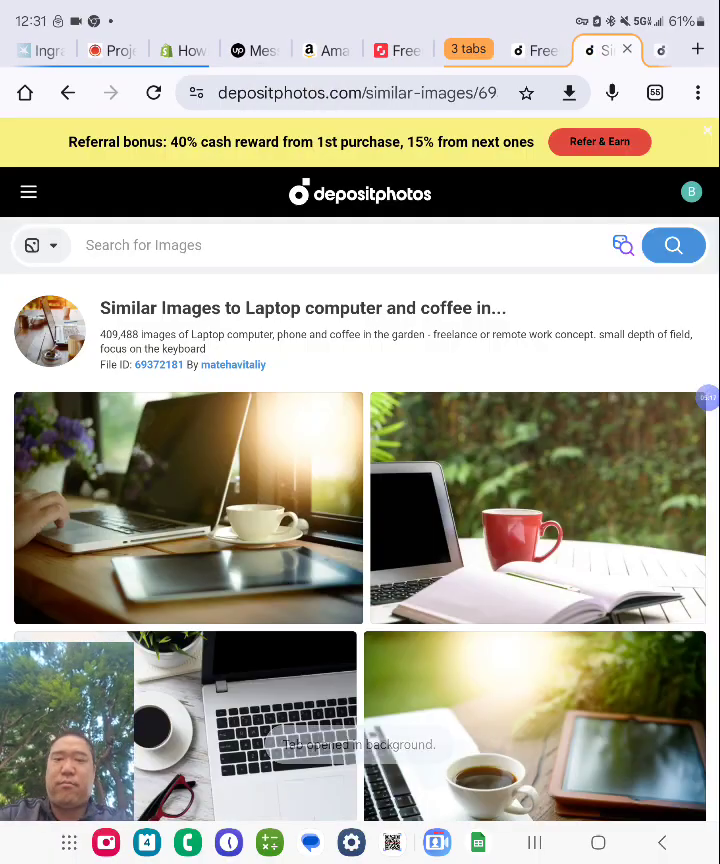
Step: Review the current similar-images page to the bottom and advance to the next page
scroll("down", 3)
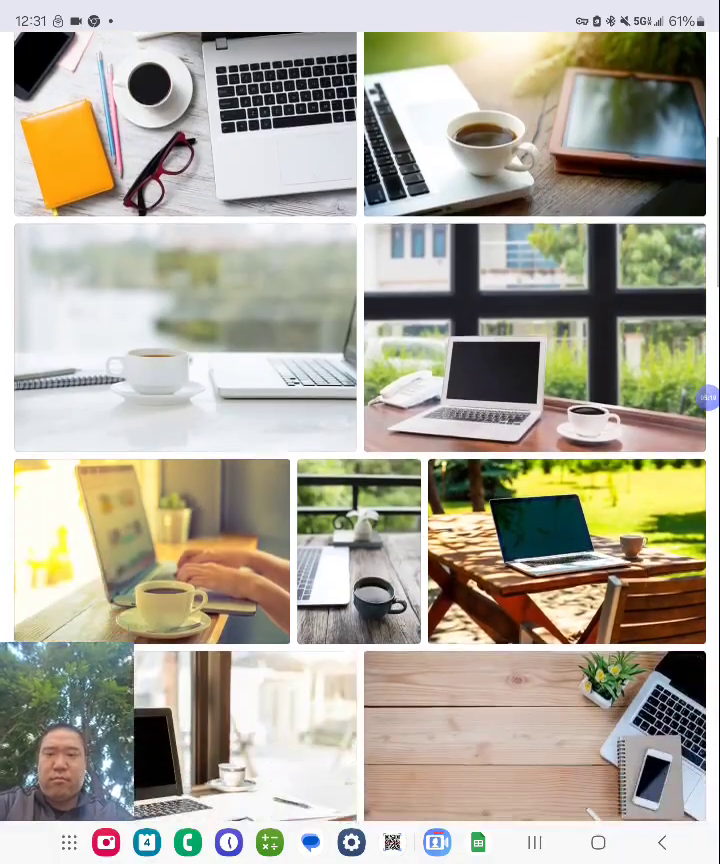
scroll("down", 3)
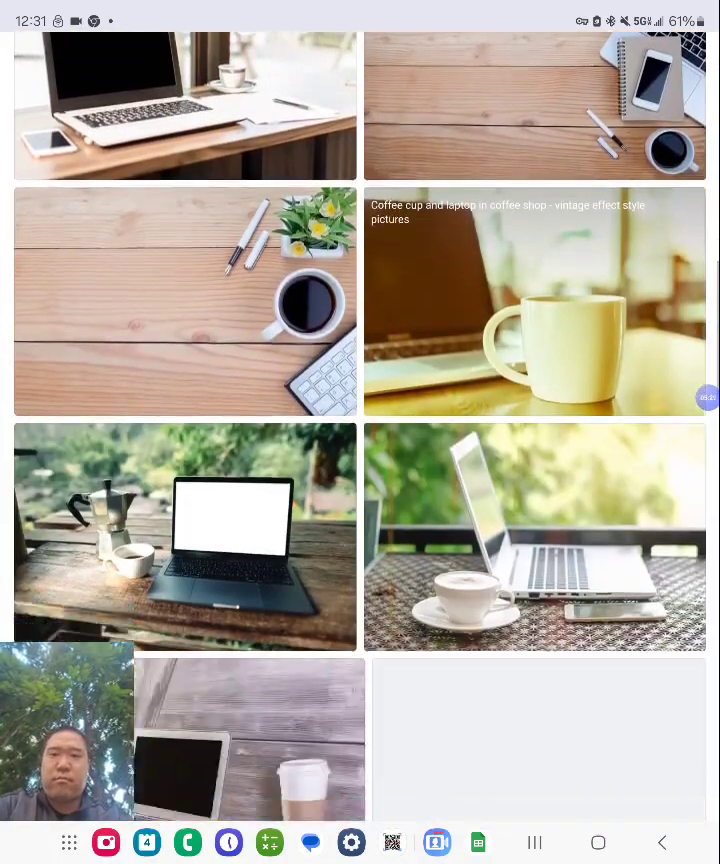
scroll("down", 3)
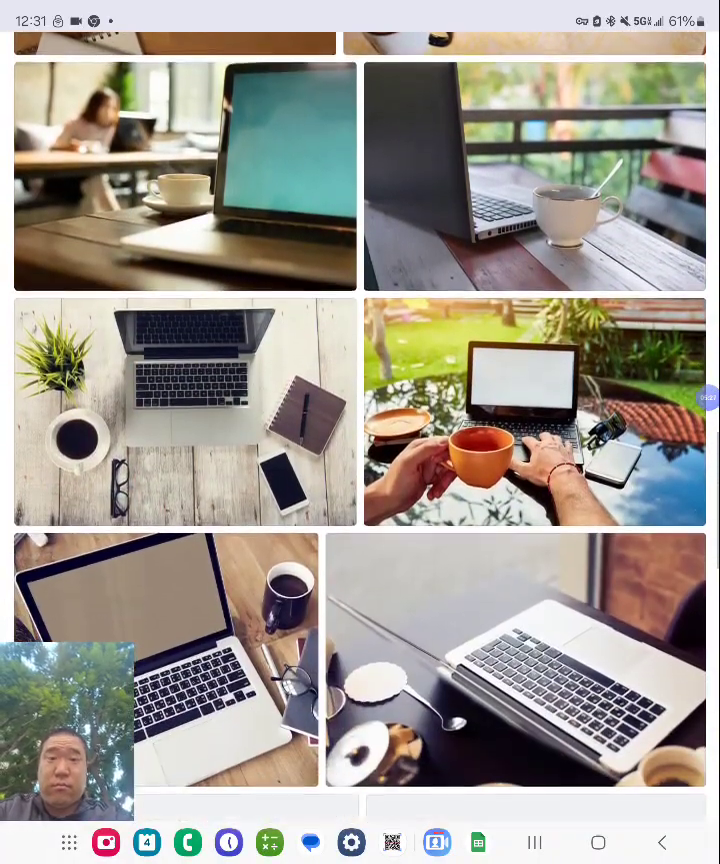
scroll("down", 3)
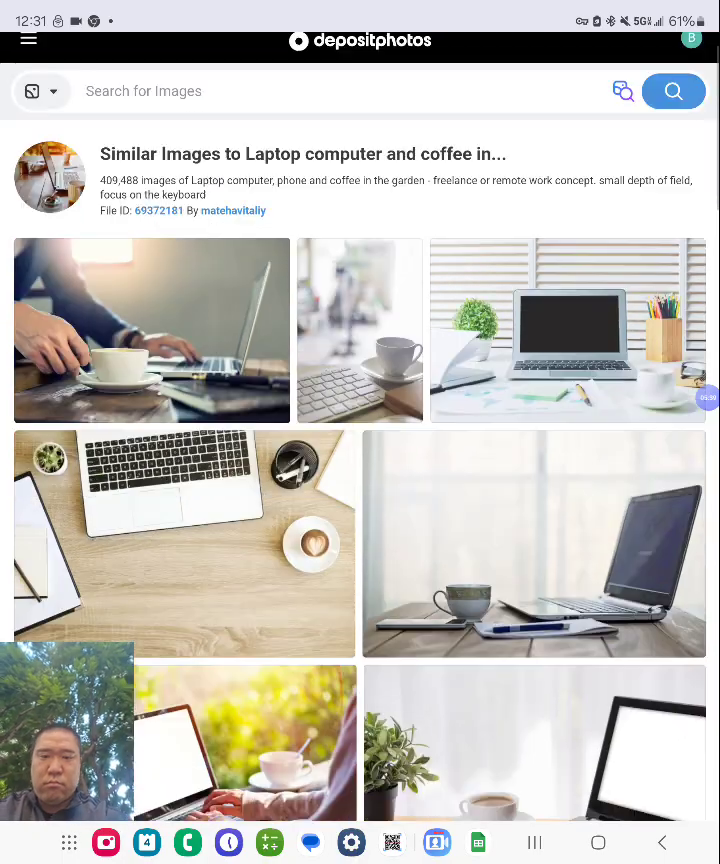
scroll("down", 3)
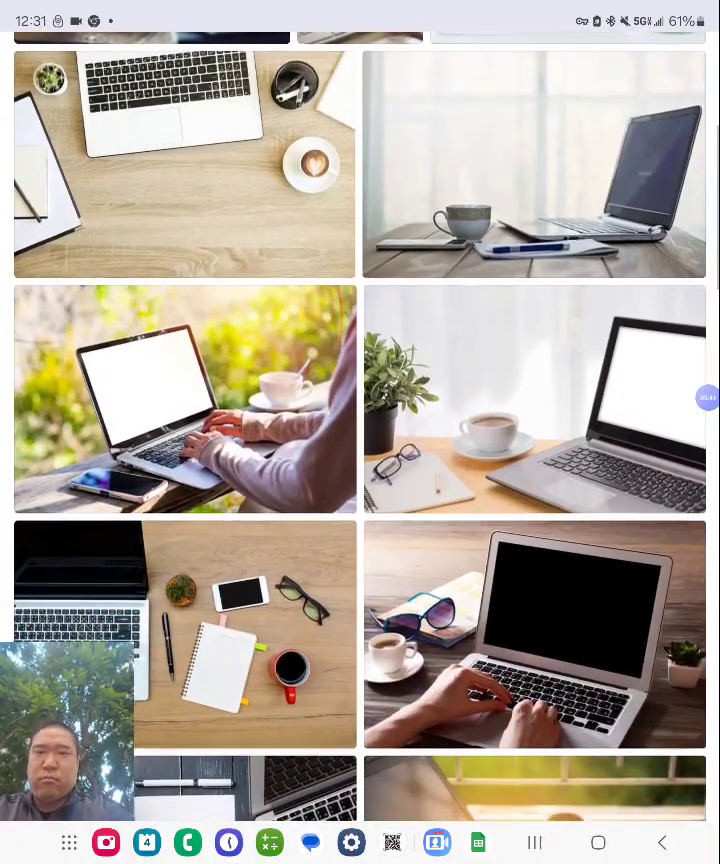
scroll("down", 3)
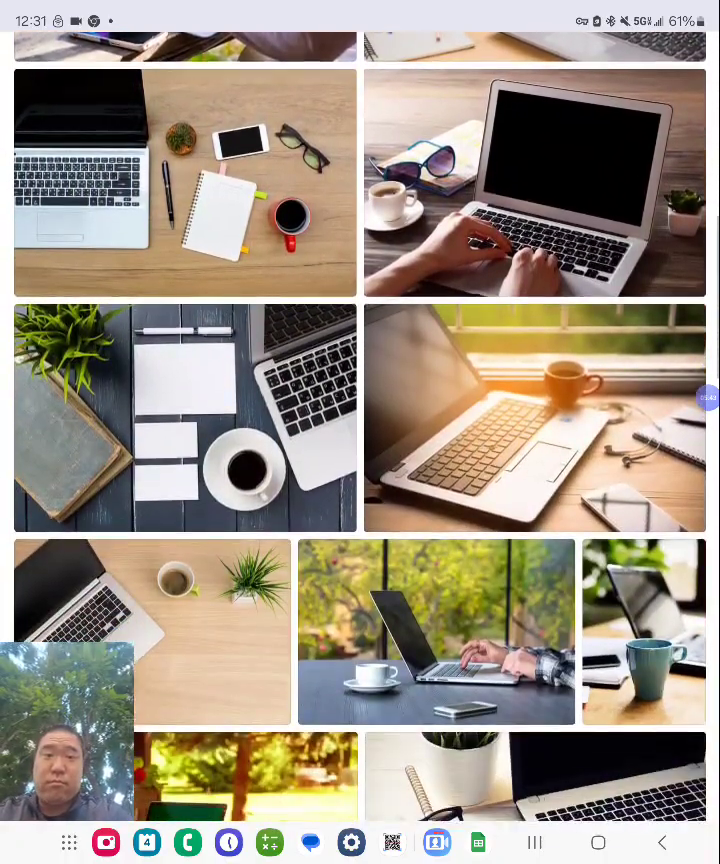
scroll("down", 3)
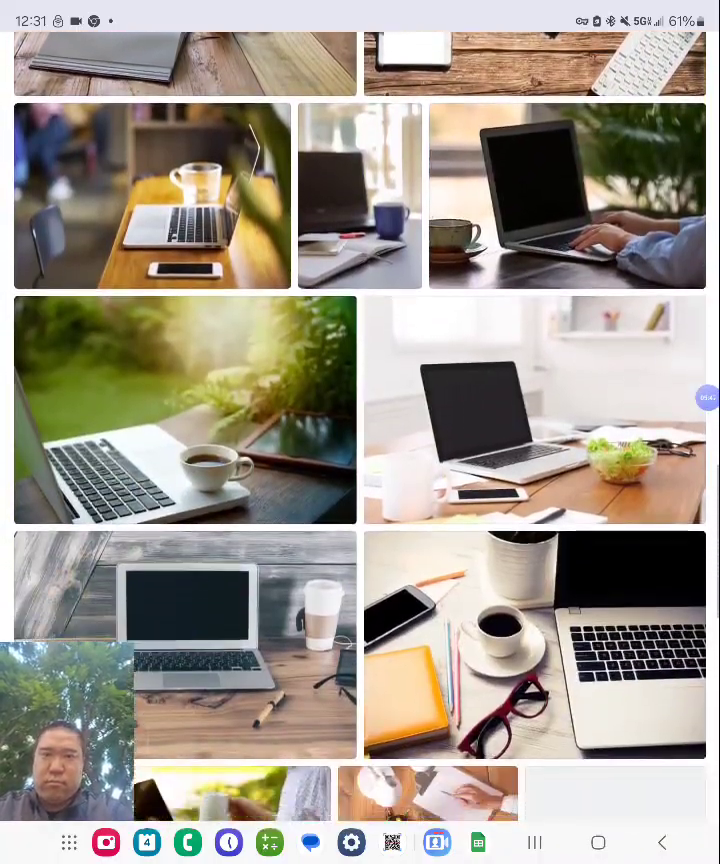
scroll("down", 3)
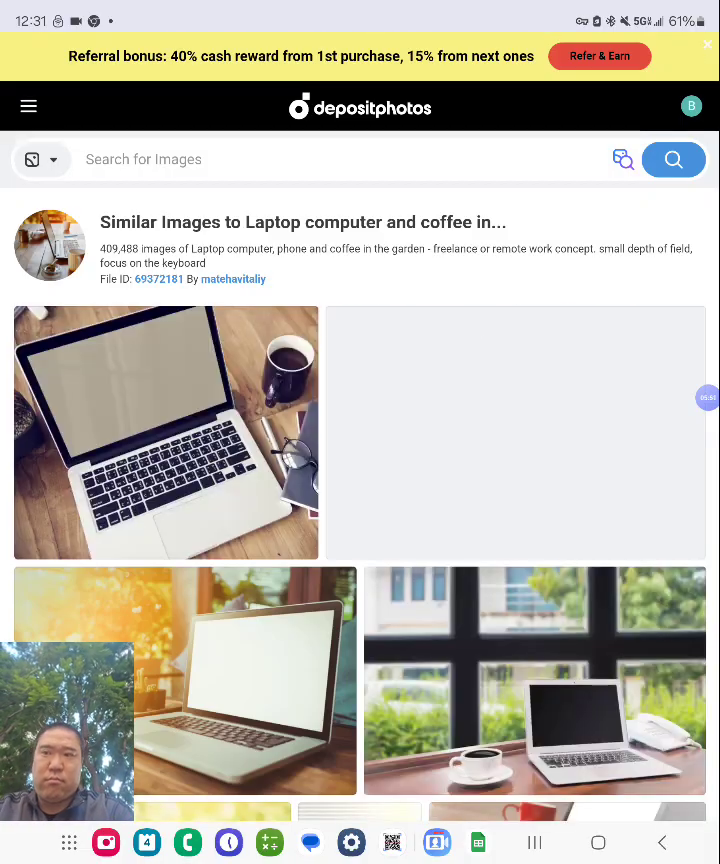
scroll("down", 3)
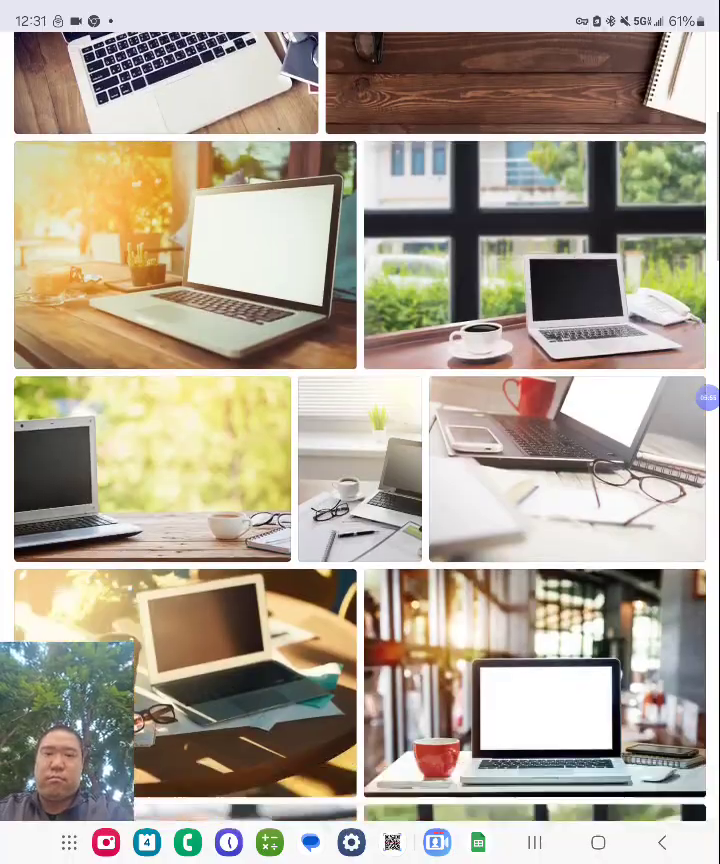
scroll("down", 3)
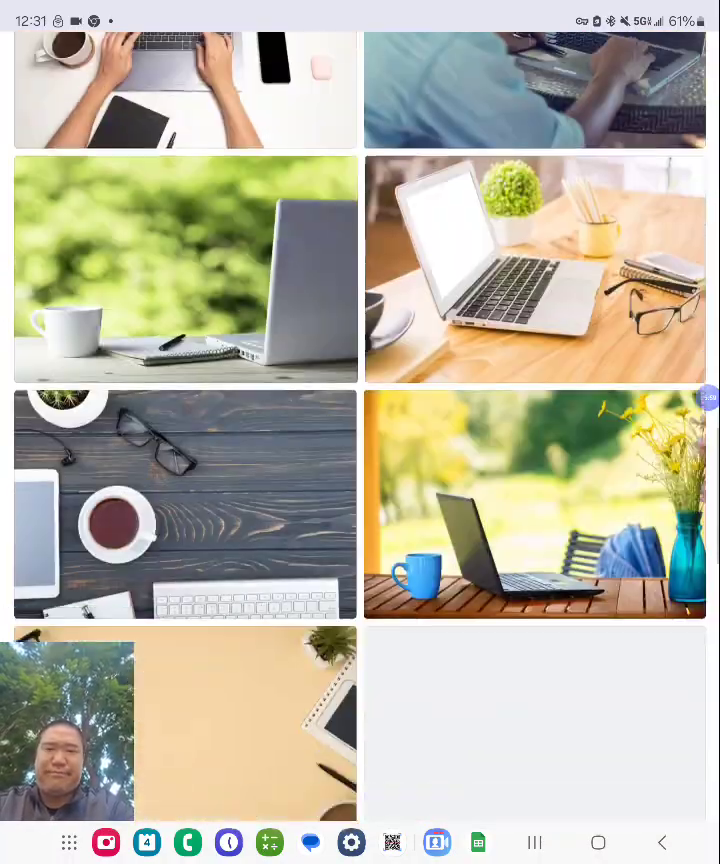
scroll("down", 3)
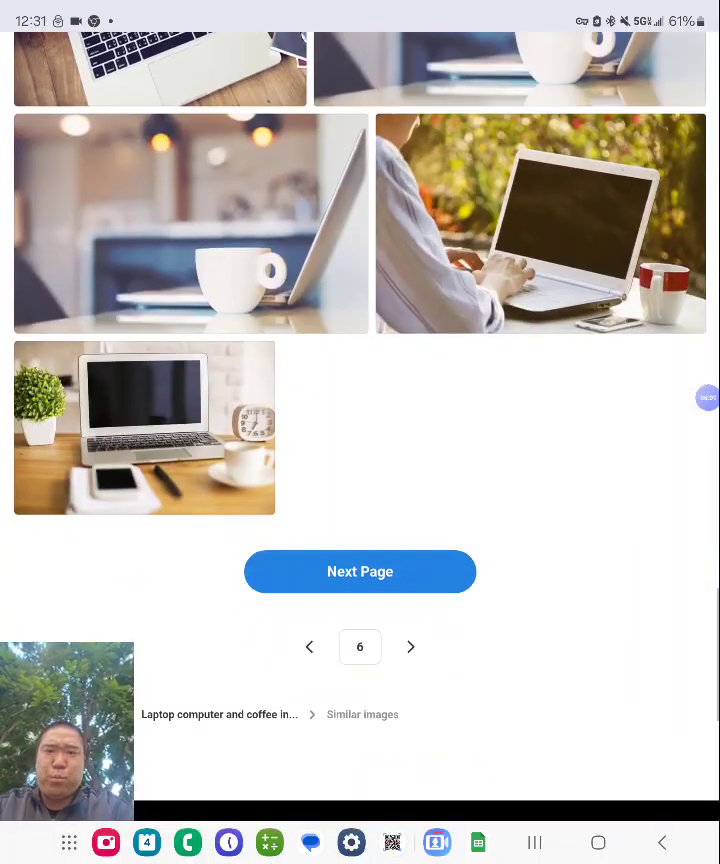
left_click(362, 714)
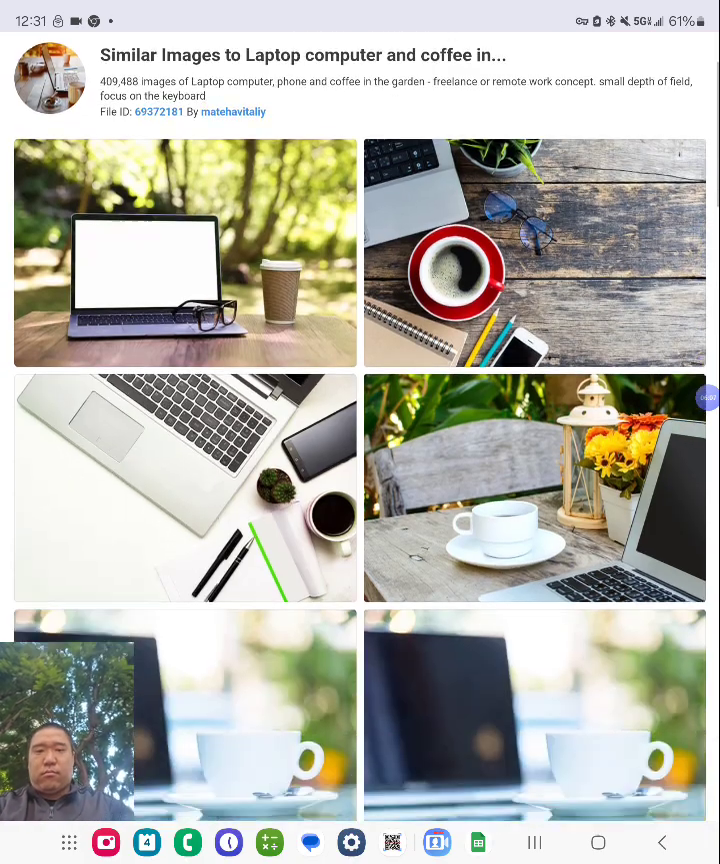
Step: Review that page of similar photos and load another page
scroll("down", 3)
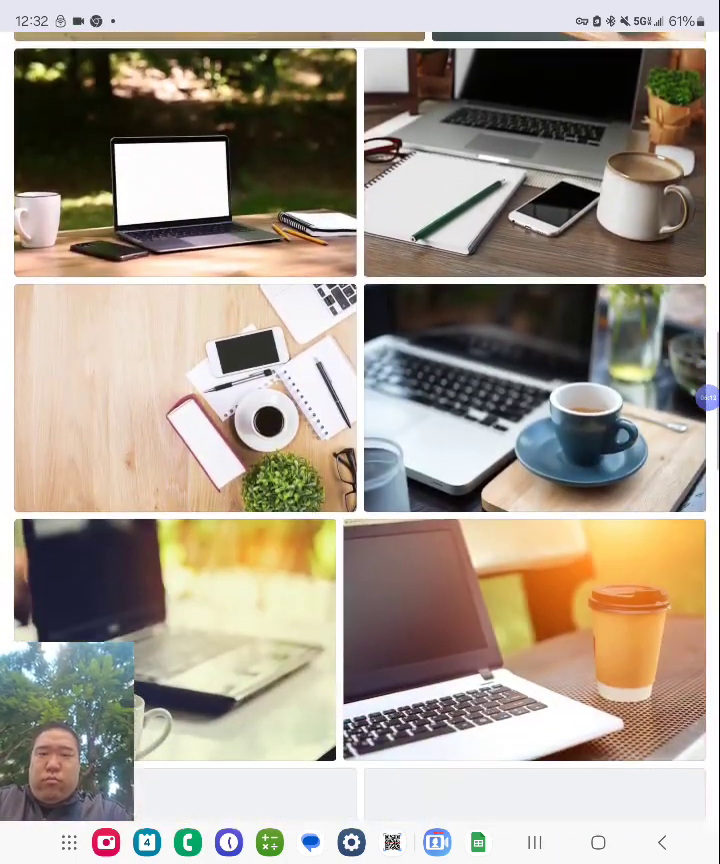
scroll("down", 3)
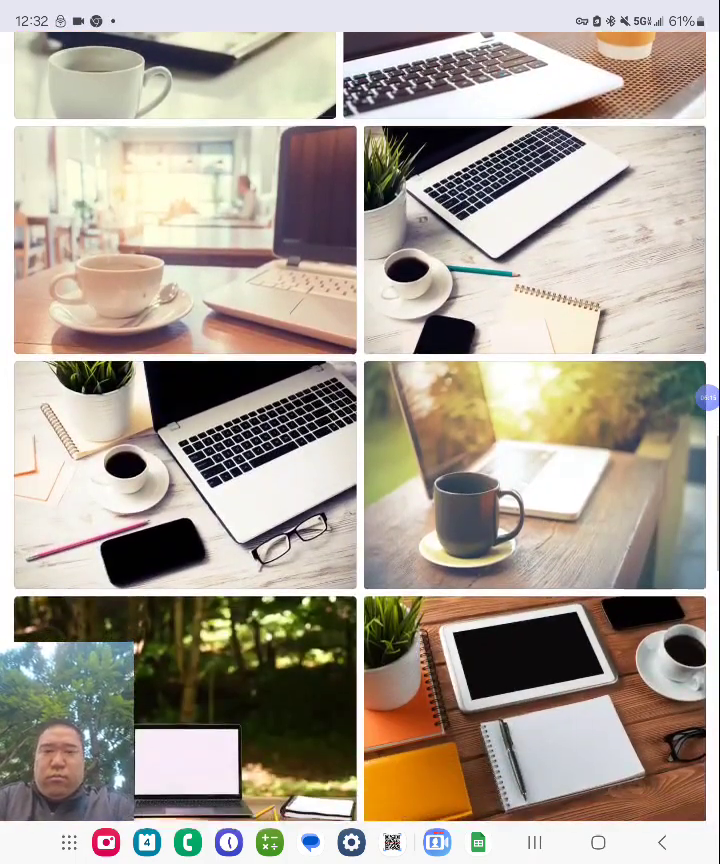
scroll("down", 3)
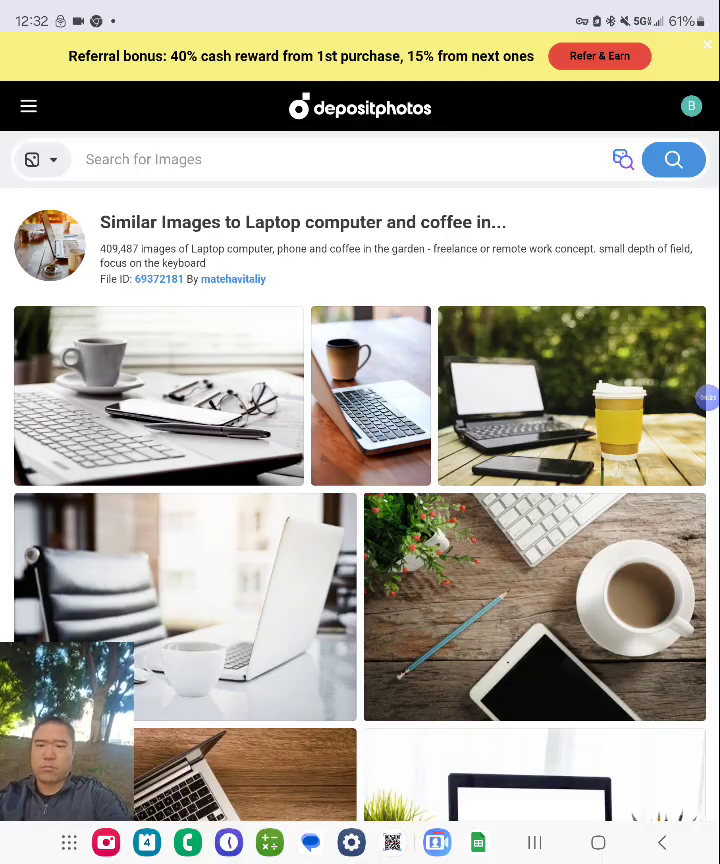
scroll("down", 3)
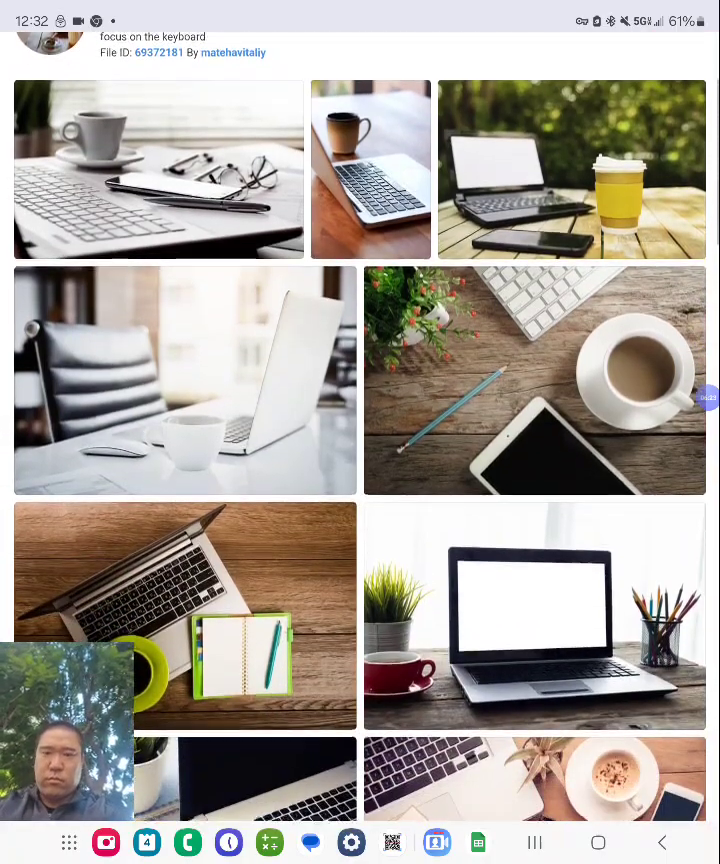
scroll("down", 3)
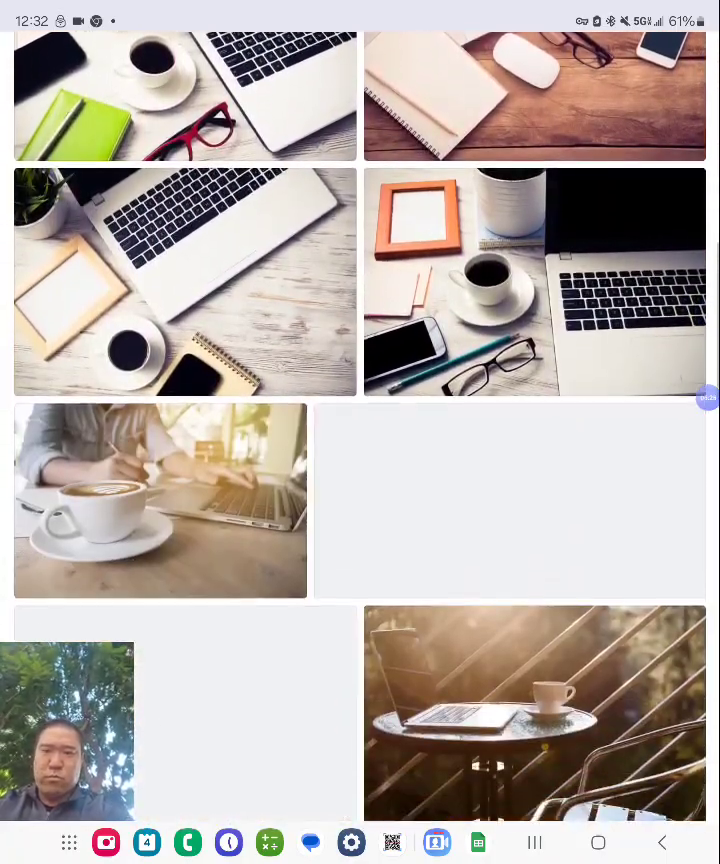
scroll("down", 3)
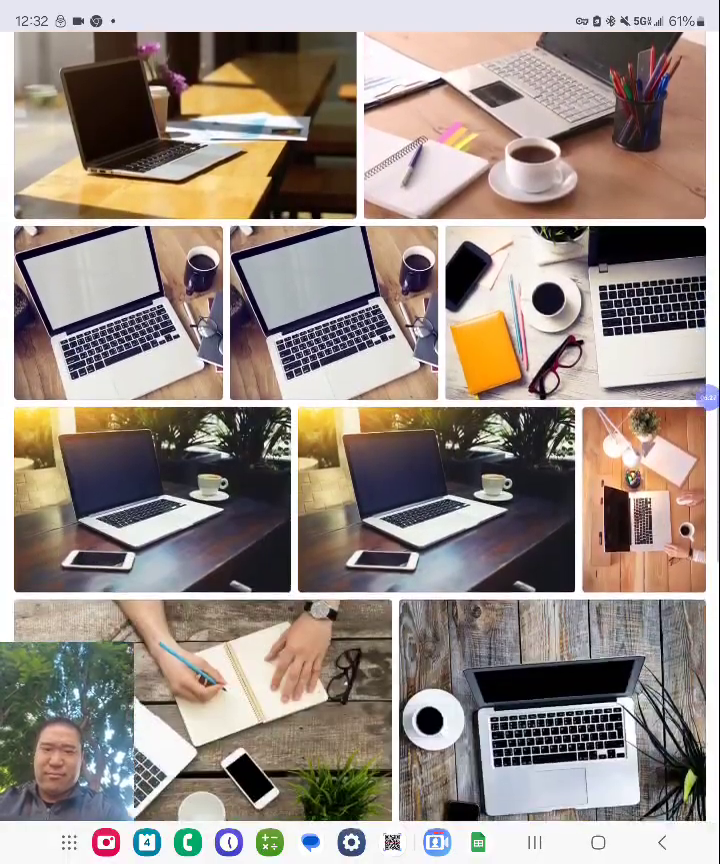
scroll("down", 3)
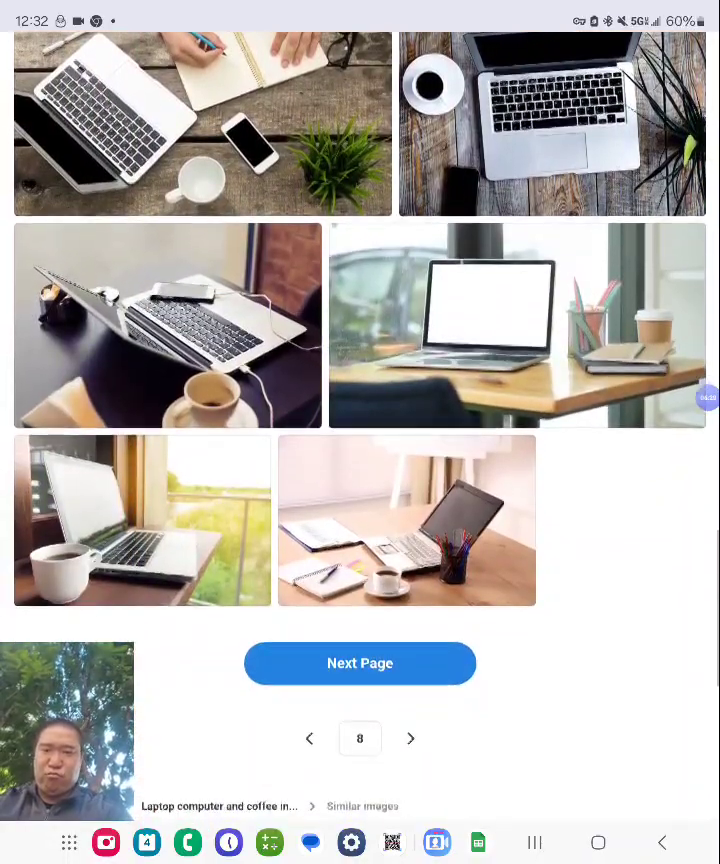
left_click(368, 806)
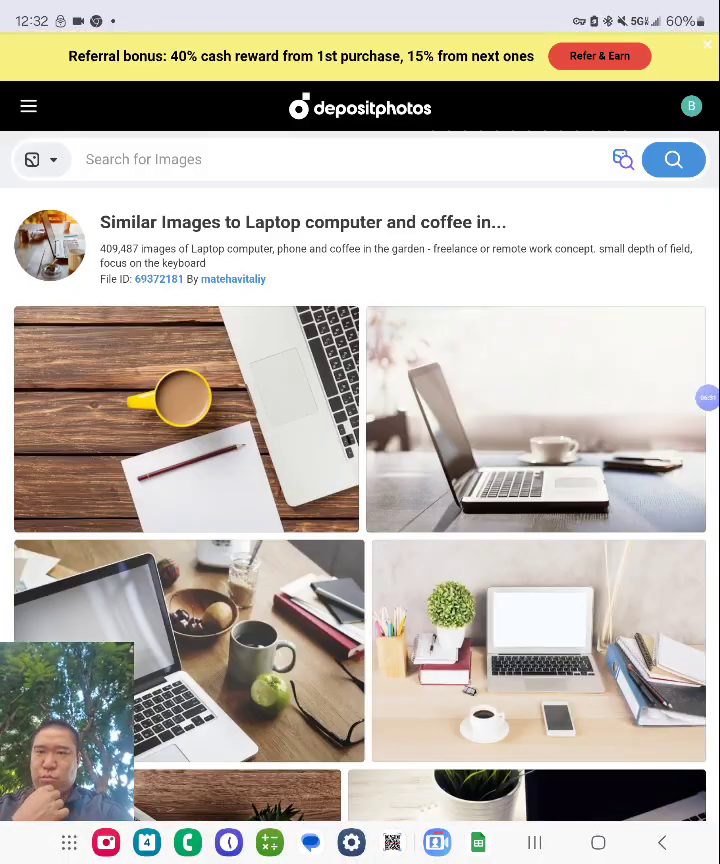
Step: Review page 9 of similar images and move on to the page after it
scroll("down", 3)
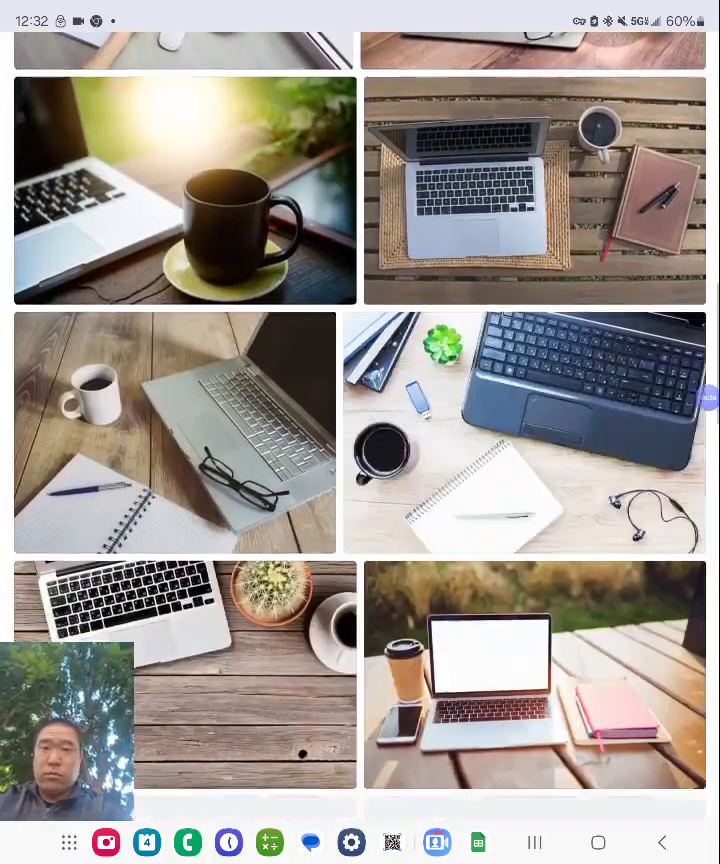
scroll("down", 3)
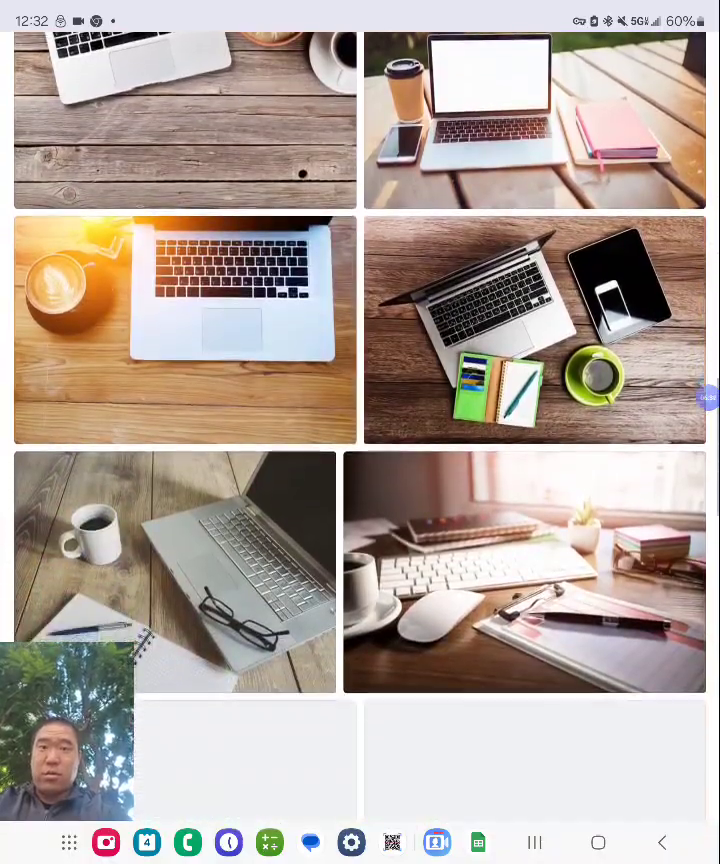
scroll("down", 3)
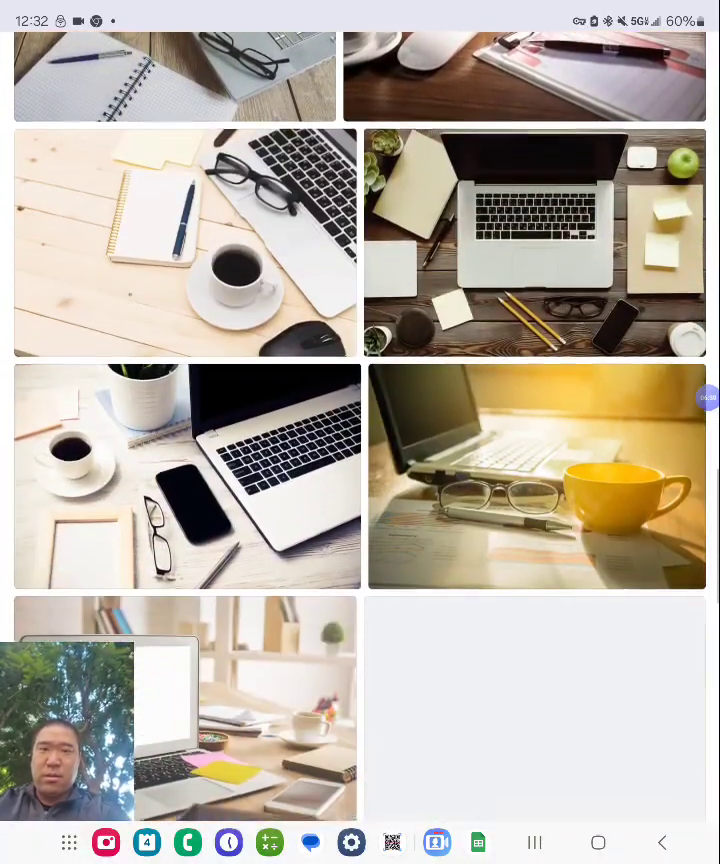
scroll("down", 3)
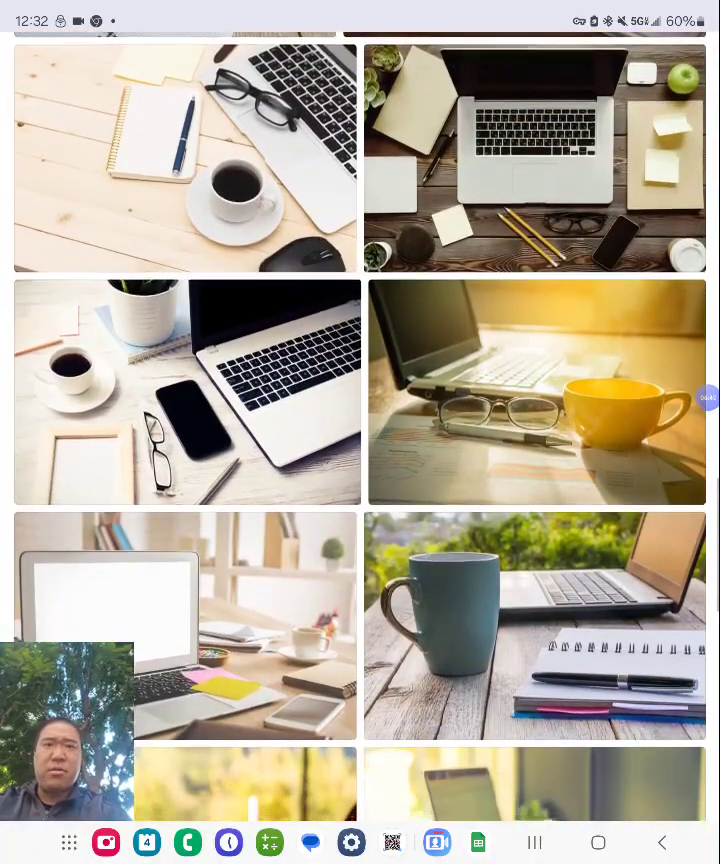
scroll("down", 3)
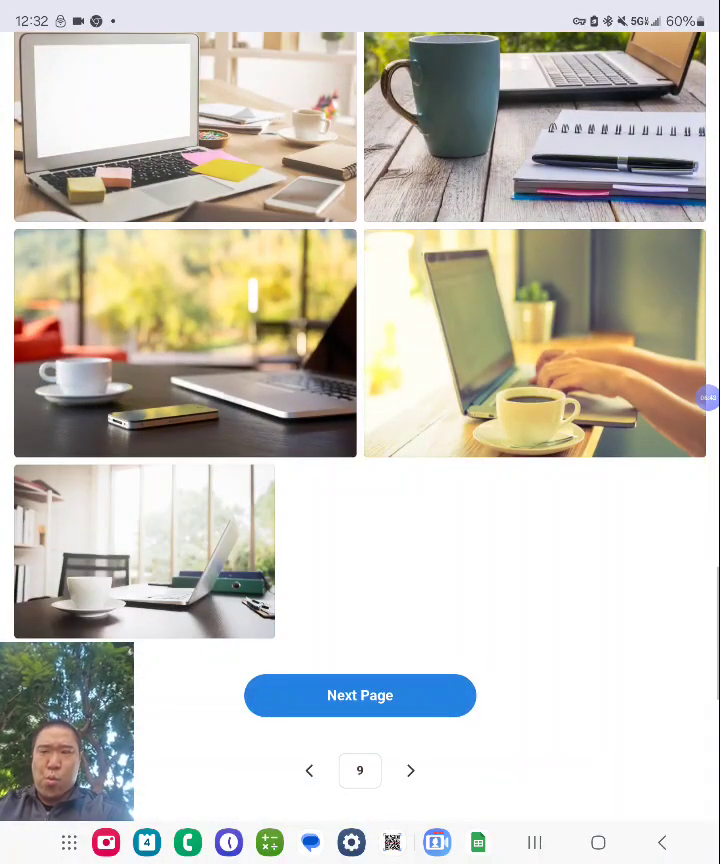
left_click(360, 696)
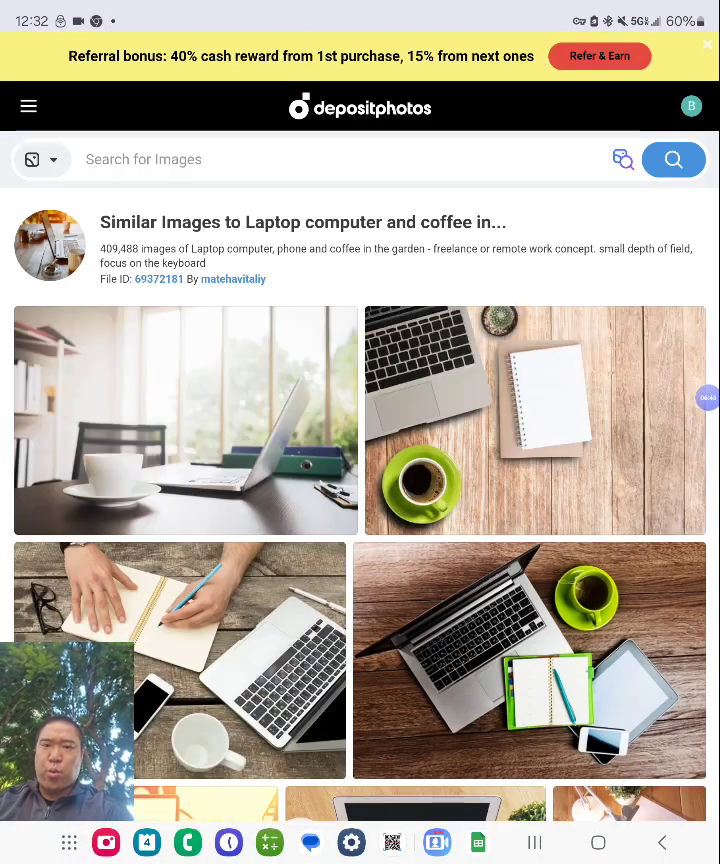
Step: Review the similar-images results through to the bottom of page 12
scroll("down", 3)
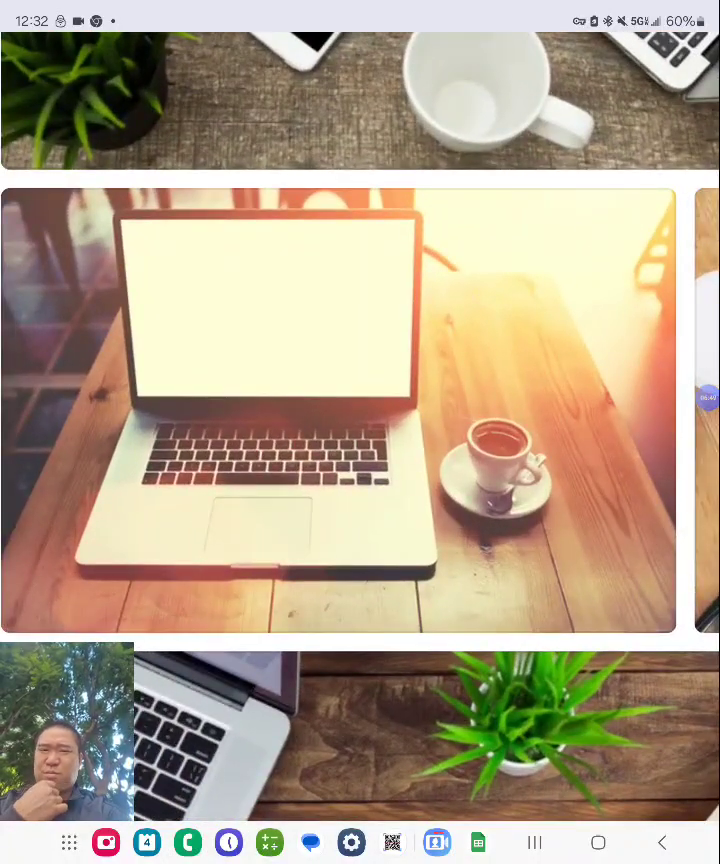
scroll("down", 3)
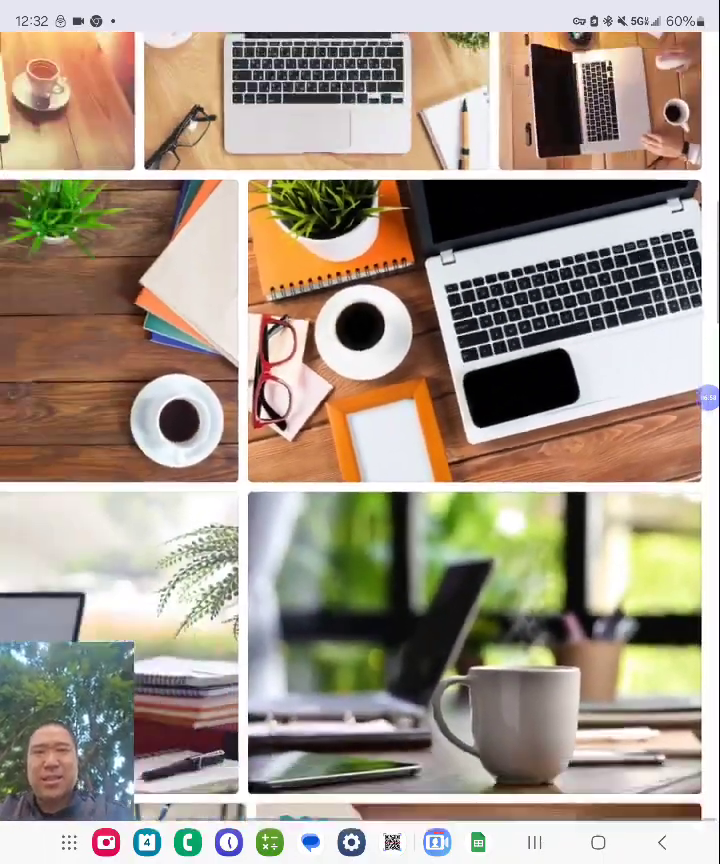
scroll("down", 3)
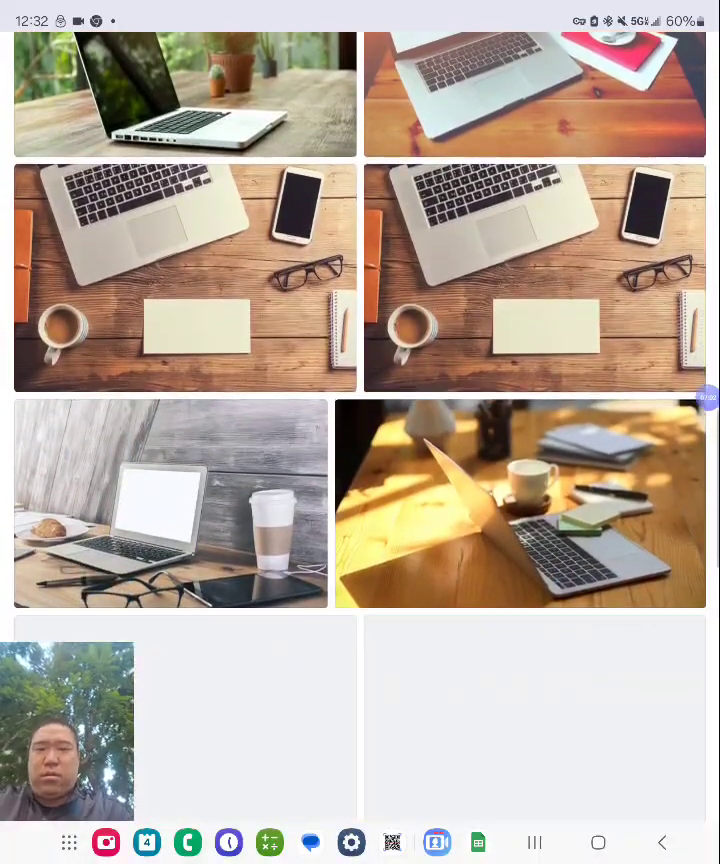
scroll("down", 3)
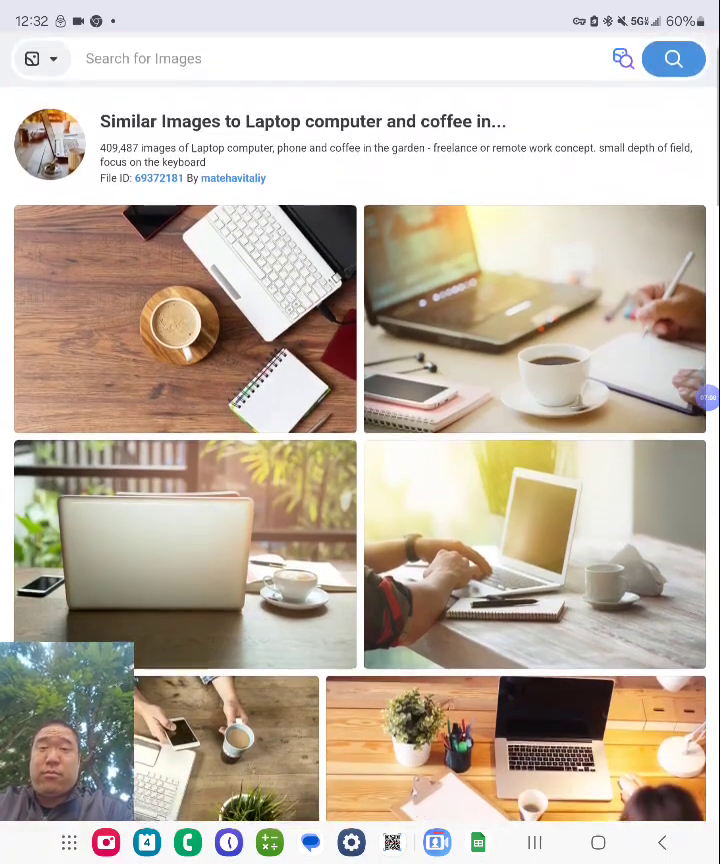
scroll("down", 3)
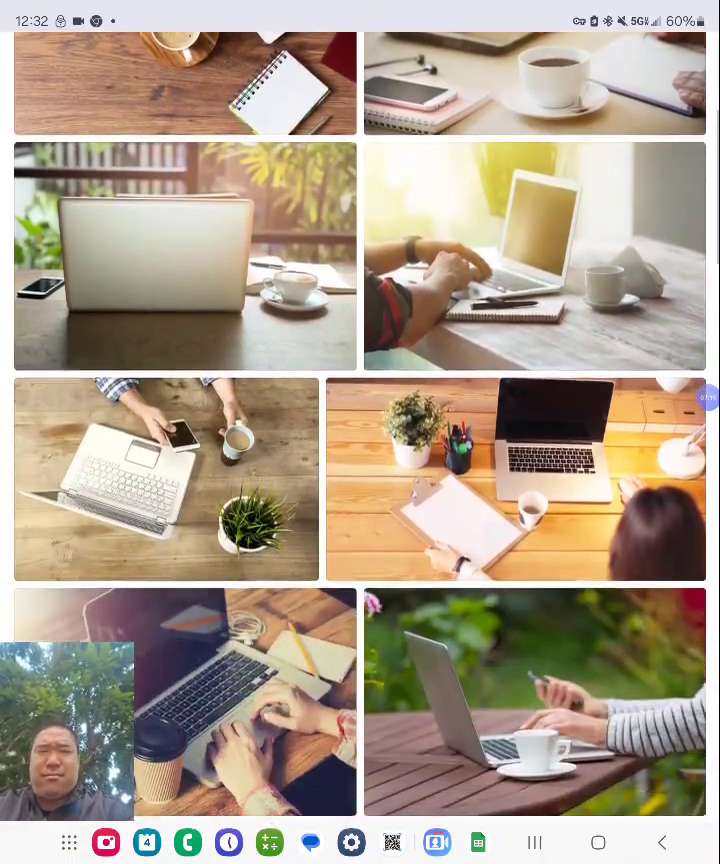
scroll("down", 3)
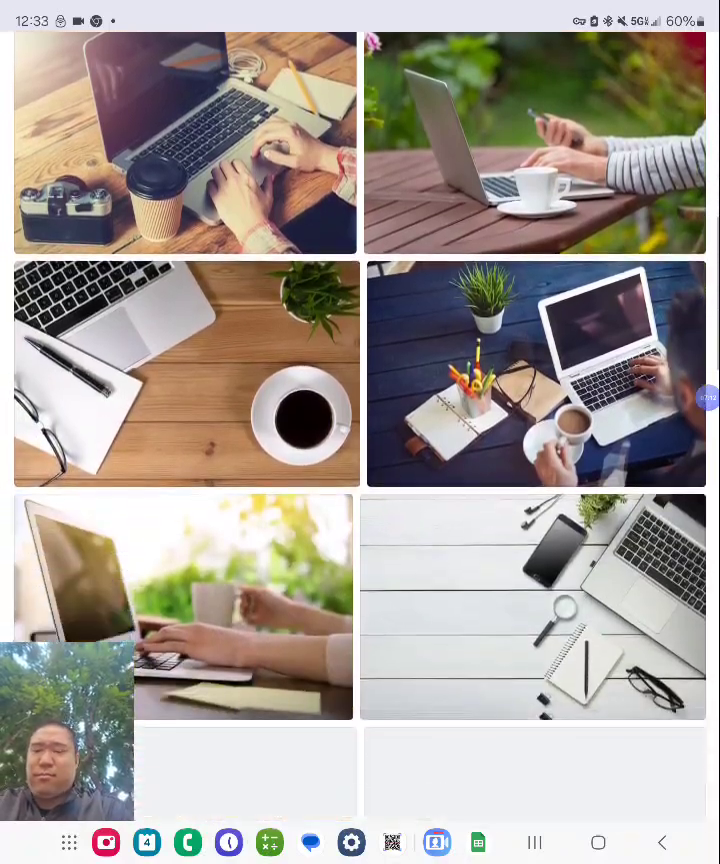
scroll("down", 3)
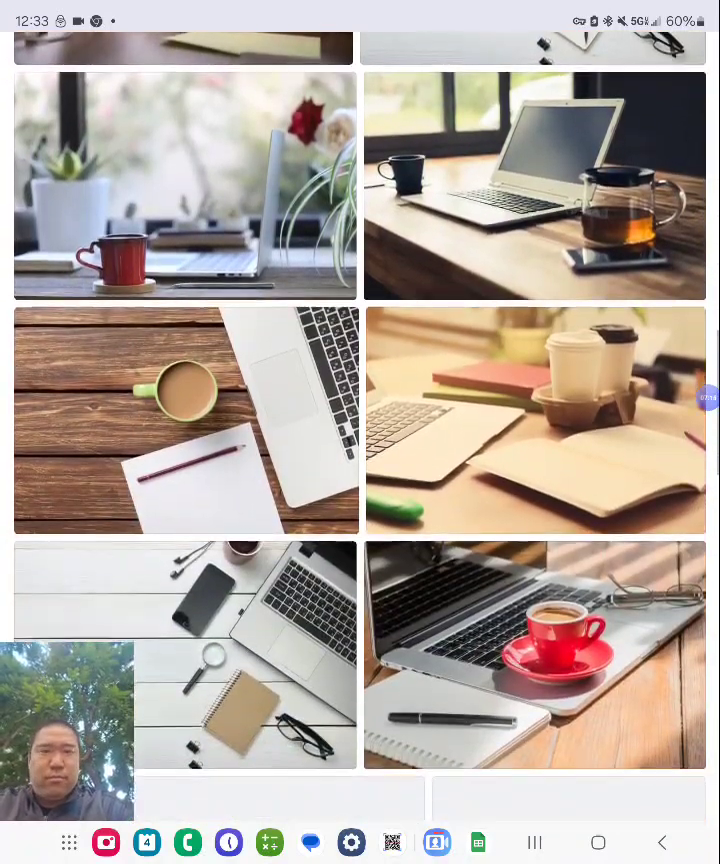
scroll("down", 3)
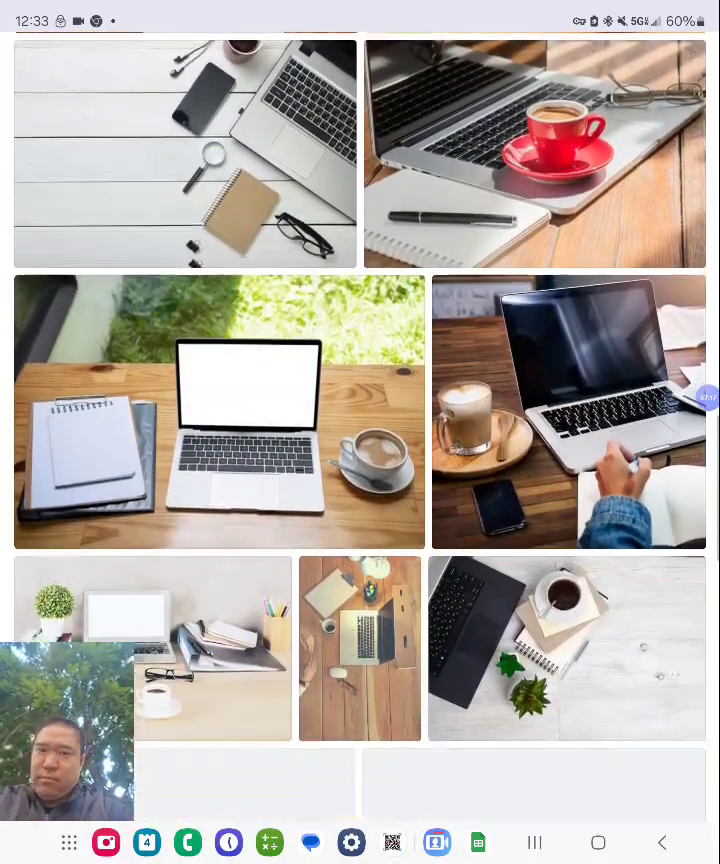
scroll("down", 3)
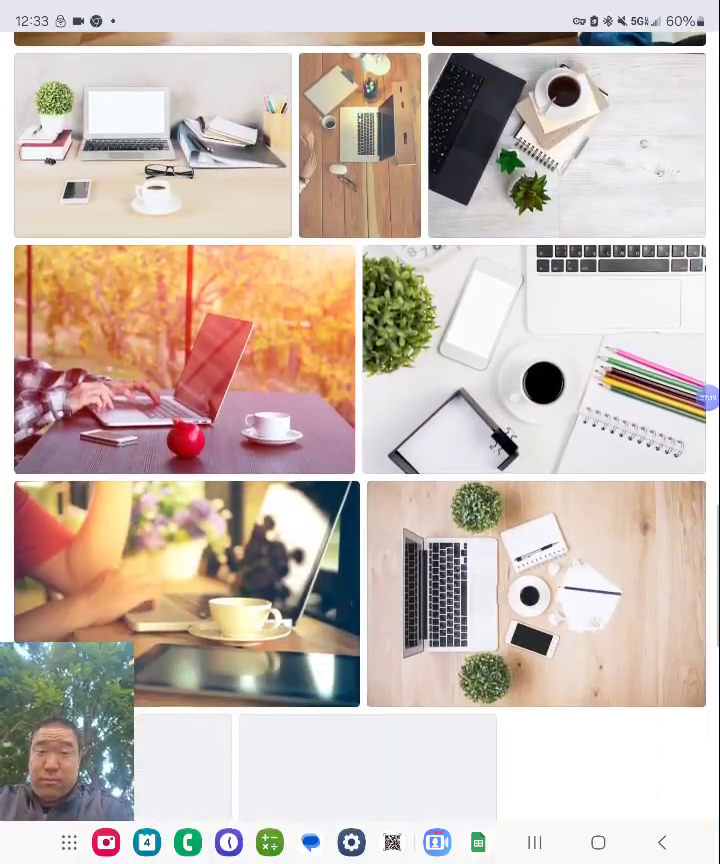
scroll("down", 3)
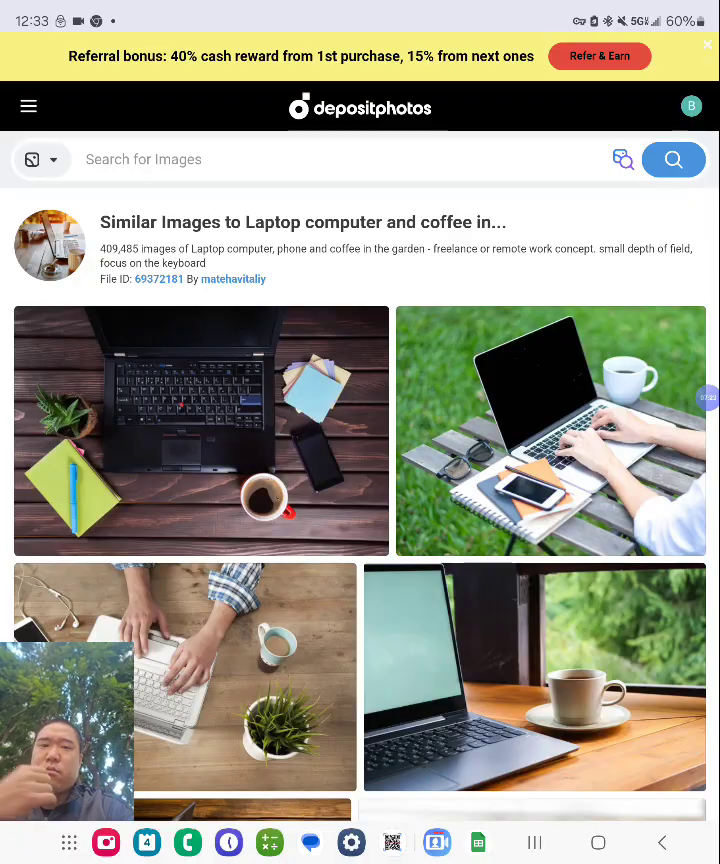
scroll("down", 3)
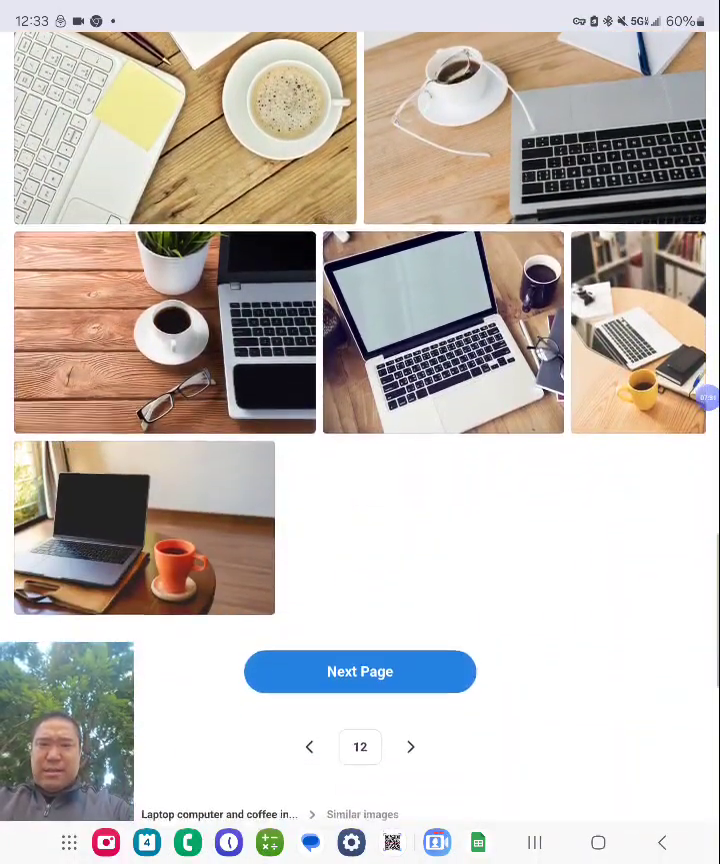
scroll("down", 3)
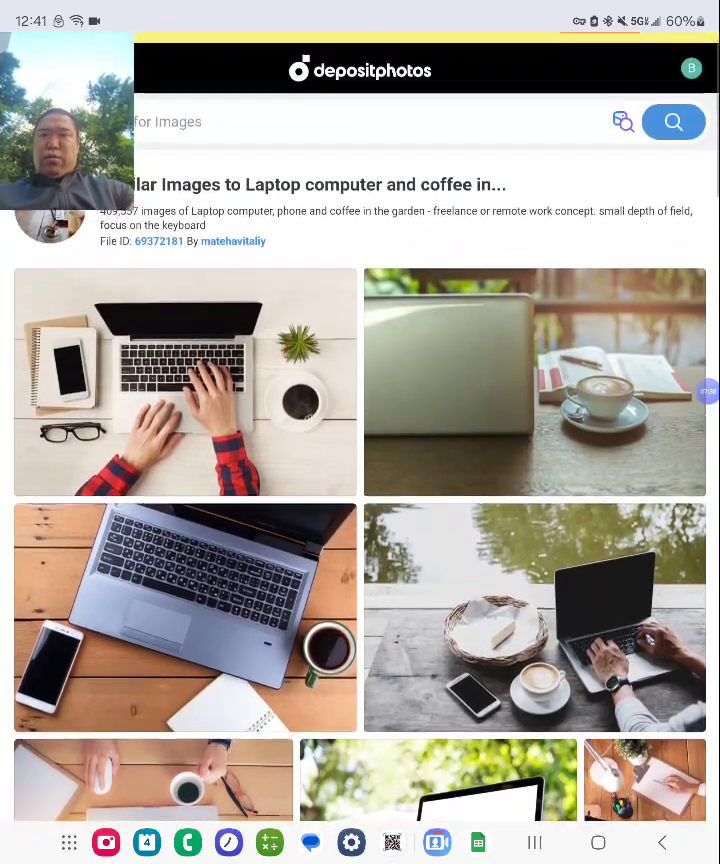
Step: Open a similar laptop photo in a background tab and keep browsing the similar images
right_click(184, 382)
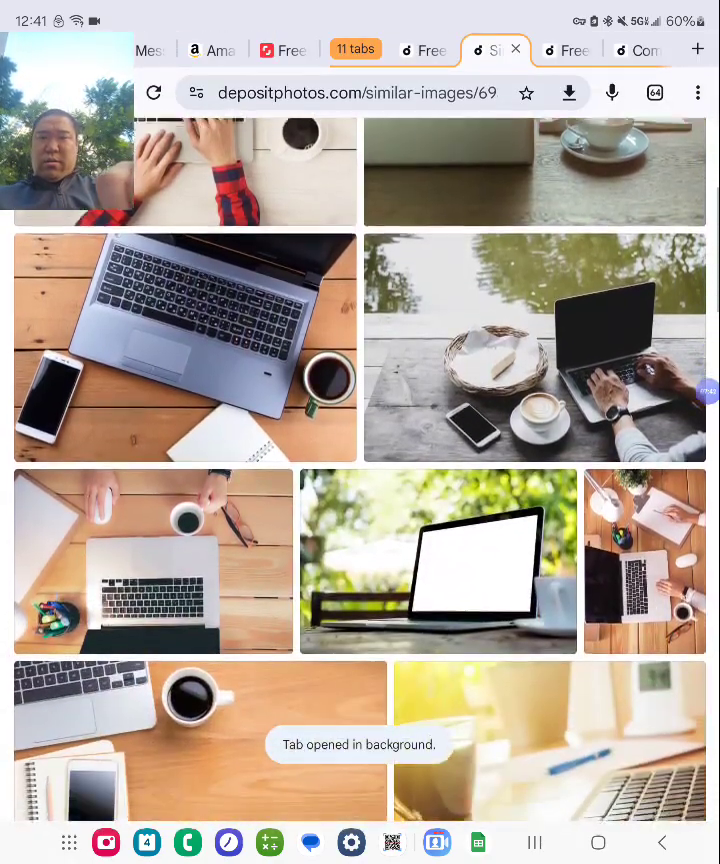
scroll("down", 3)
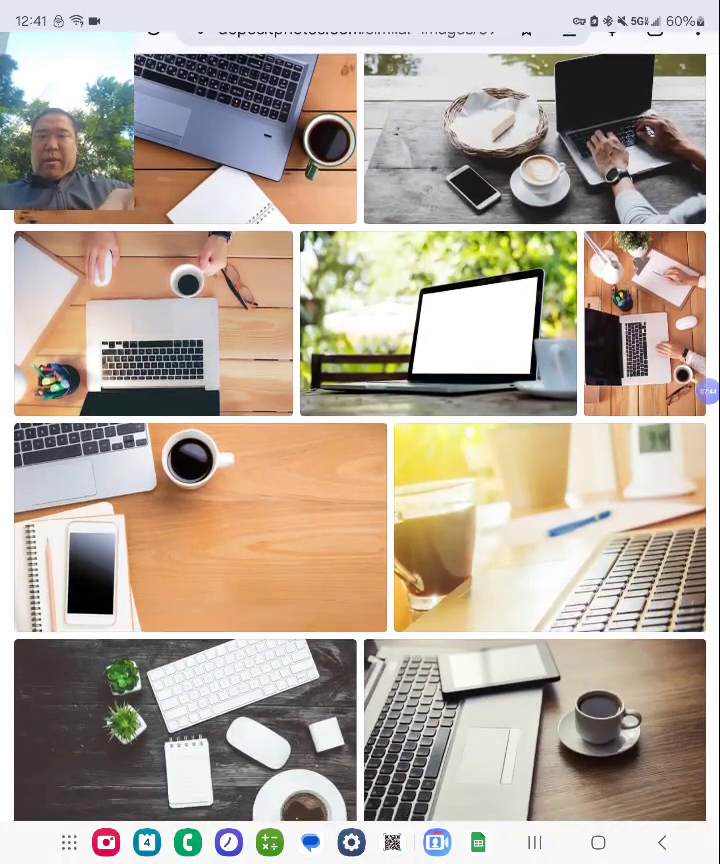
scroll("down", 3)
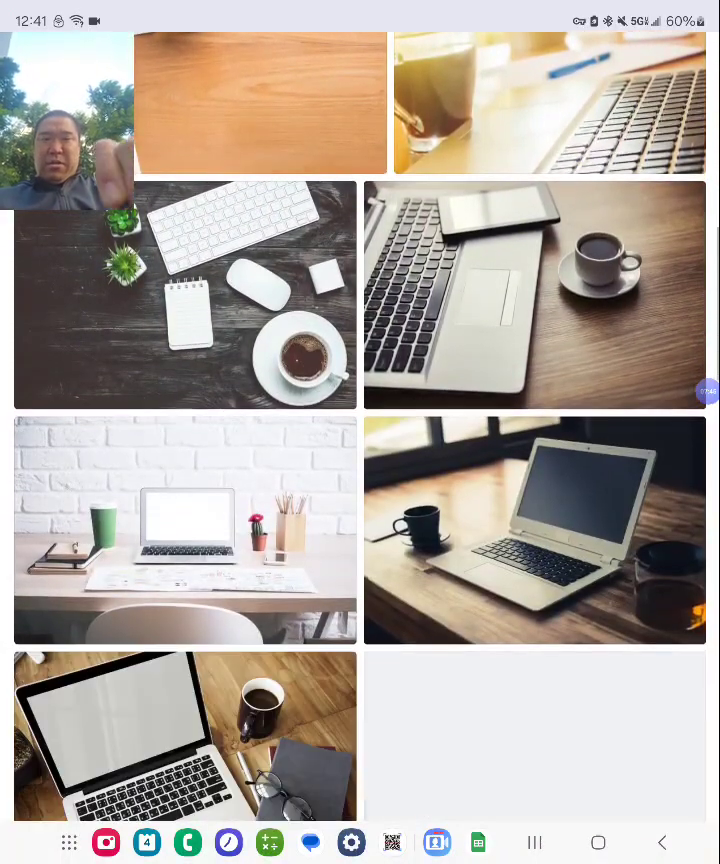
scroll("down", 3)
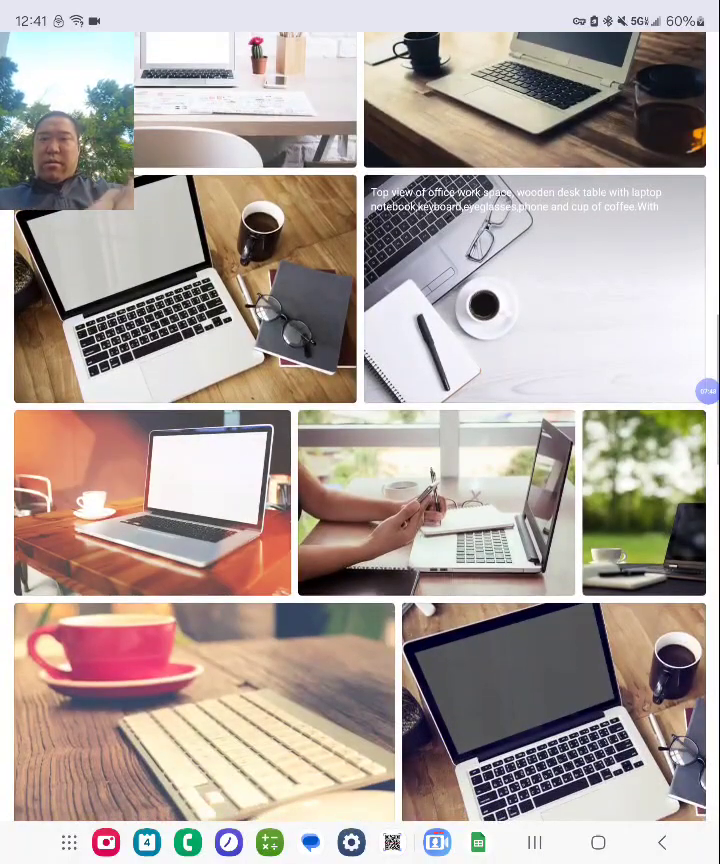
scroll("down", 3)
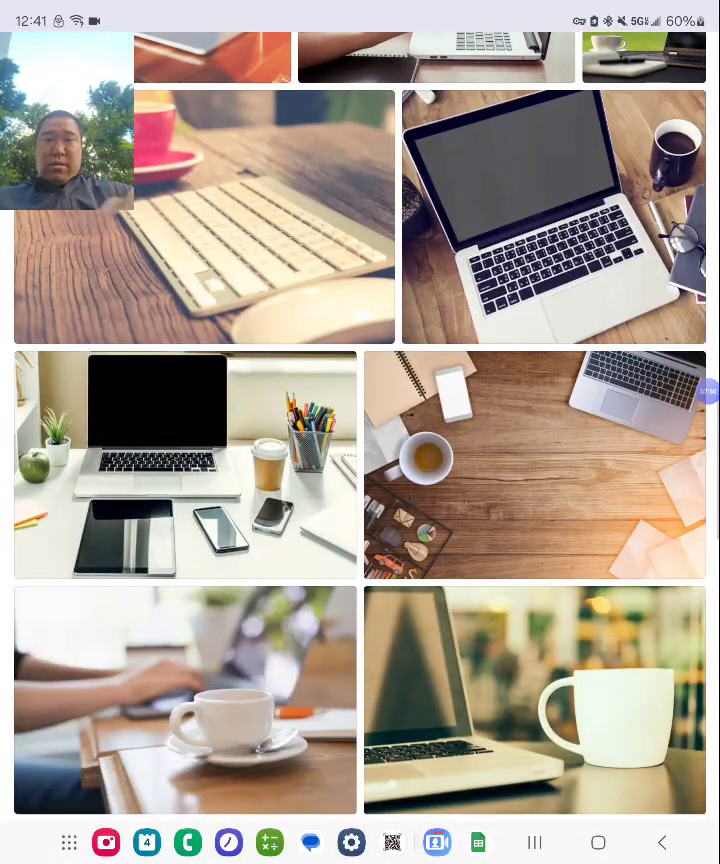
scroll("down", 3)
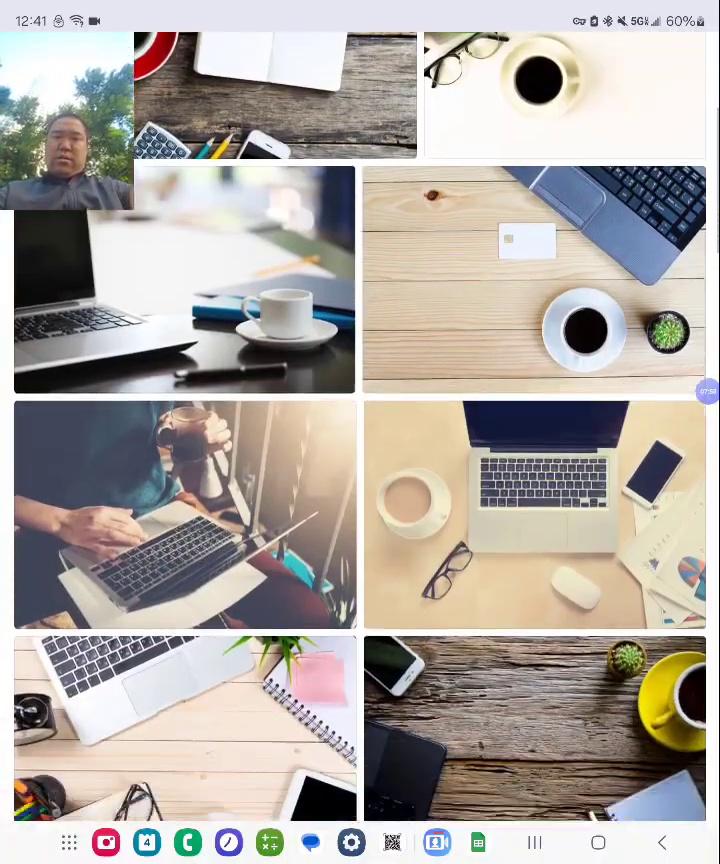
Step: Browse further similar-image results before moving to the Freelancer working in park tab
scroll("down", 3)
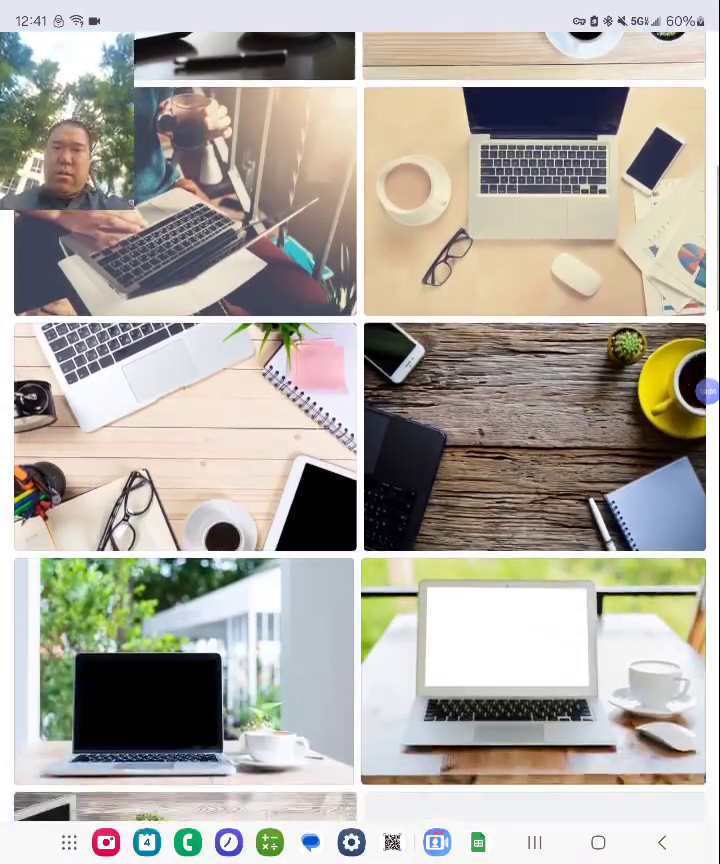
scroll("down", 3)
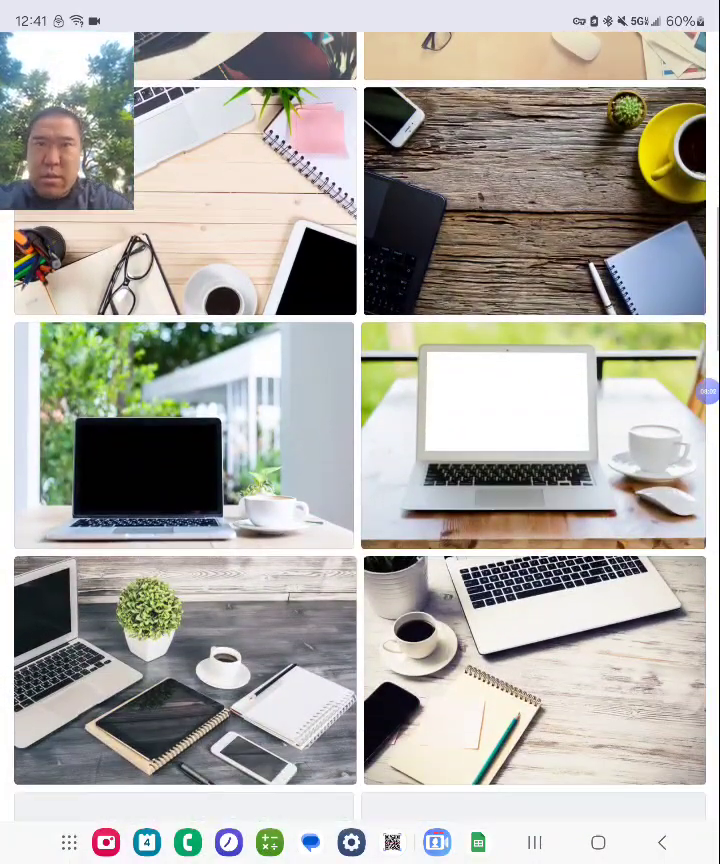
scroll("down", 3)
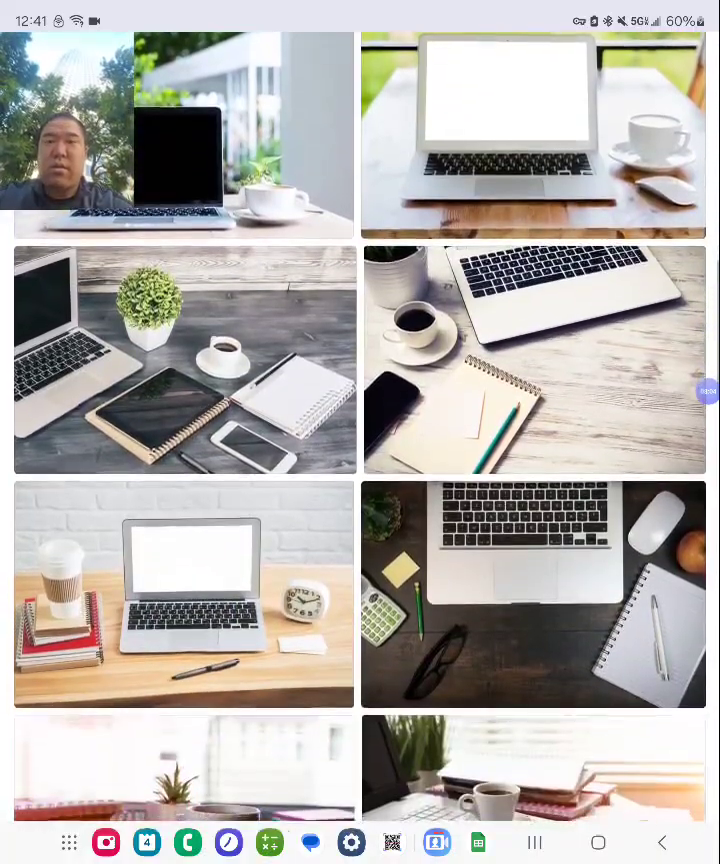
scroll("down", 3)
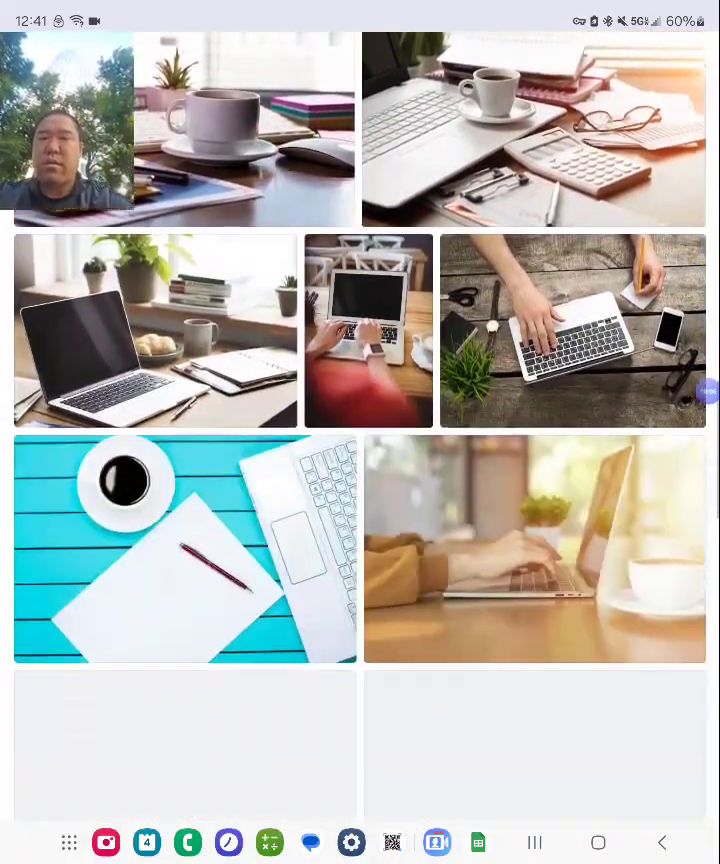
scroll("down", 3)
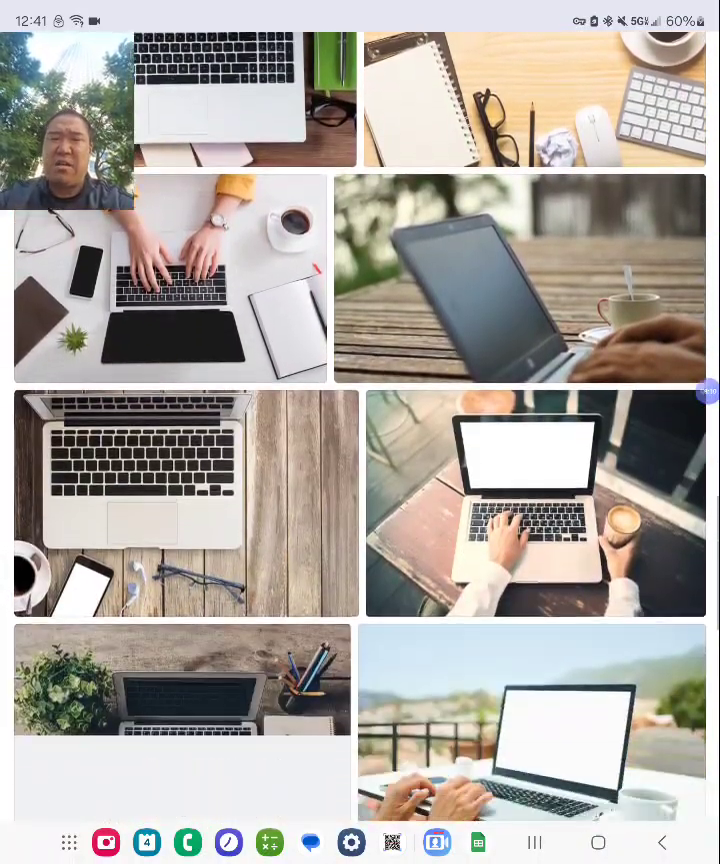
scroll("down", 3)
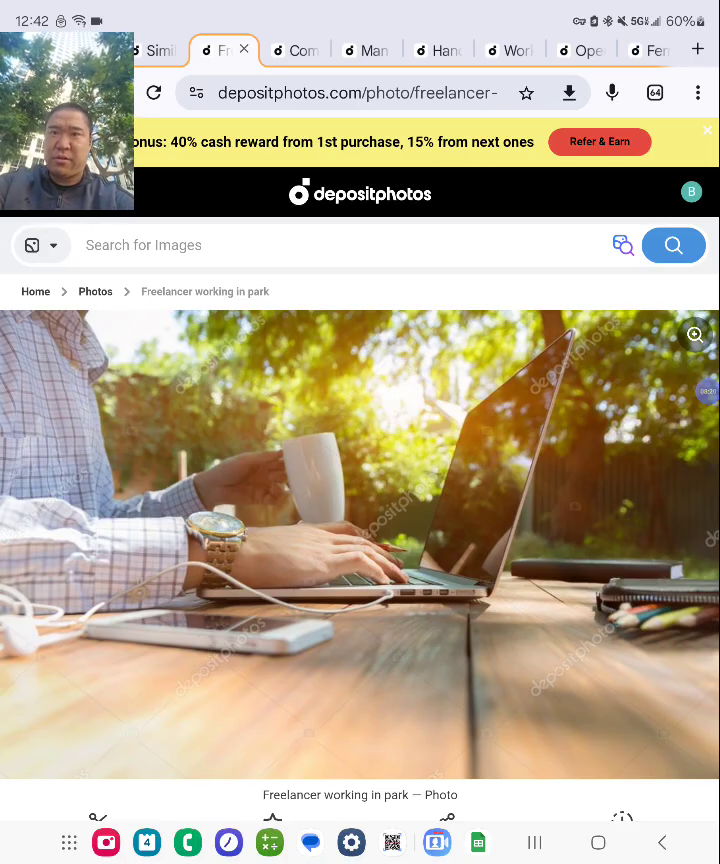
Step: Close the Freelancer working in park tab and open a similar Computer notebook on wood table photo in a new tab
left_click(244, 50)
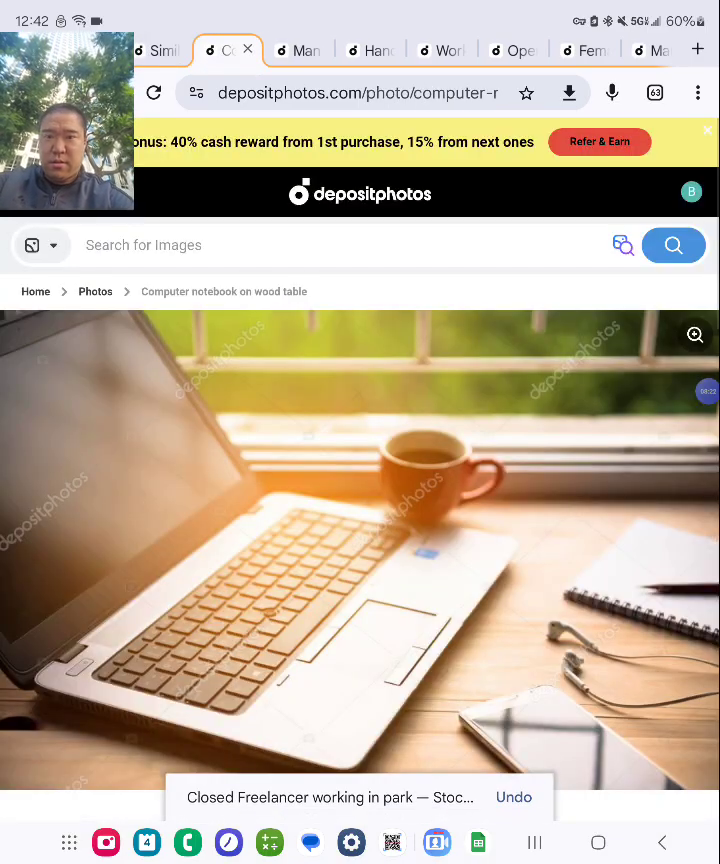
scroll("down", 3)
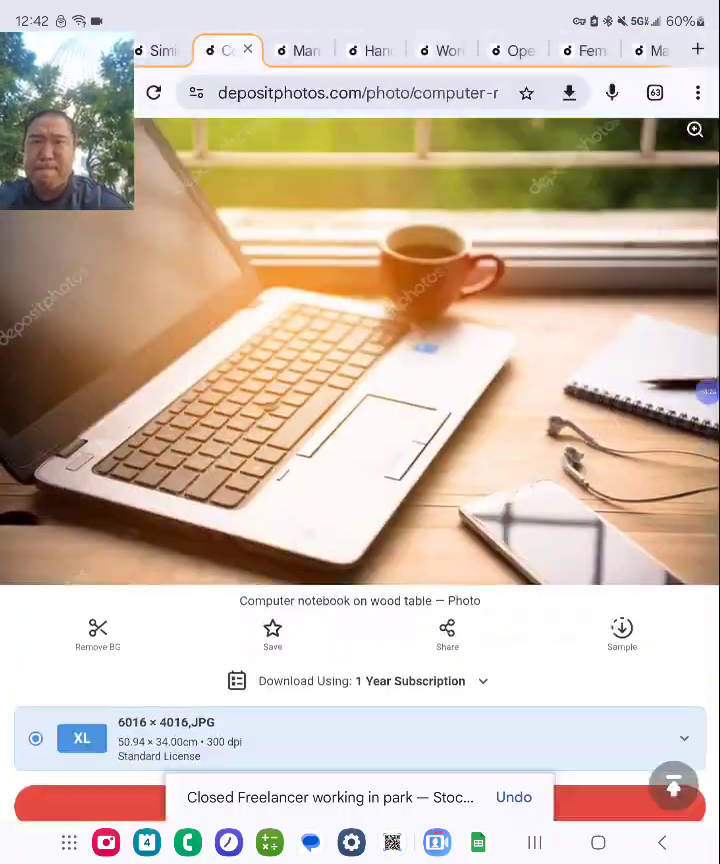
scroll("down", 3)
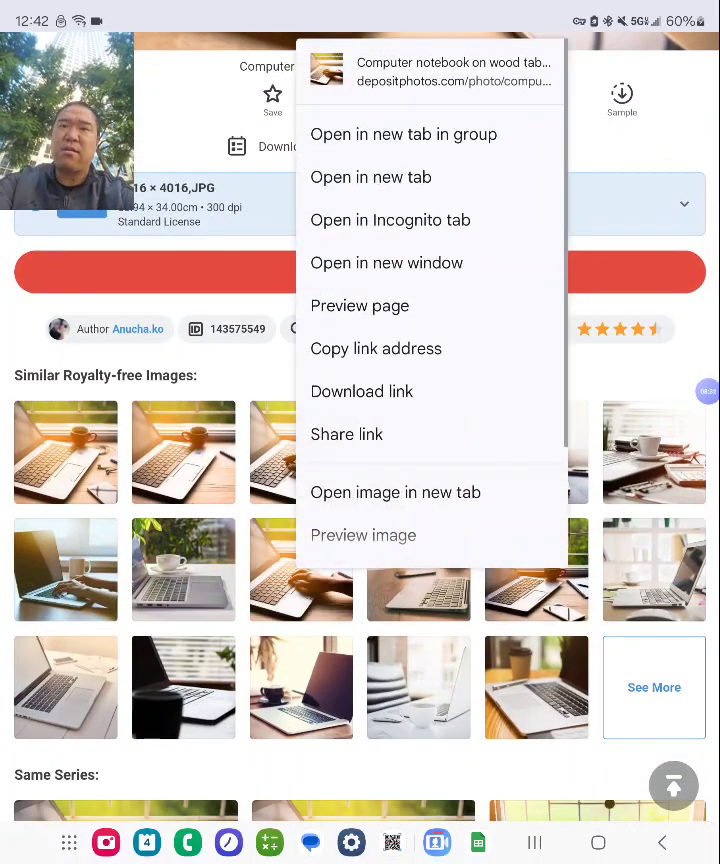
left_click(370, 176)
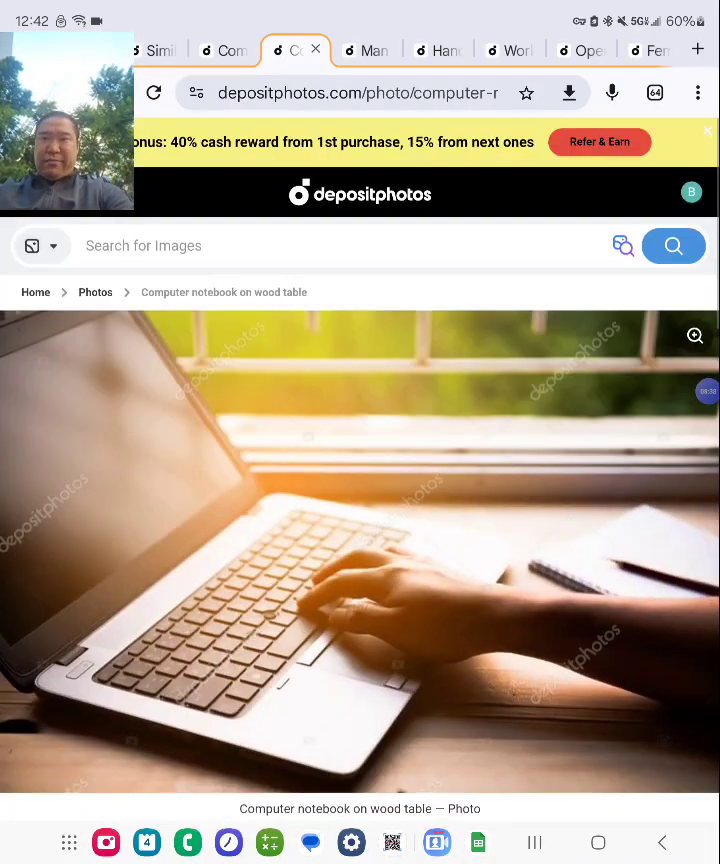
Step: Review the Computer notebook photo's details and similar images down to the Man working in Office photo
scroll("down", 3)
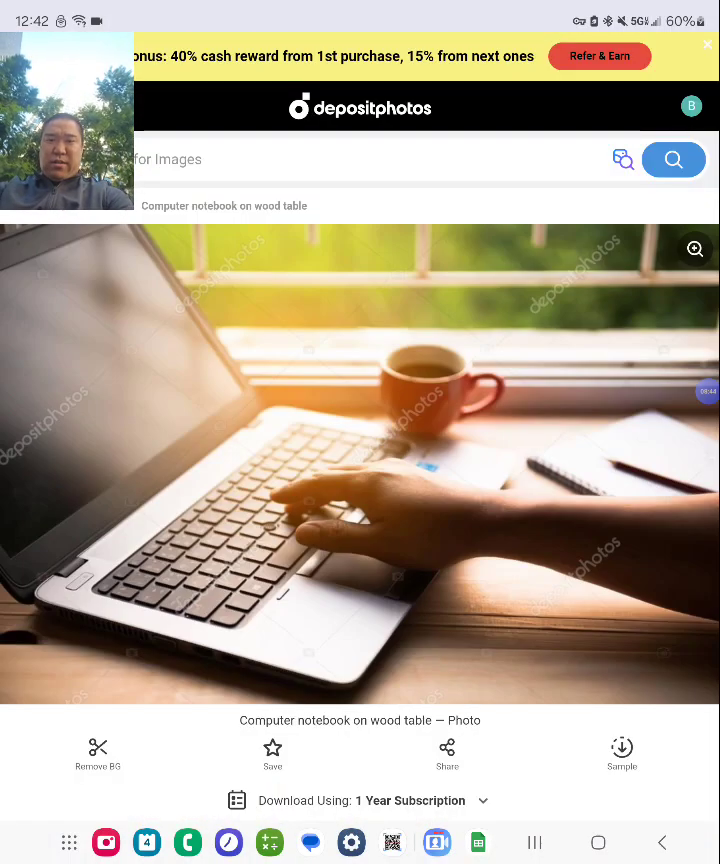
scroll("down", 3)
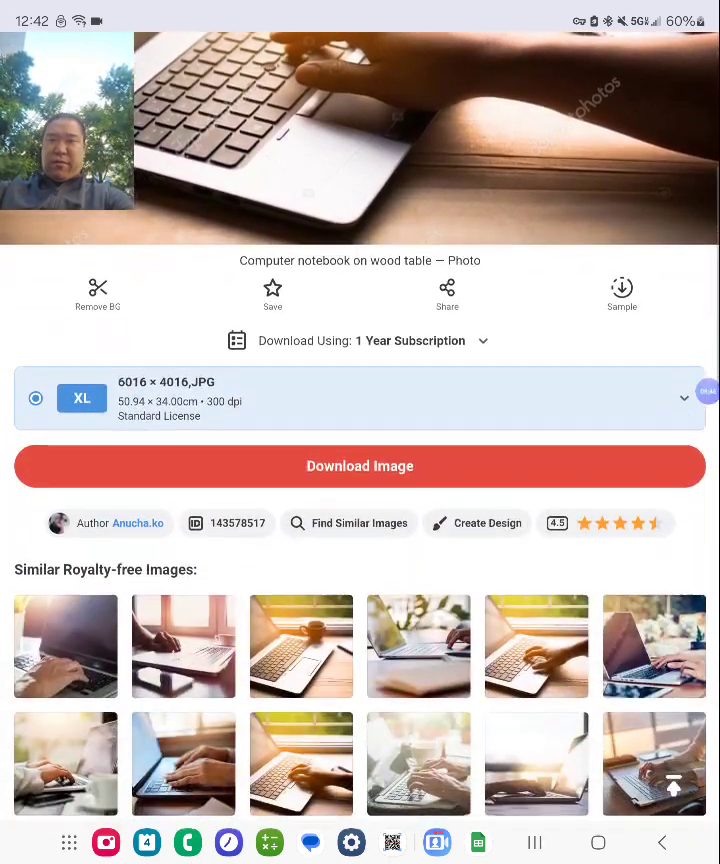
scroll("down", 3)
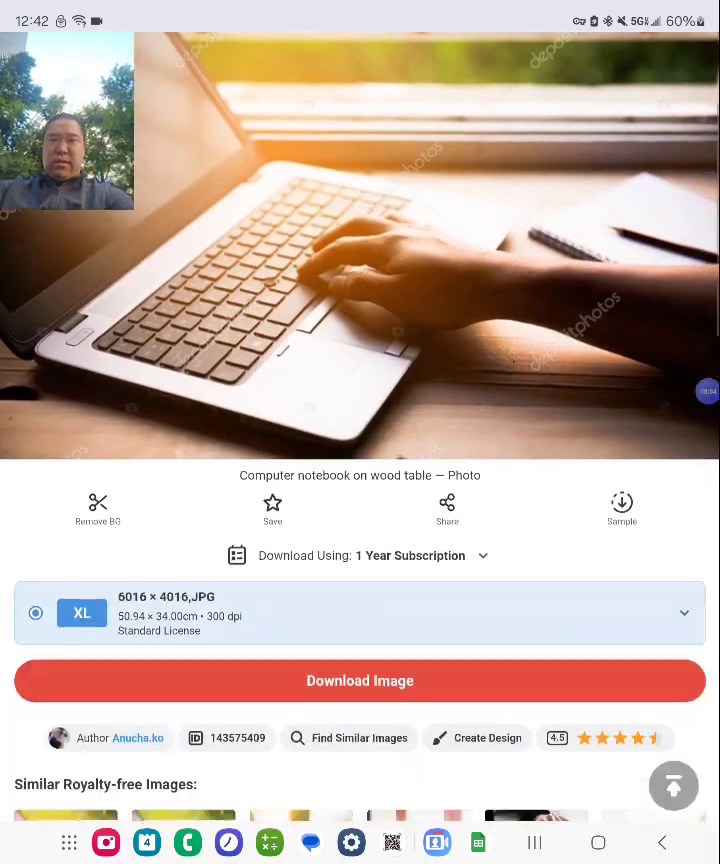
scroll("down", 3)
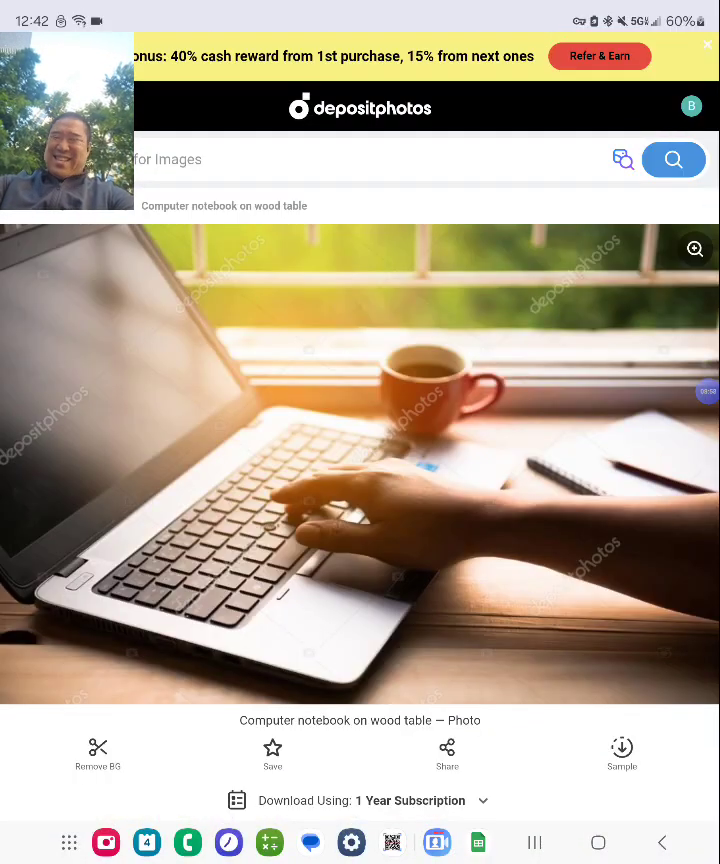
scroll("down", 3)
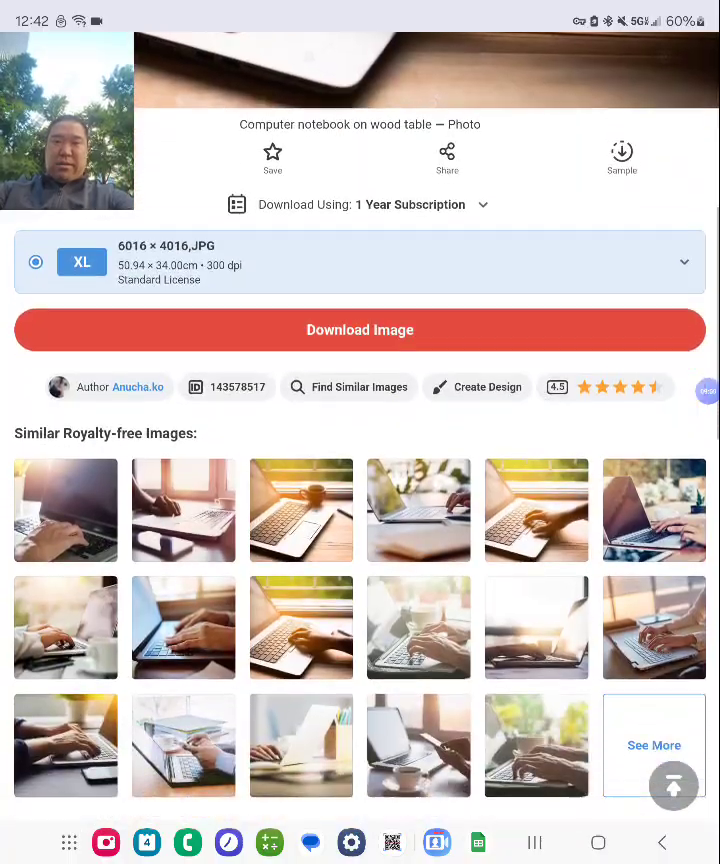
scroll("down", 3)
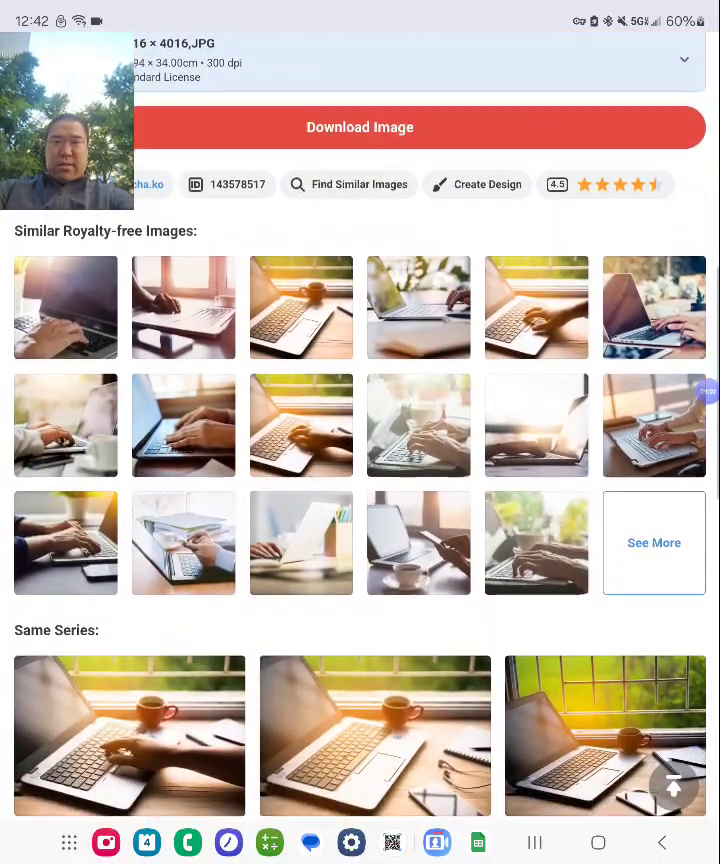
scroll("down", 3)
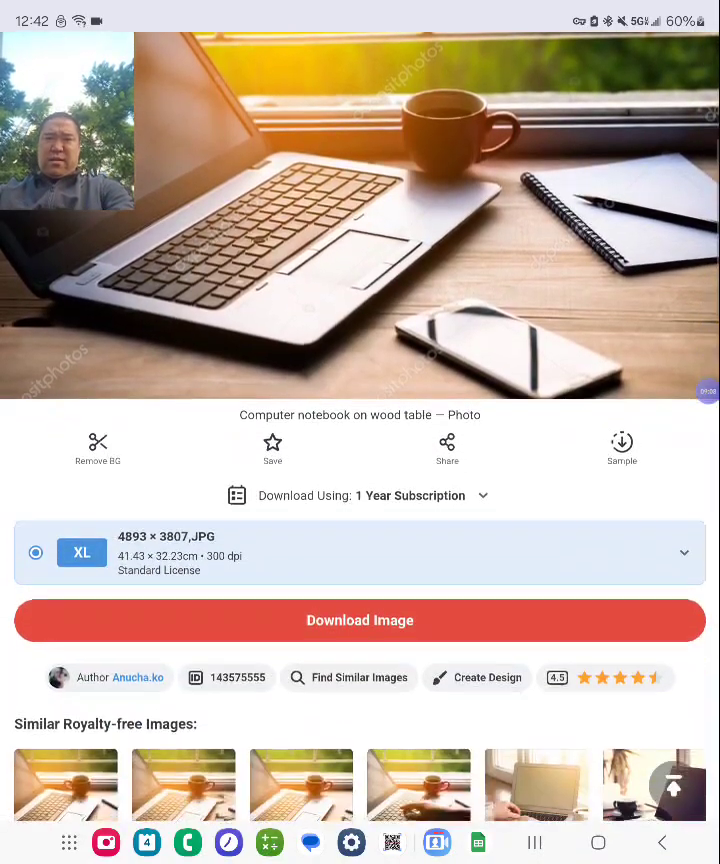
scroll("down", 3)
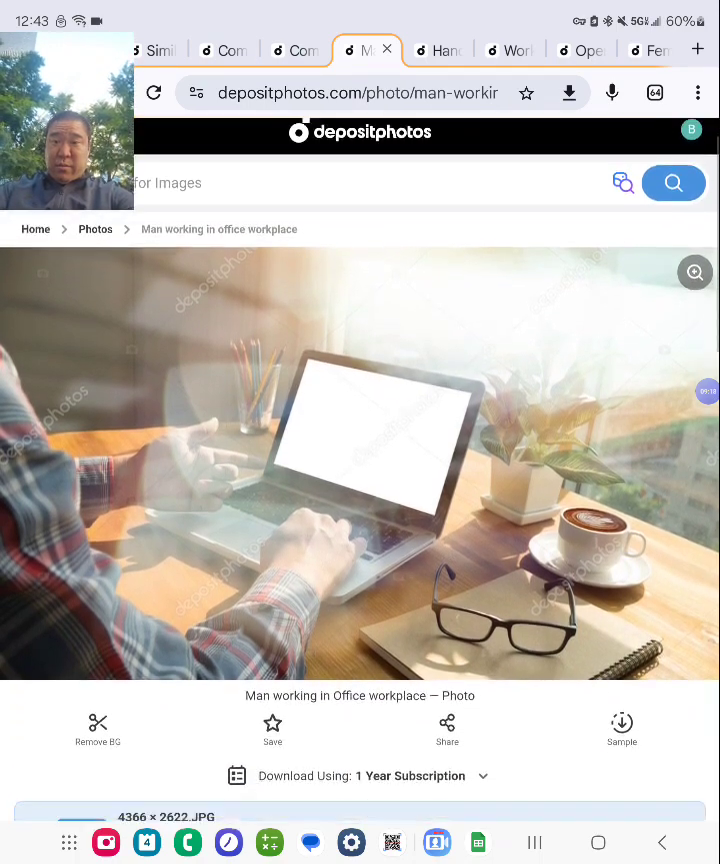
Step: Scroll the Man working in Office workplace page down to its Similar Royalty-free Images
scroll("down", 3)
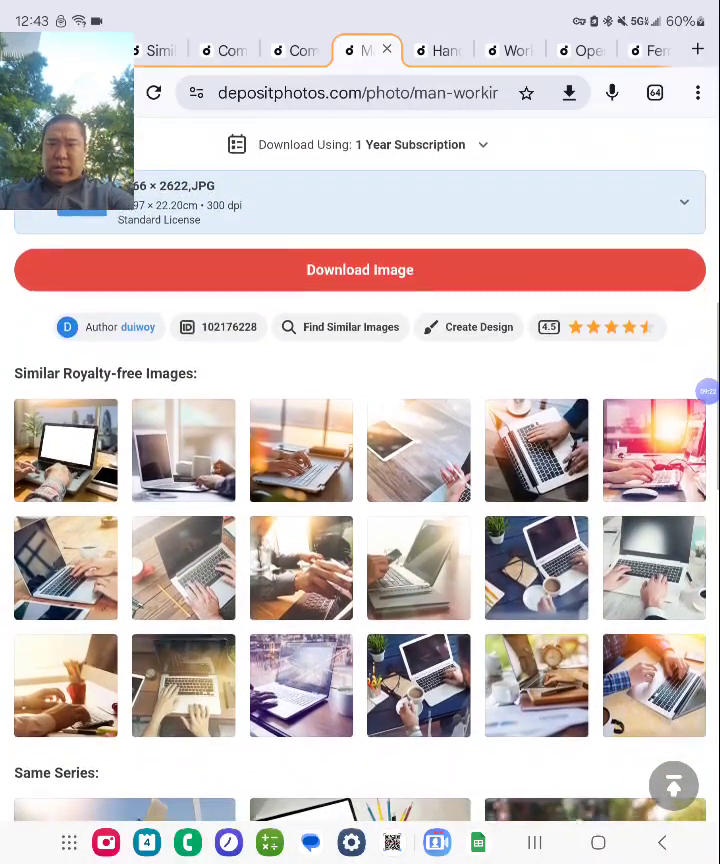
scroll("down", 3)
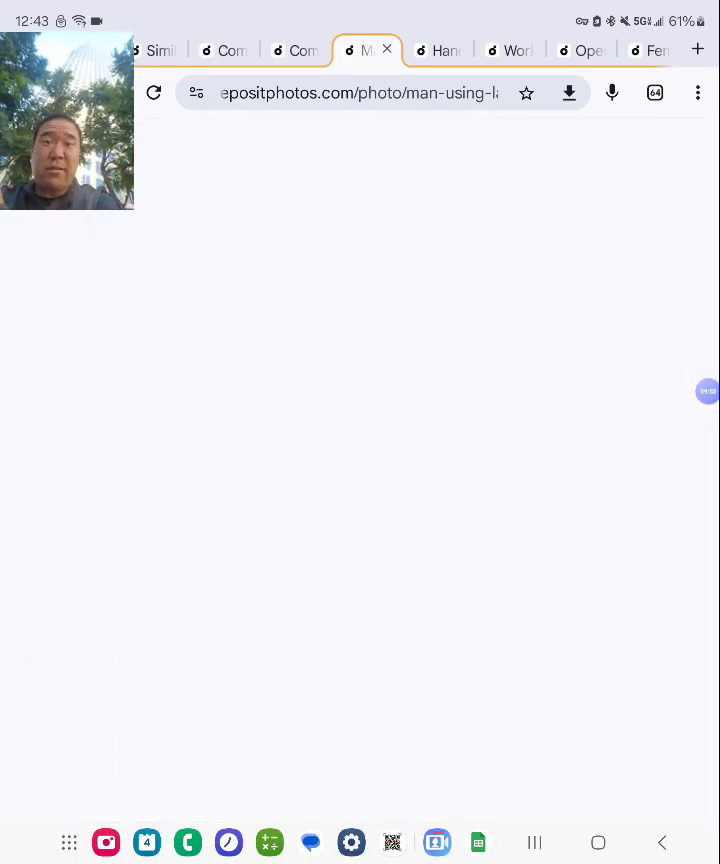
Step: Review and close the Workplace with notebook tab, landing on the Female teleworker texting photo
left_click(436, 50)
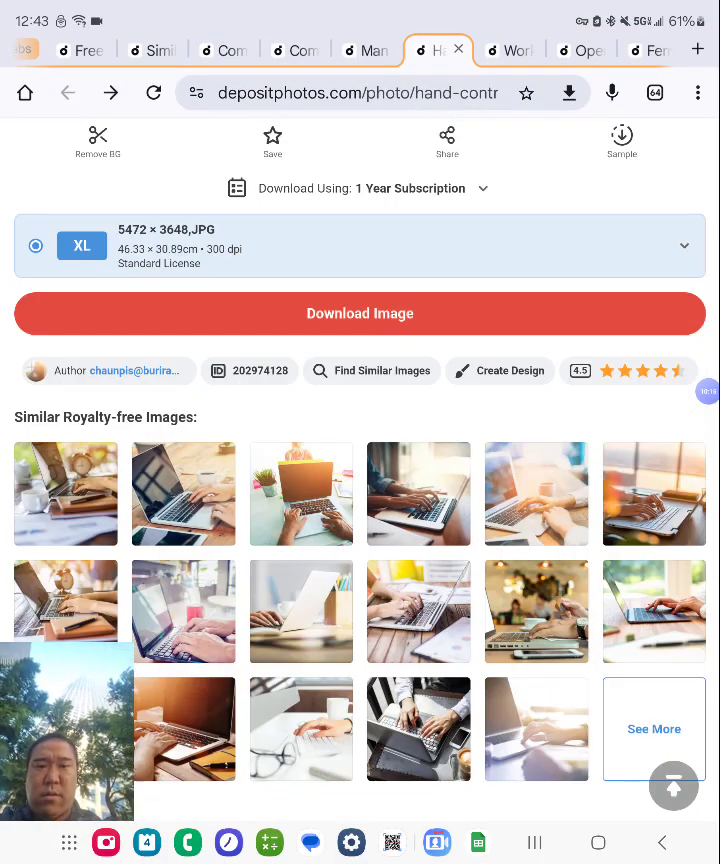
scroll("down", 3)
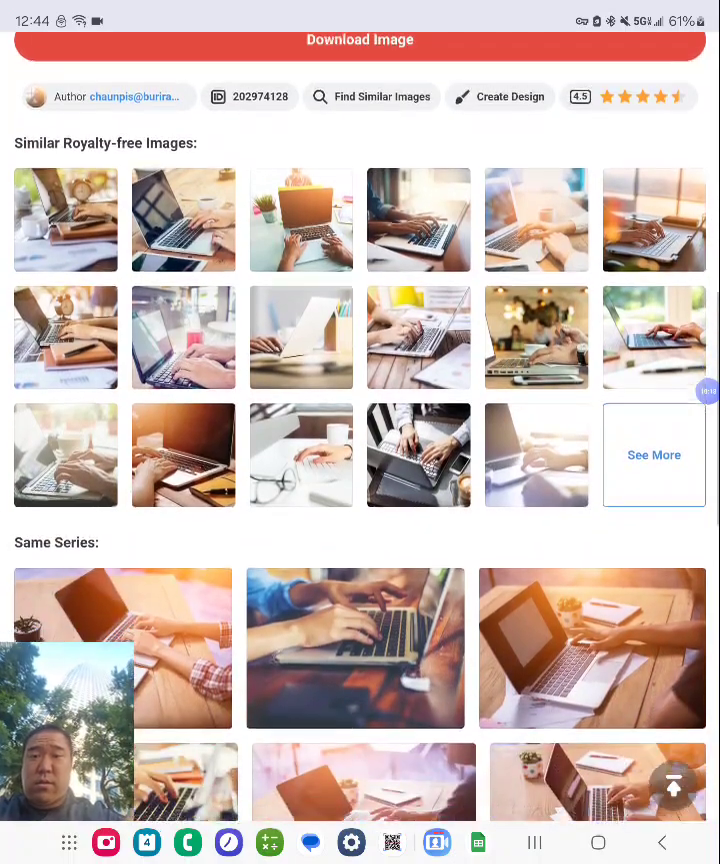
scroll("down", 3)
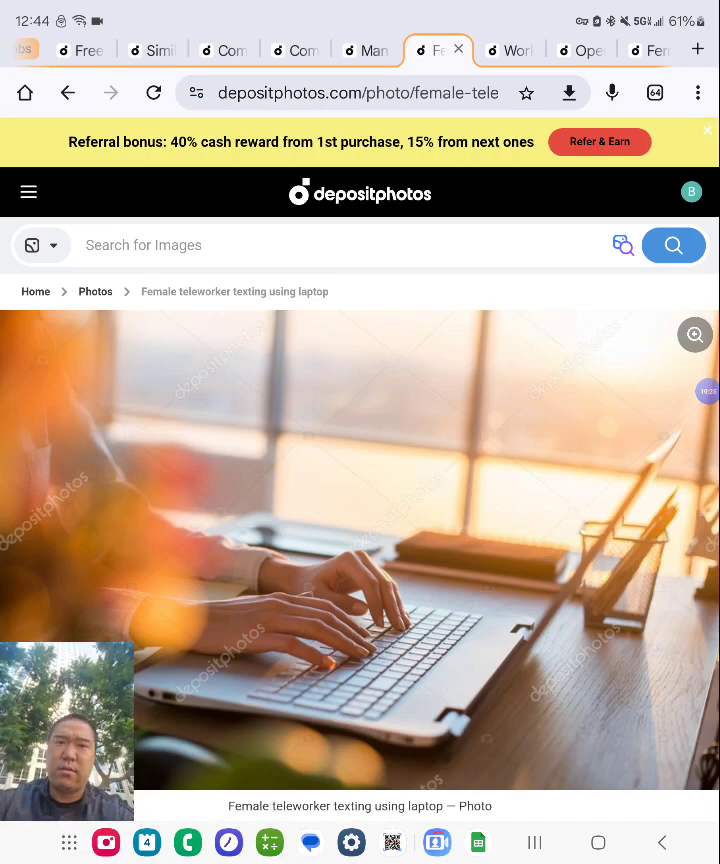
left_click(510, 48)
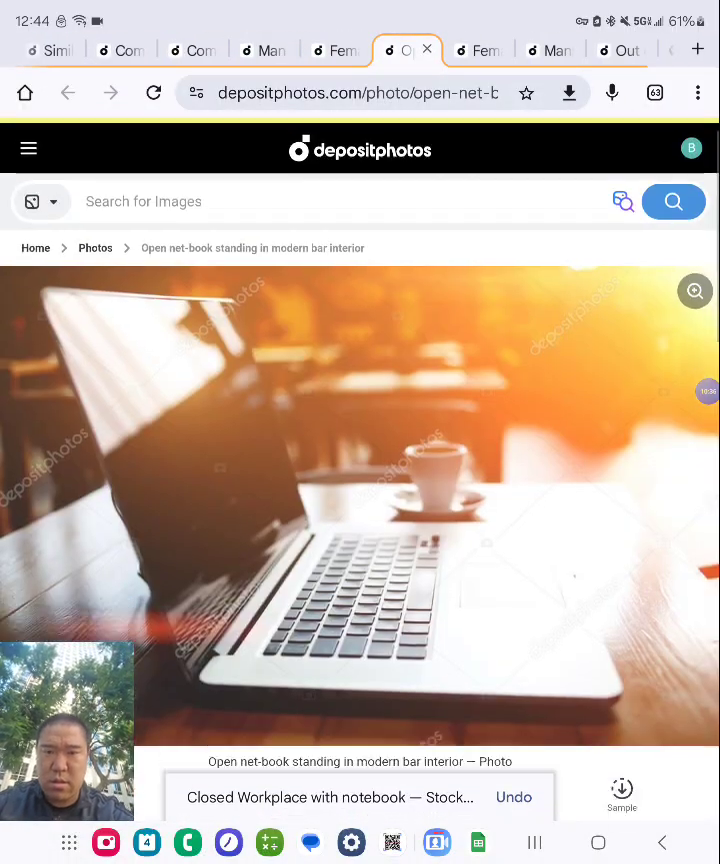
scroll("down", 3)
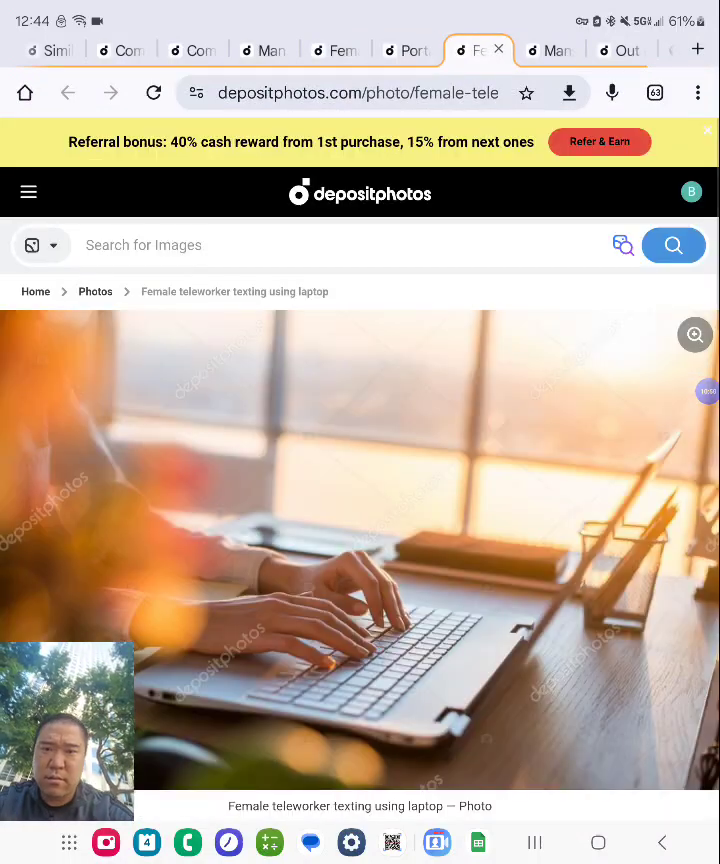
Step: Close the Female teleworker tab and review the Mans hands on laptop keyboard photo
left_click(496, 50)
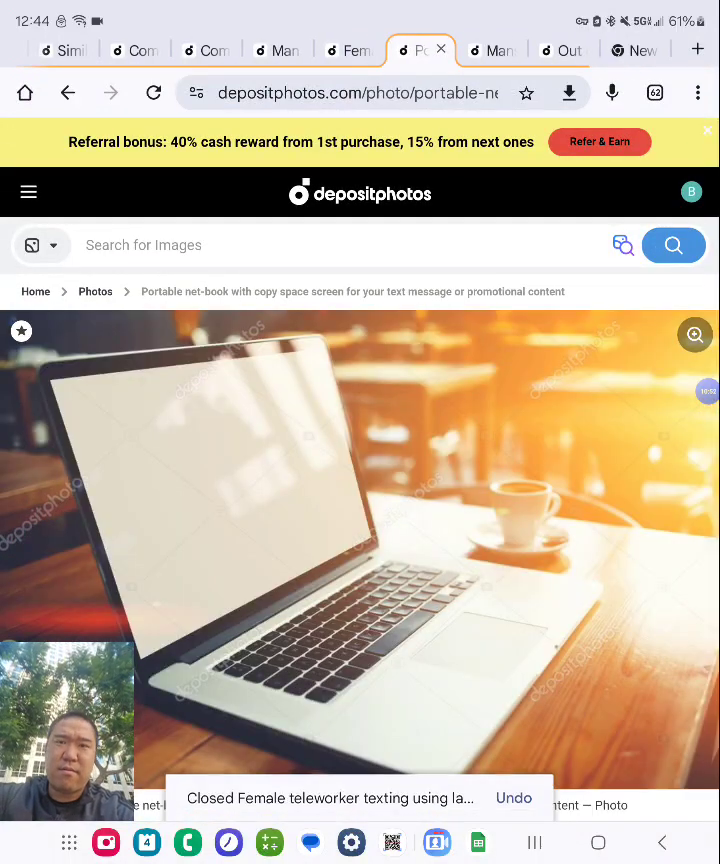
left_click(490, 50)
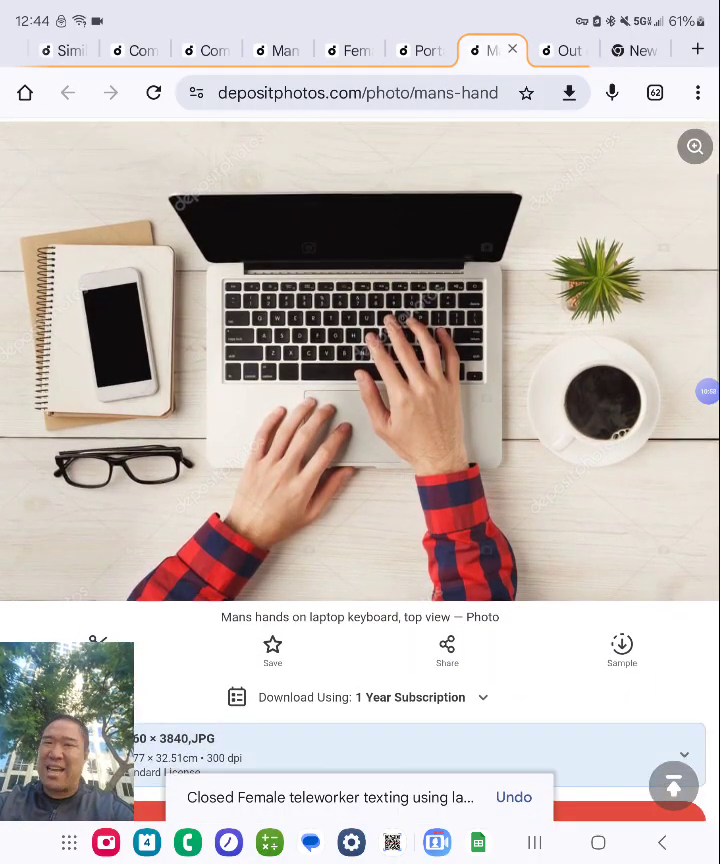
scroll("down", 3)
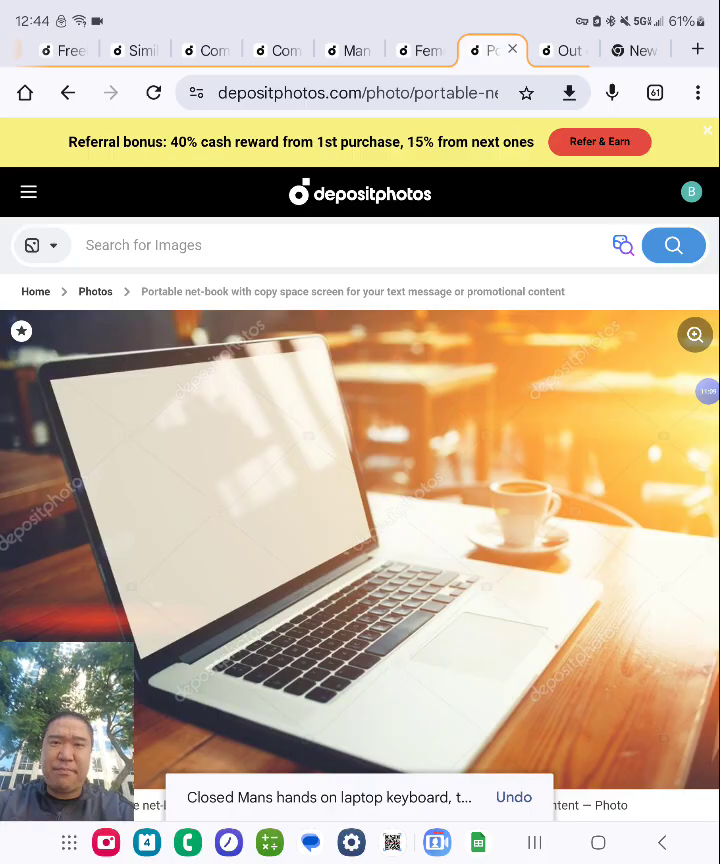
Step: Review the Out of office work concept photo and close the Computer notebook on wood table tab
left_click(562, 50)
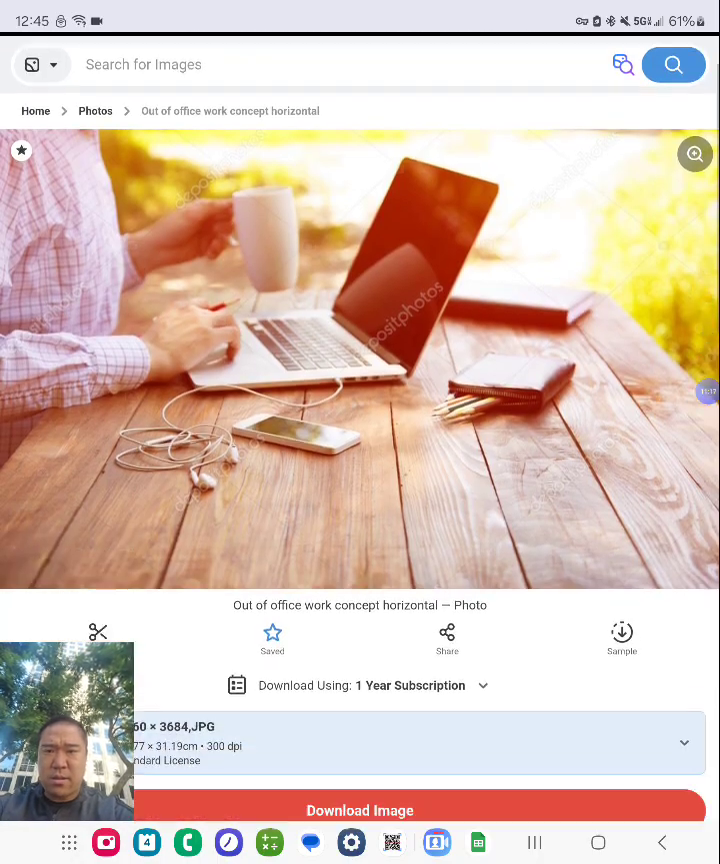
scroll("down", 3)
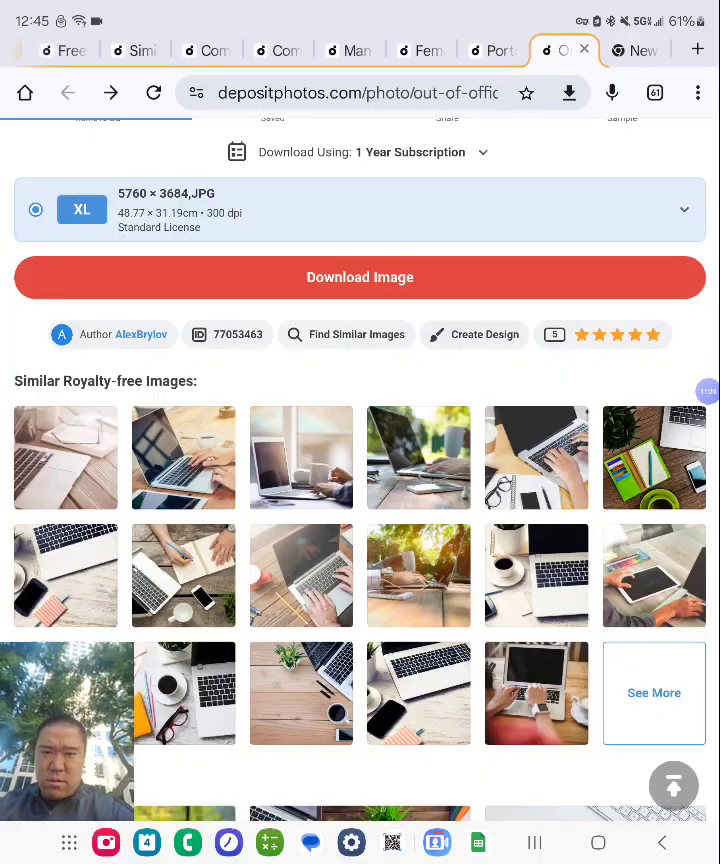
scroll("down", 3)
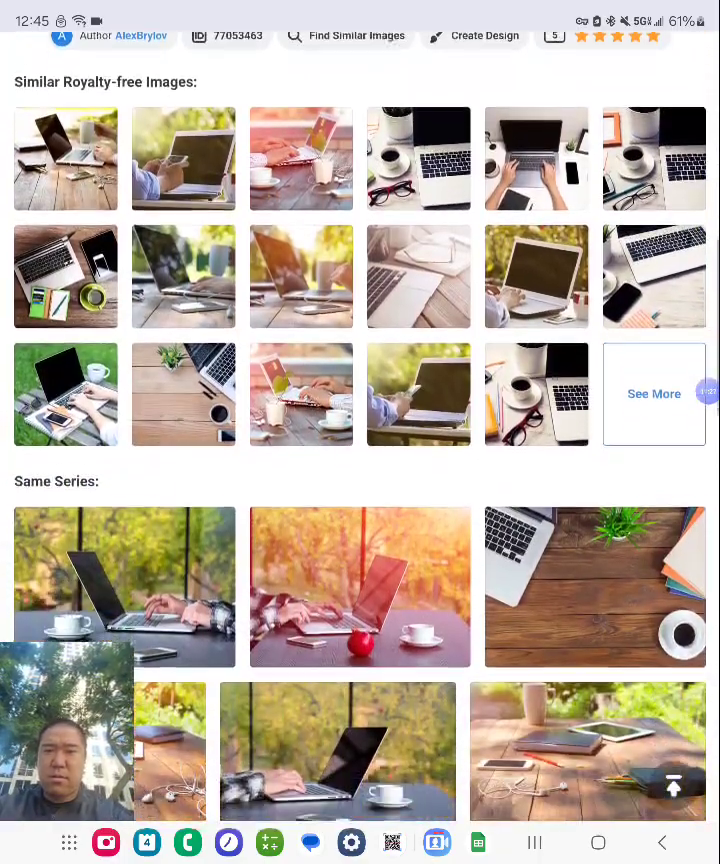
scroll("down", 3)
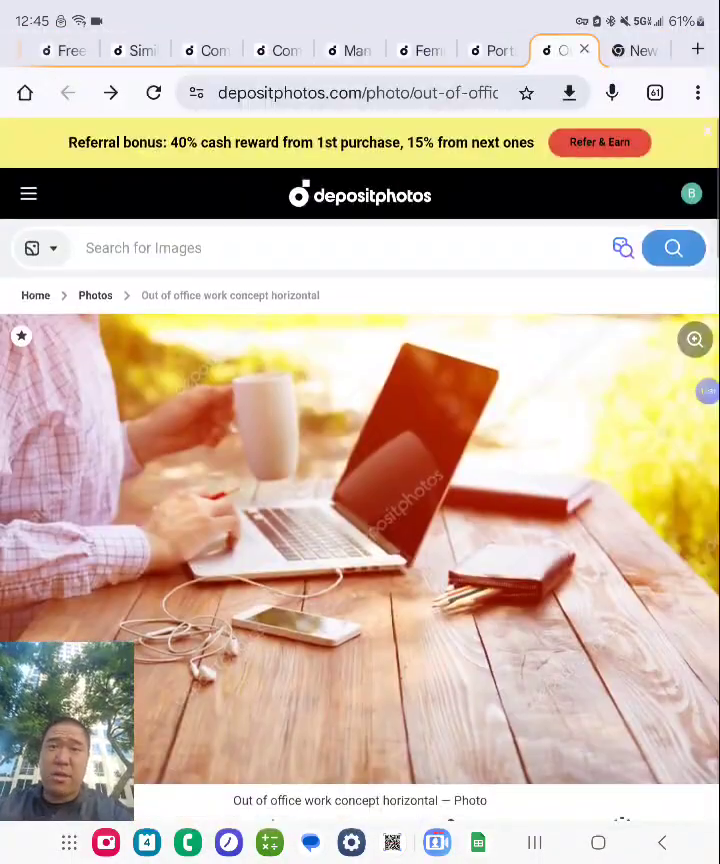
left_click(492, 50)
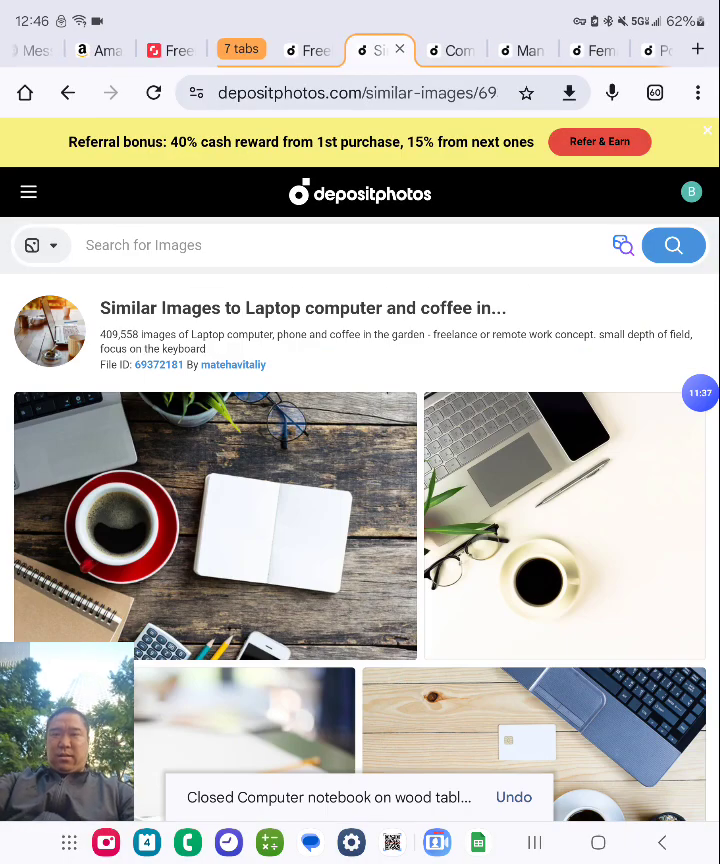
Step: Close the remaining Female teleworker tab and show the Out of office work concept horizontal photo
left_click(400, 50)
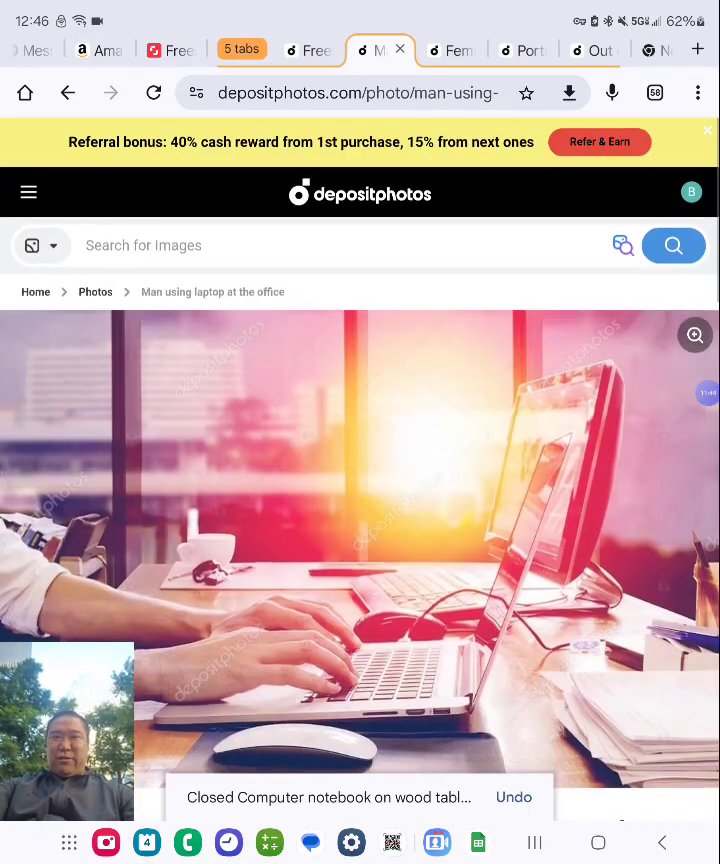
left_click(400, 50)
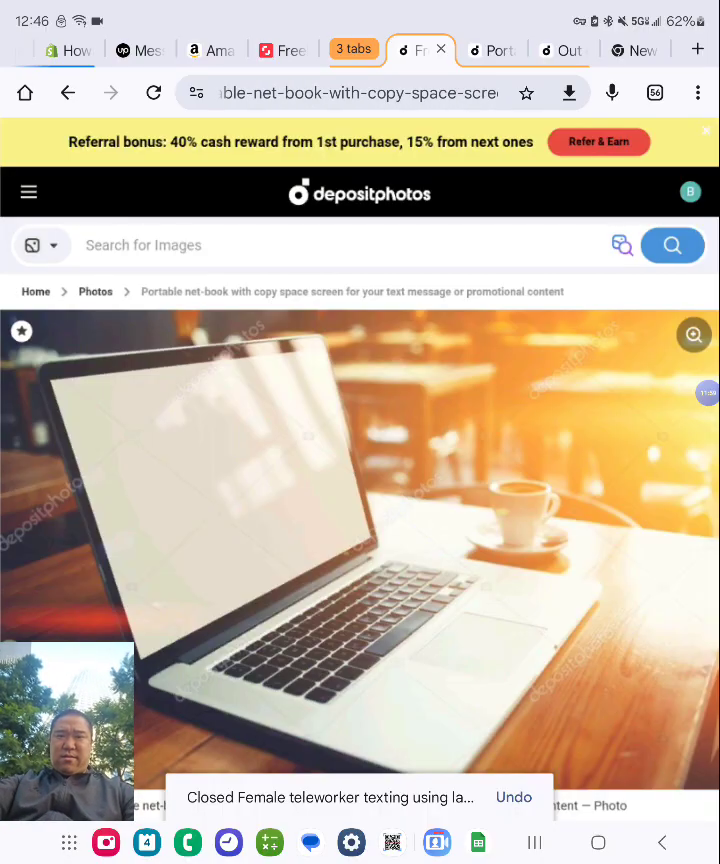
left_click(564, 50)
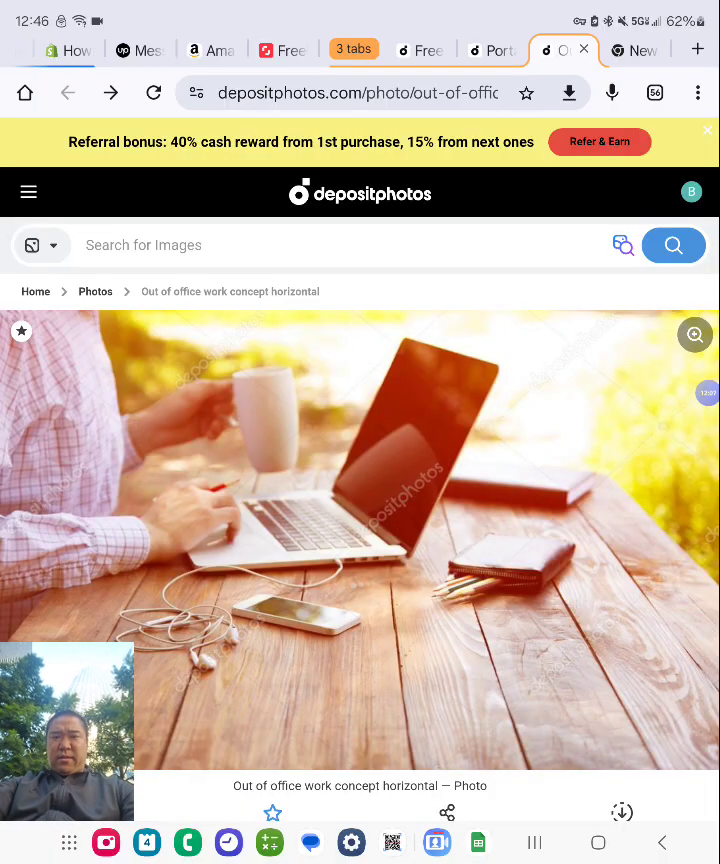
Step: Browse the Shutterstock freelancing results down to the related freelancer searches at page end
left_click(284, 48)
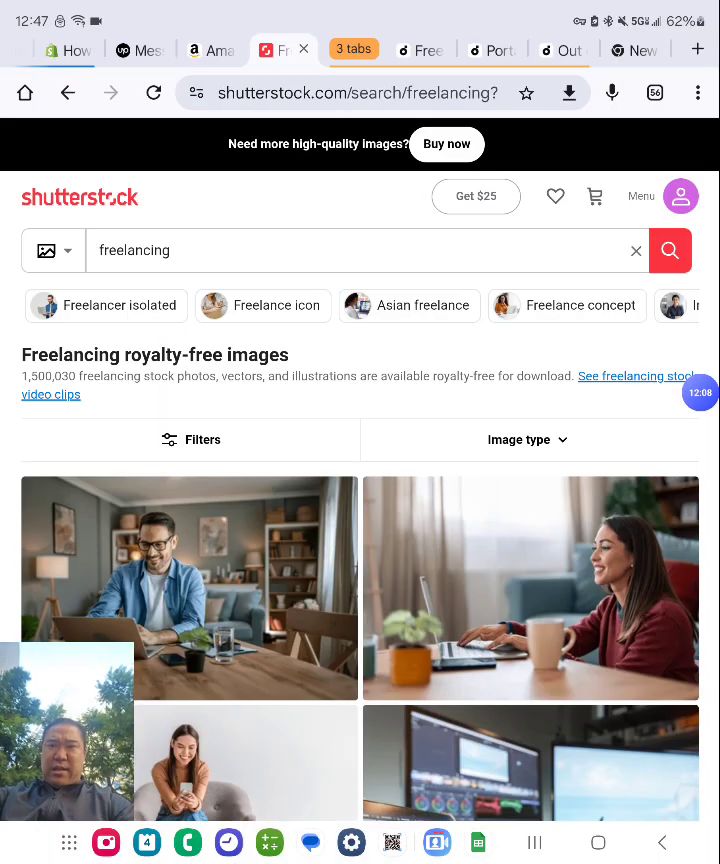
scroll("down", 3)
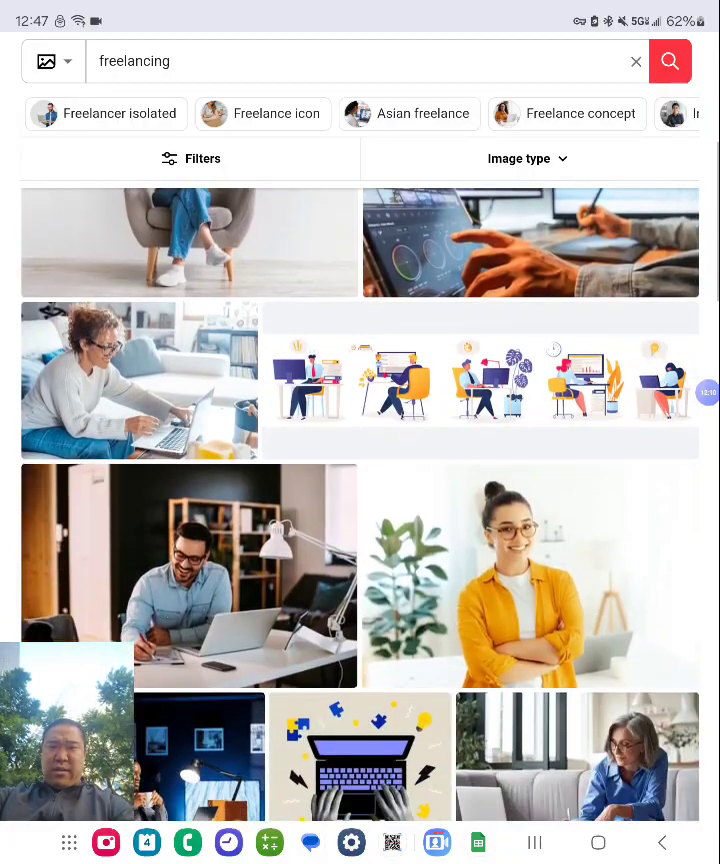
scroll("down", 3)
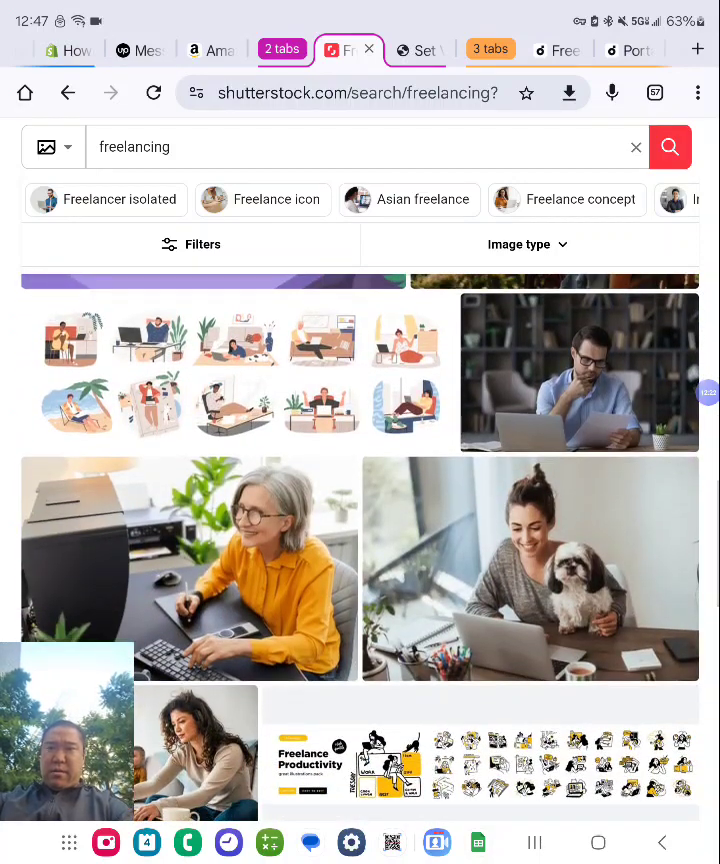
scroll("down", 3)
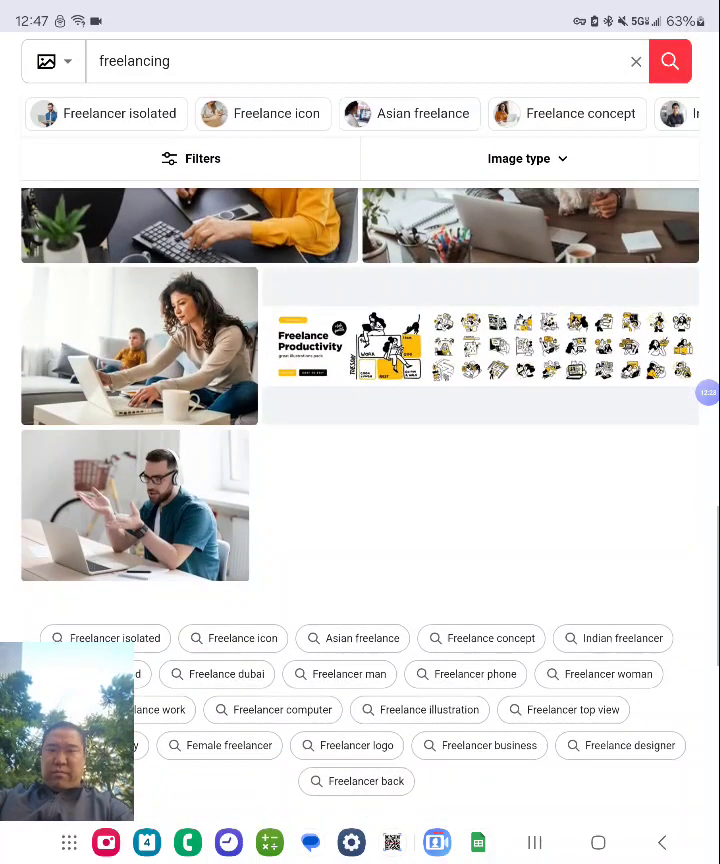
scroll("down", 3)
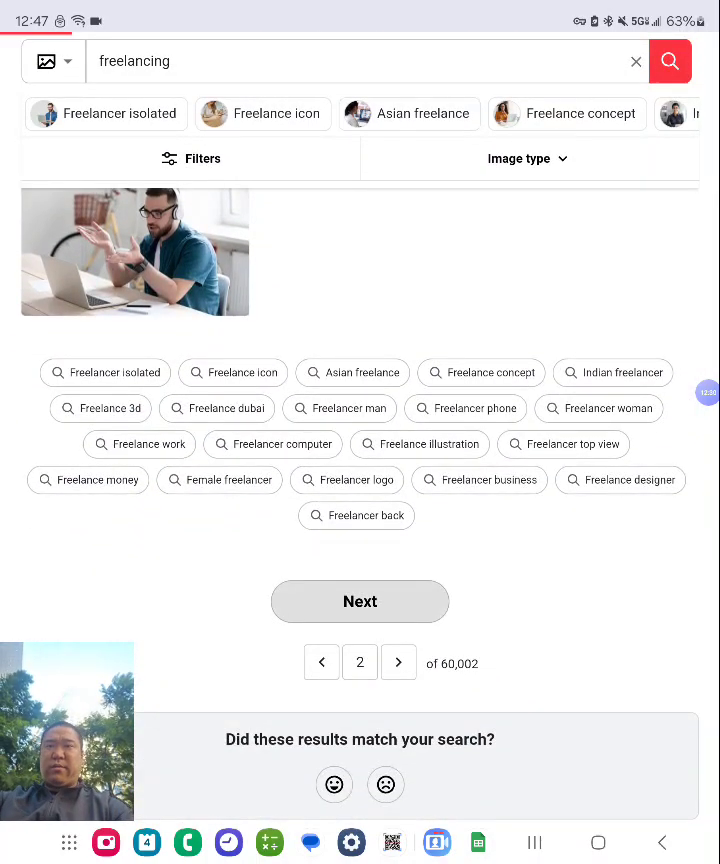
scroll("down", 3)
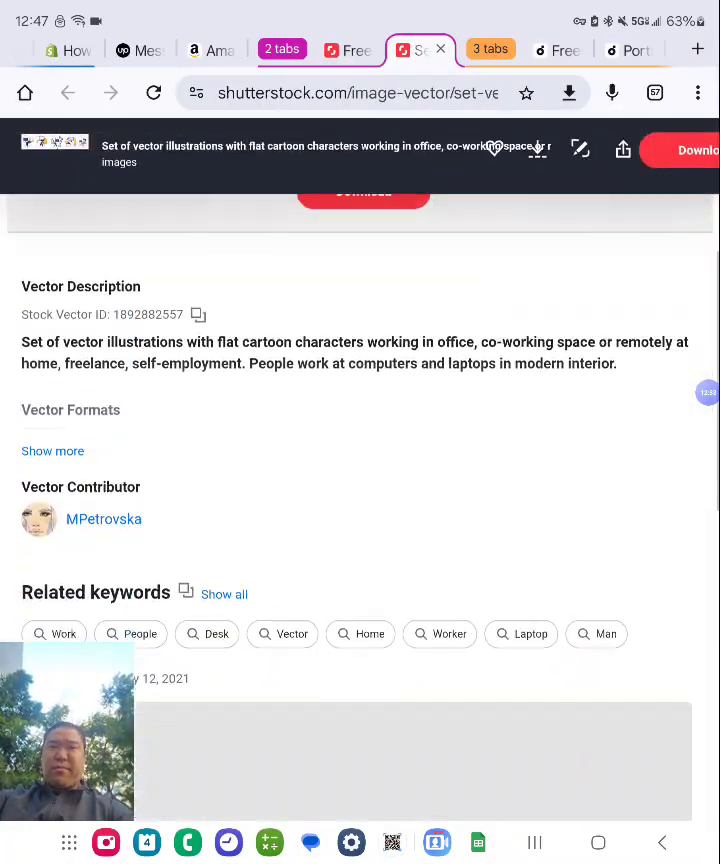
scroll("down", 3)
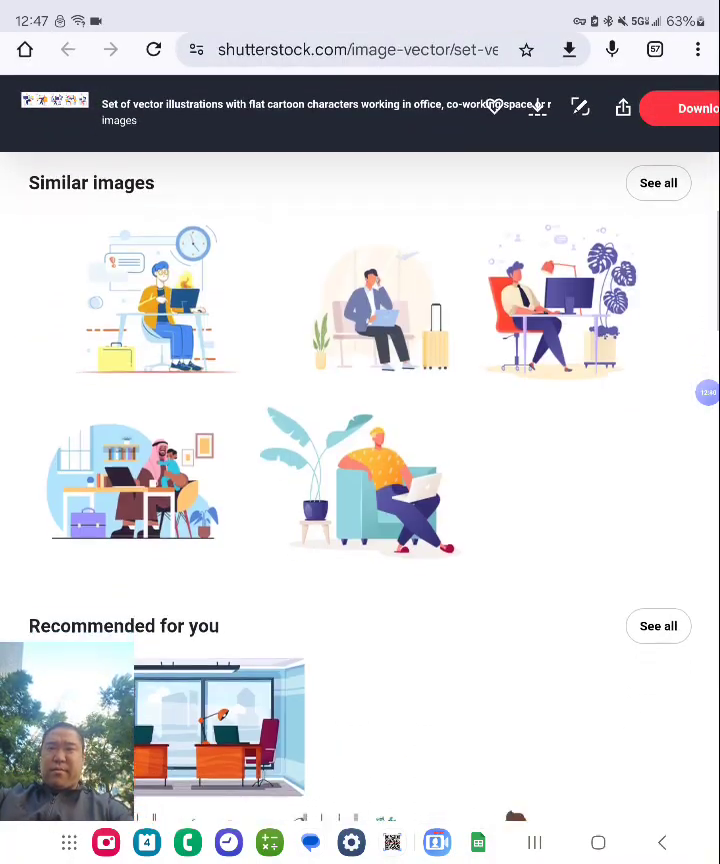
scroll("down", 3)
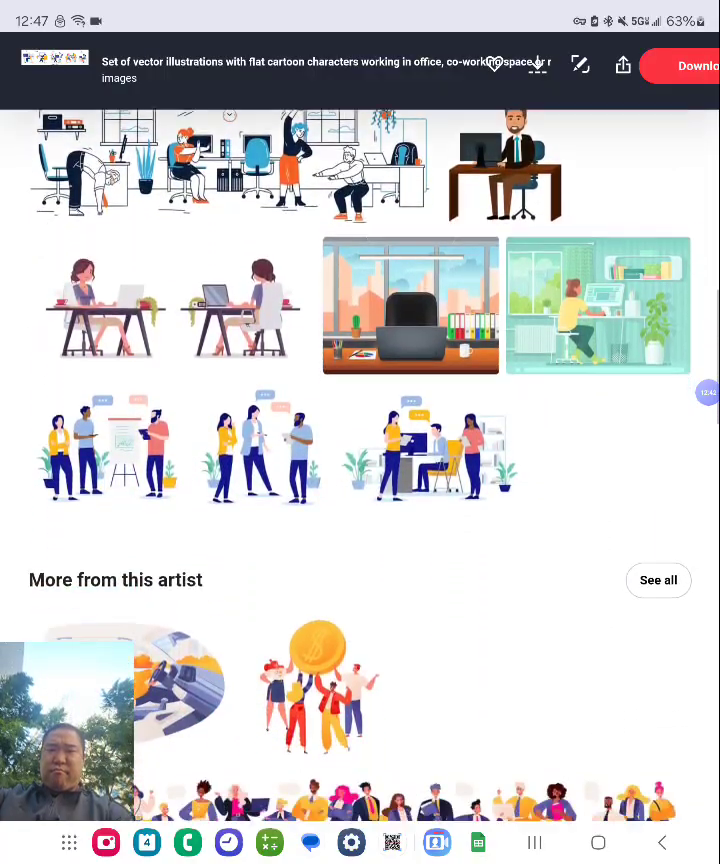
scroll("down", 3)
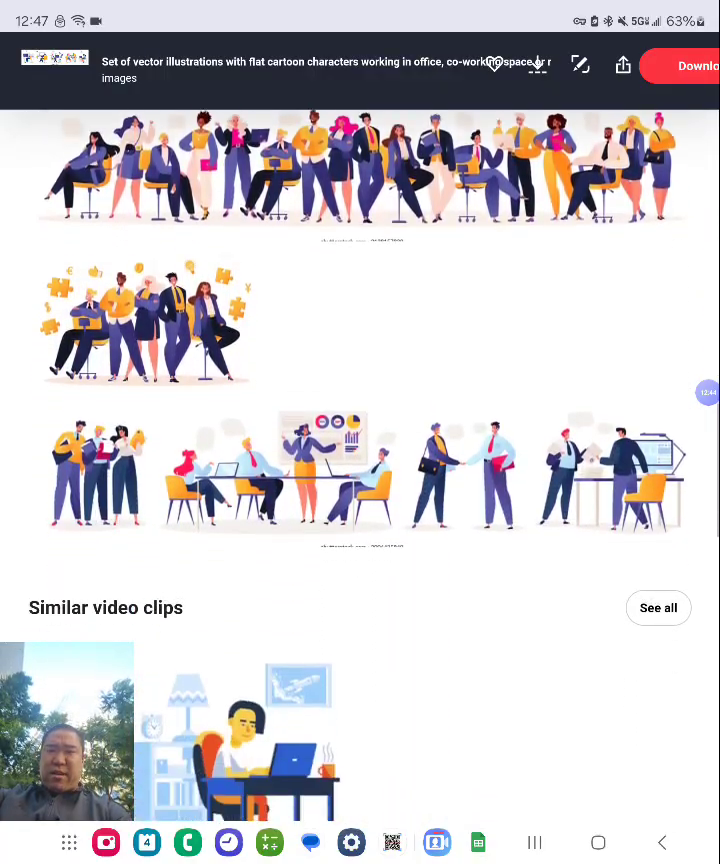